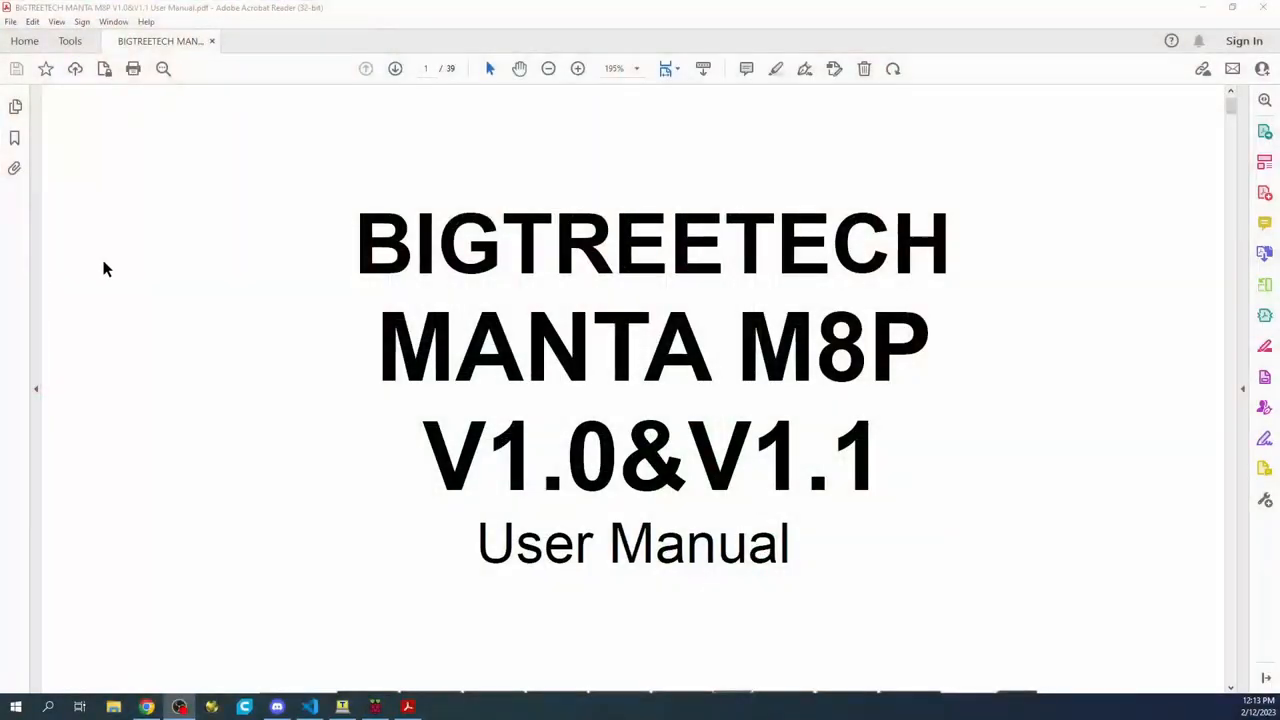
mouse_move(1120, 145)
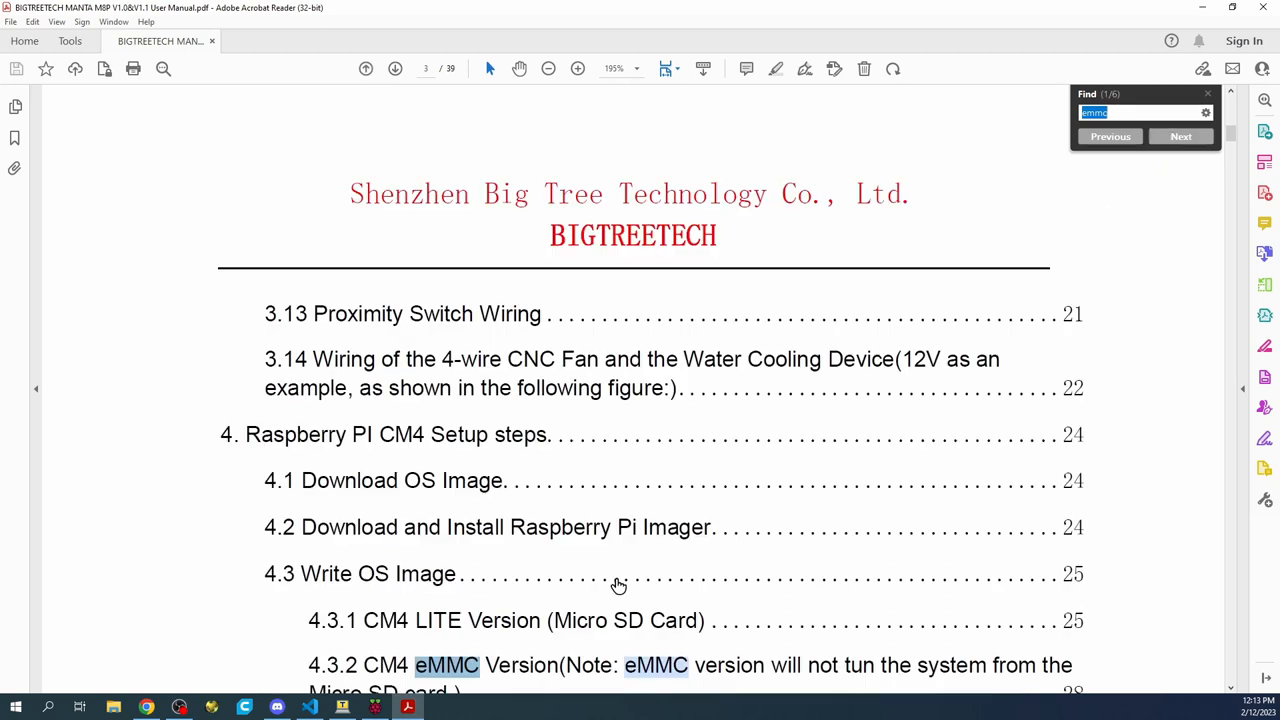
- Step through the 'emmc' search matches to section 4.3.2 on page 28
click(1181, 136)
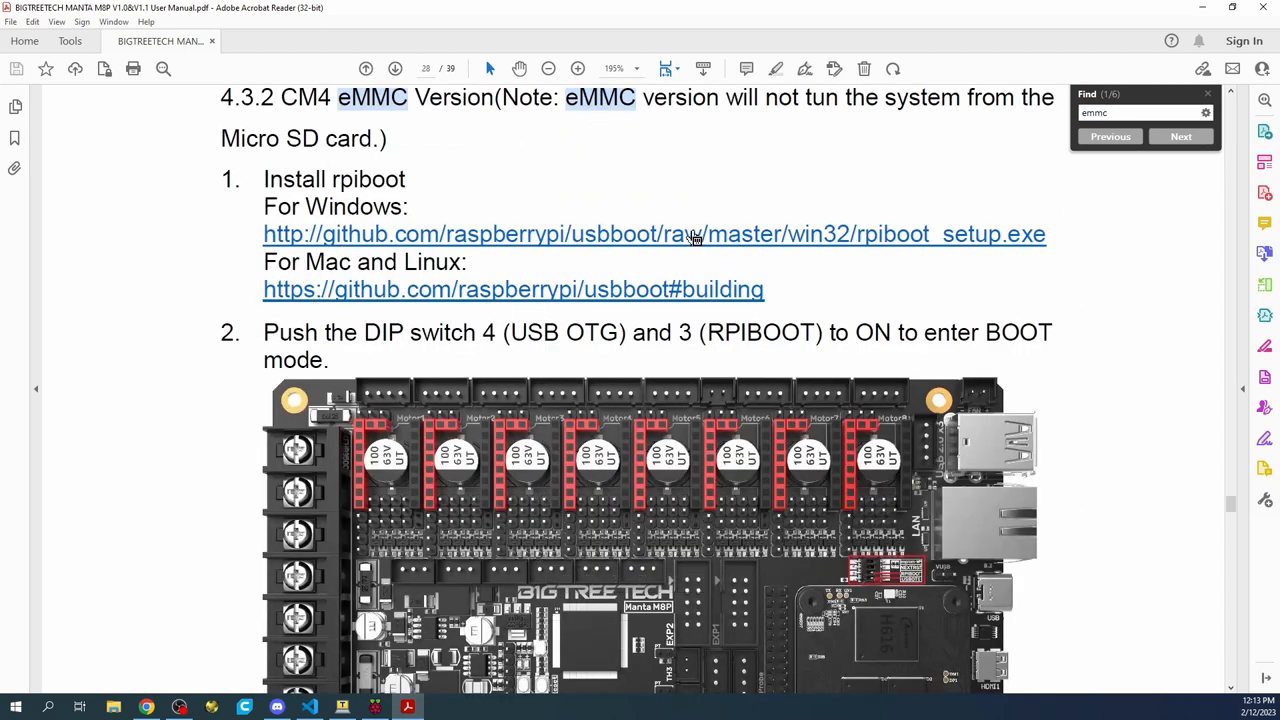
mouse_move(655, 234)
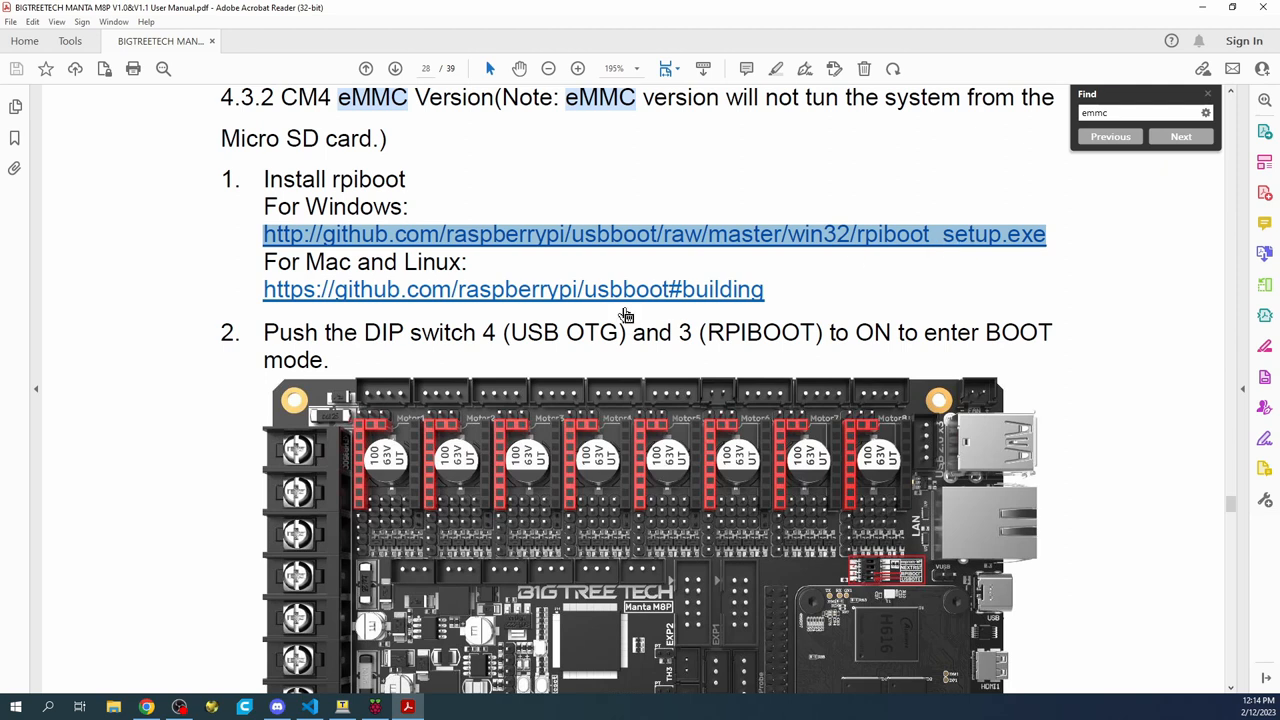
mouse_move(820, 234)
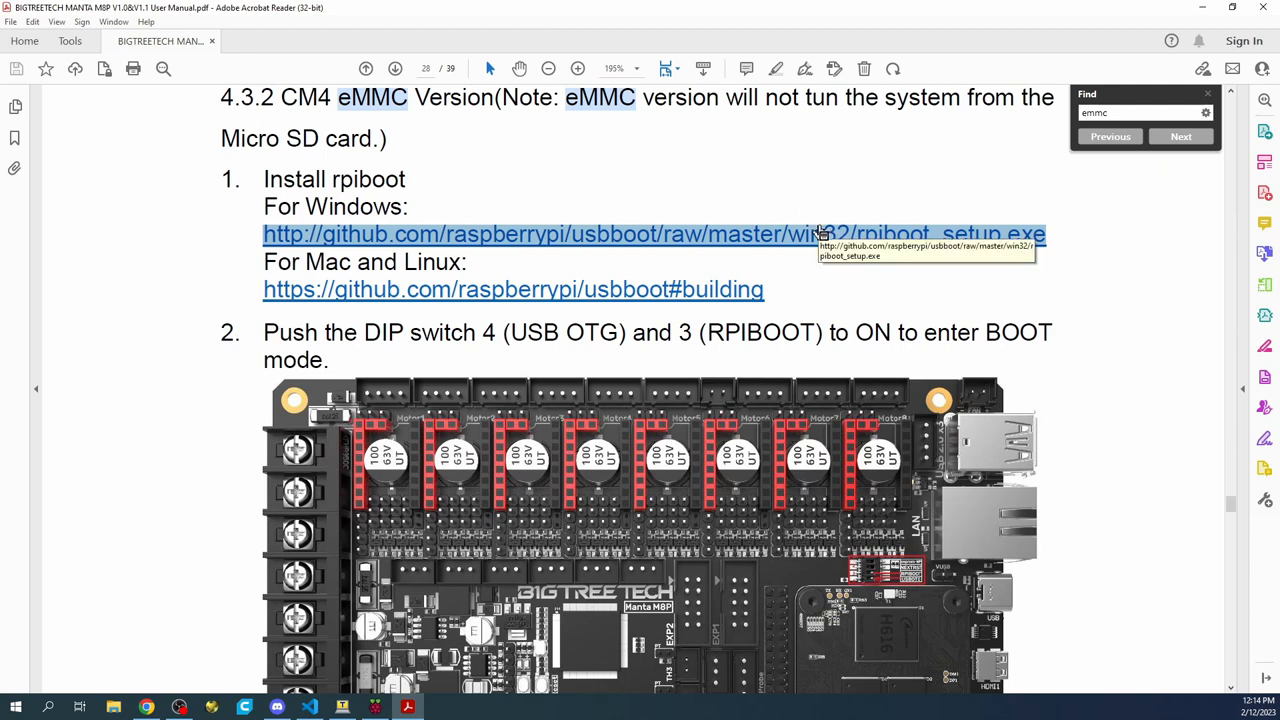
mouse_move(721, 321)
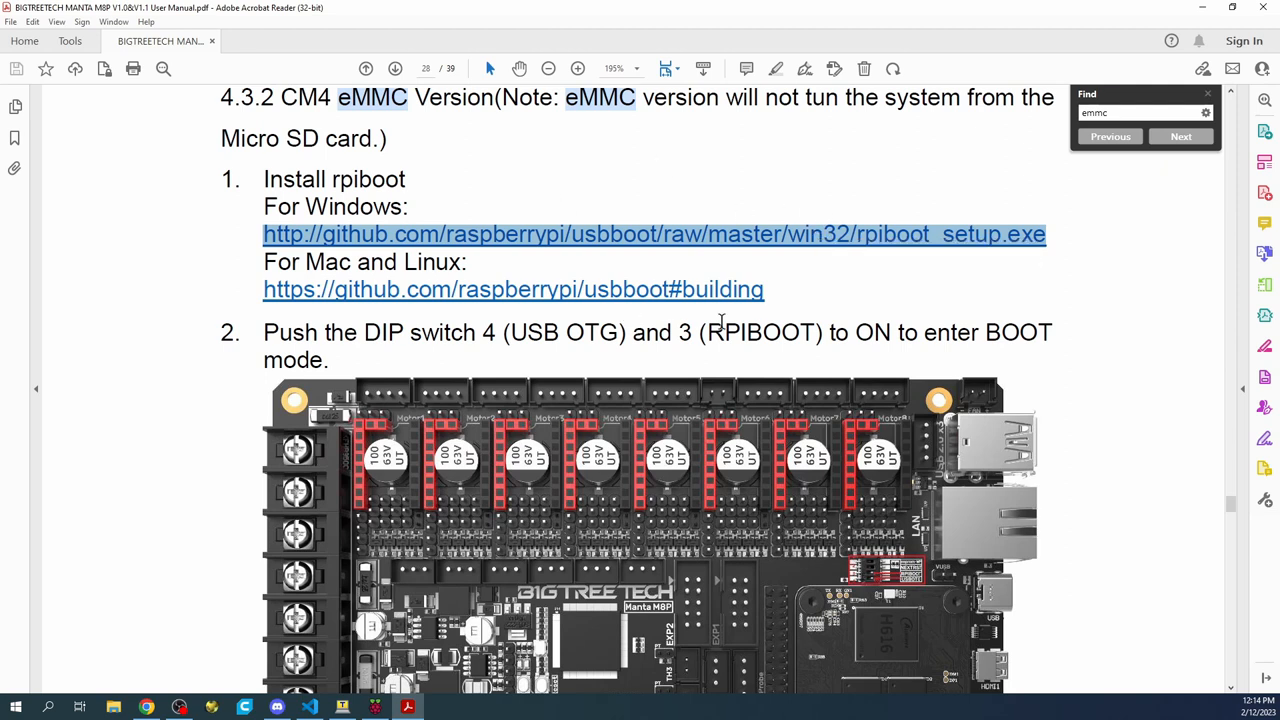
scroll(down, 3)
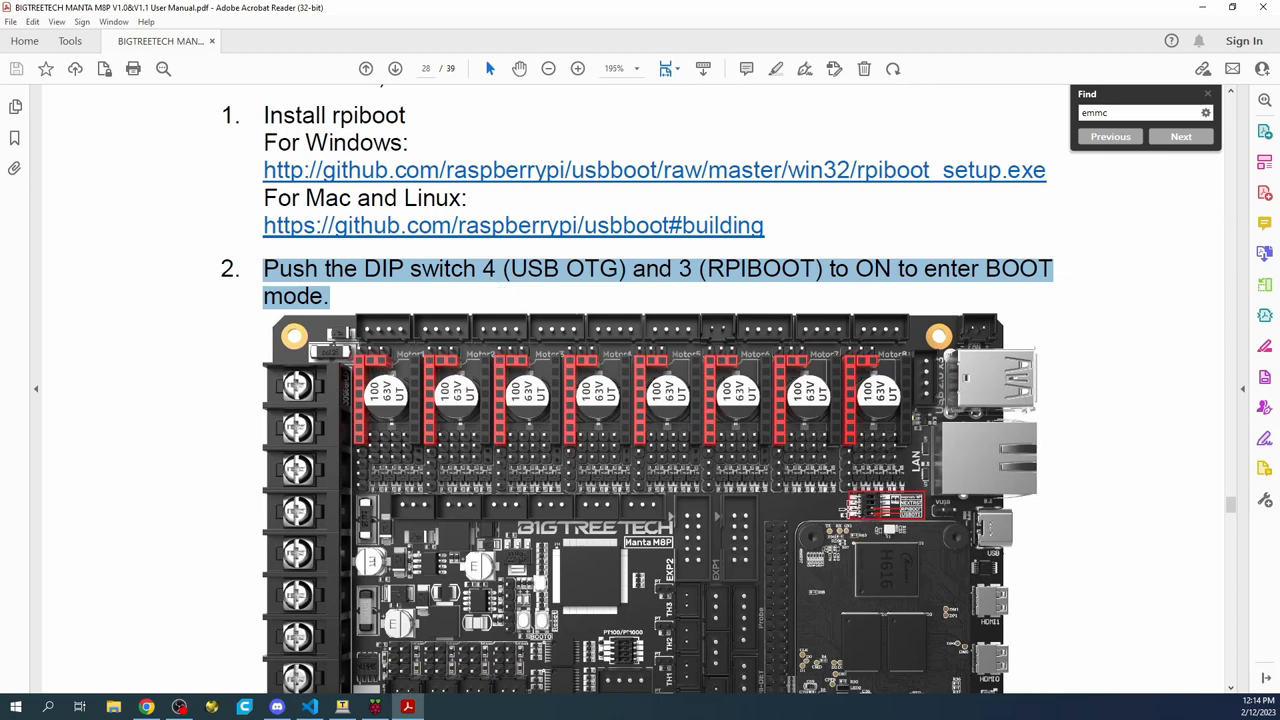
mouse_move(707, 388)
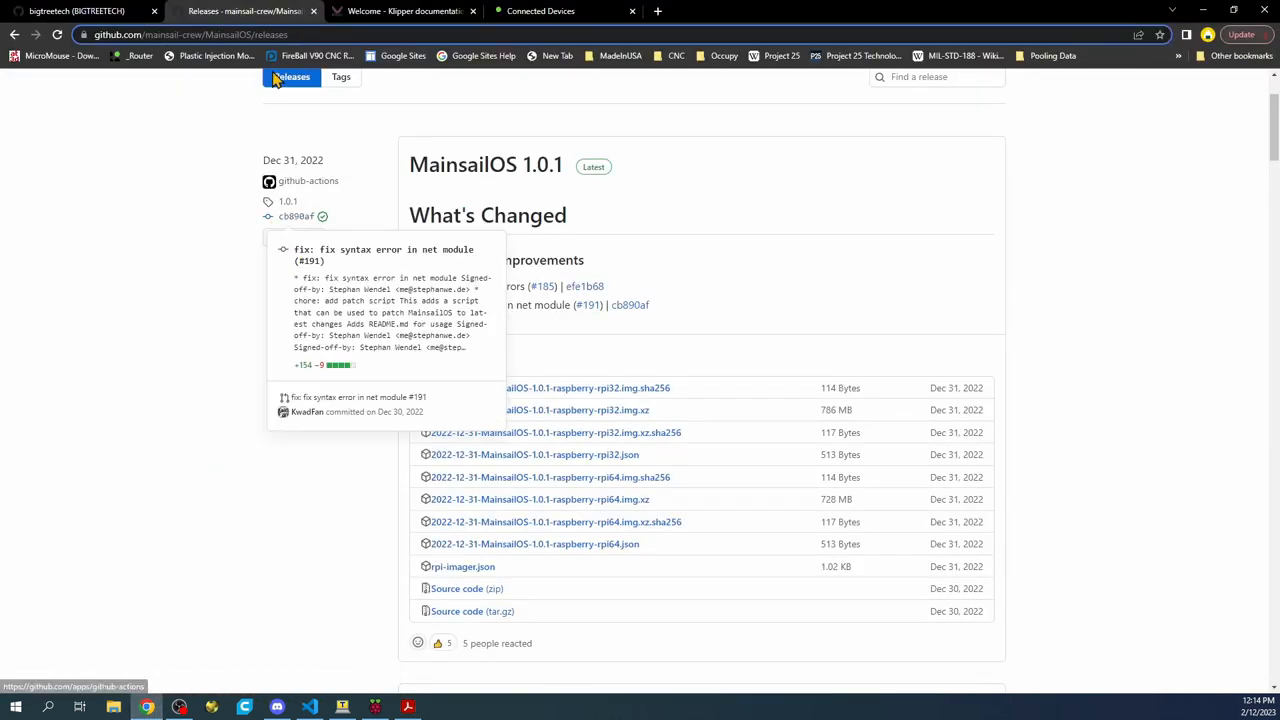
mouse_move(432, 410)
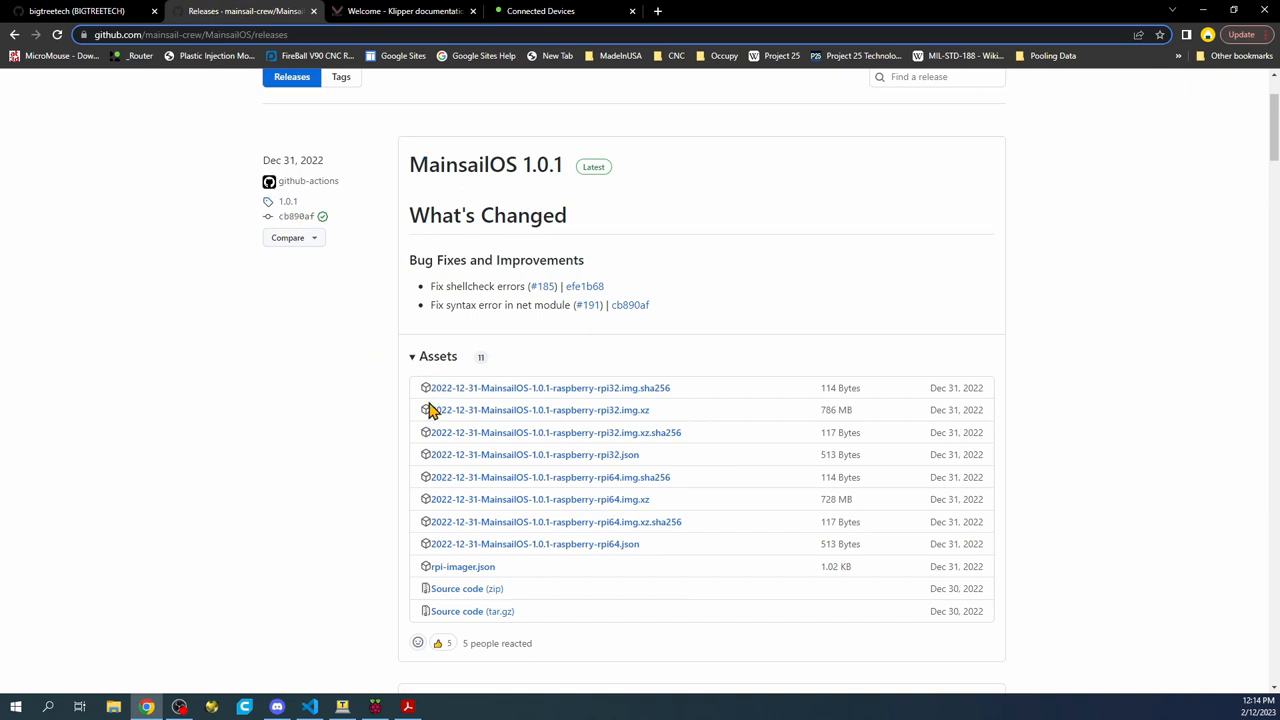
mouse_move(517, 405)
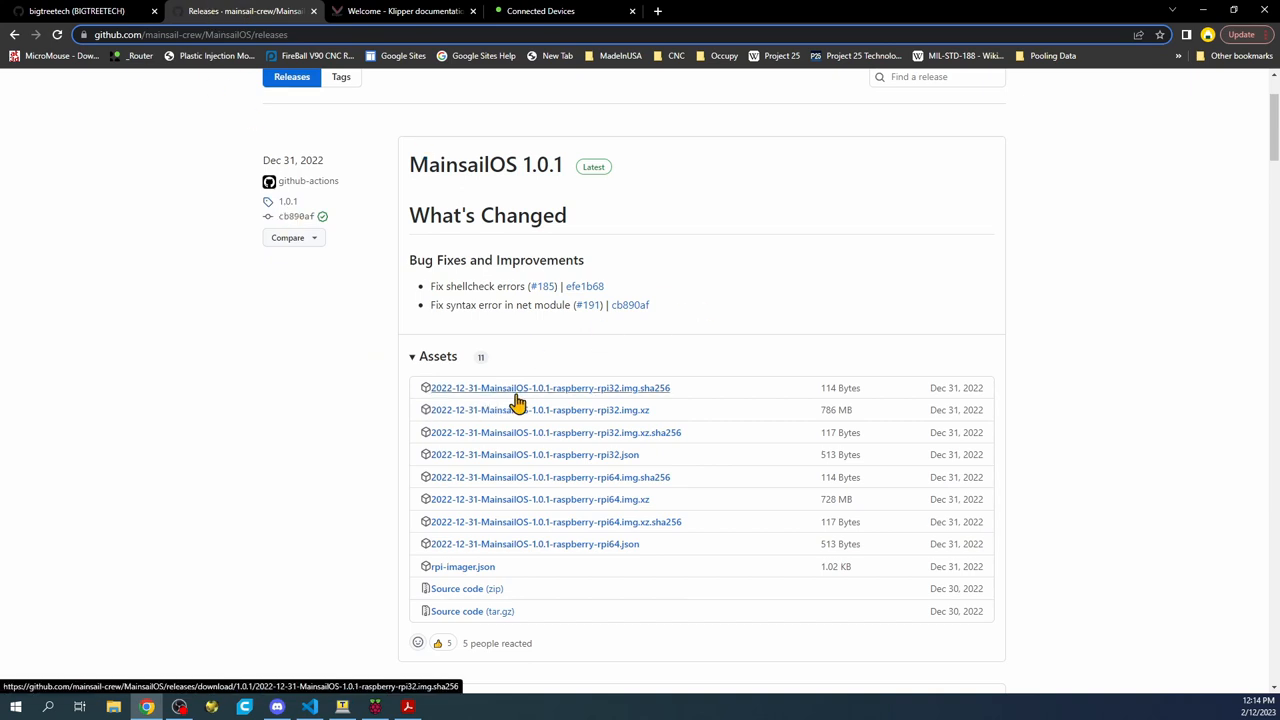
mouse_move(527, 438)
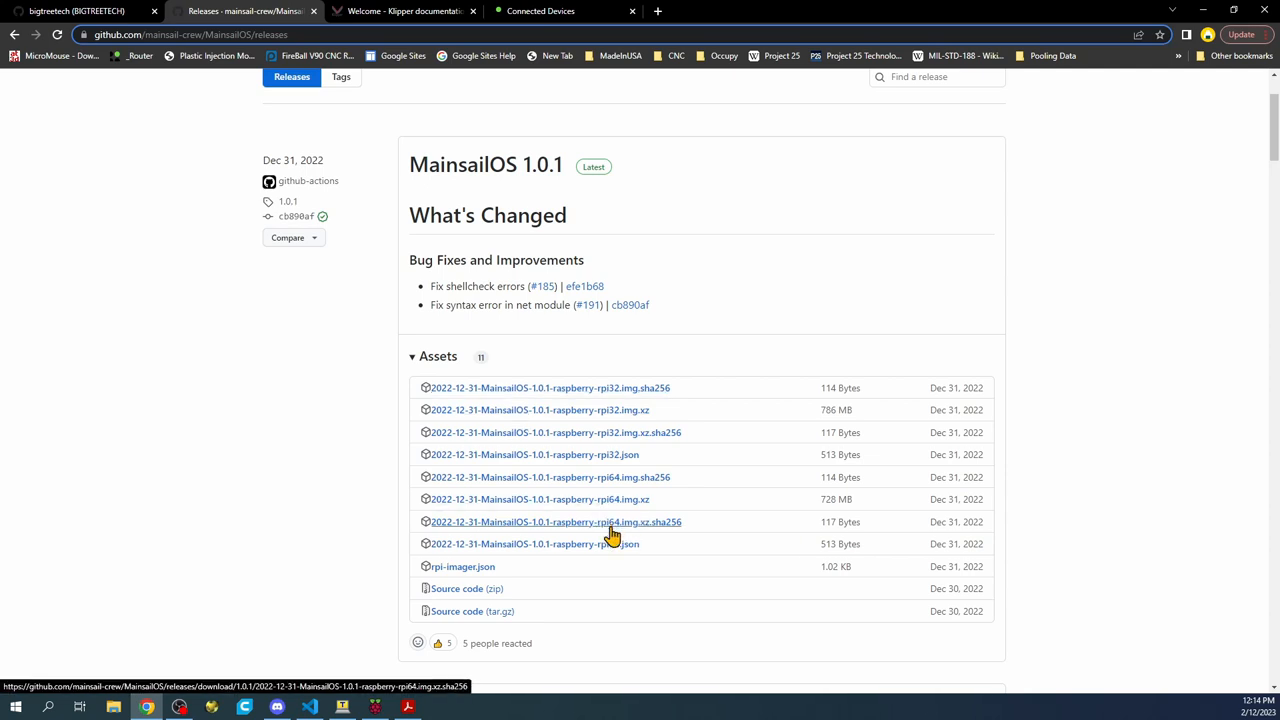
mouse_move(872, 555)
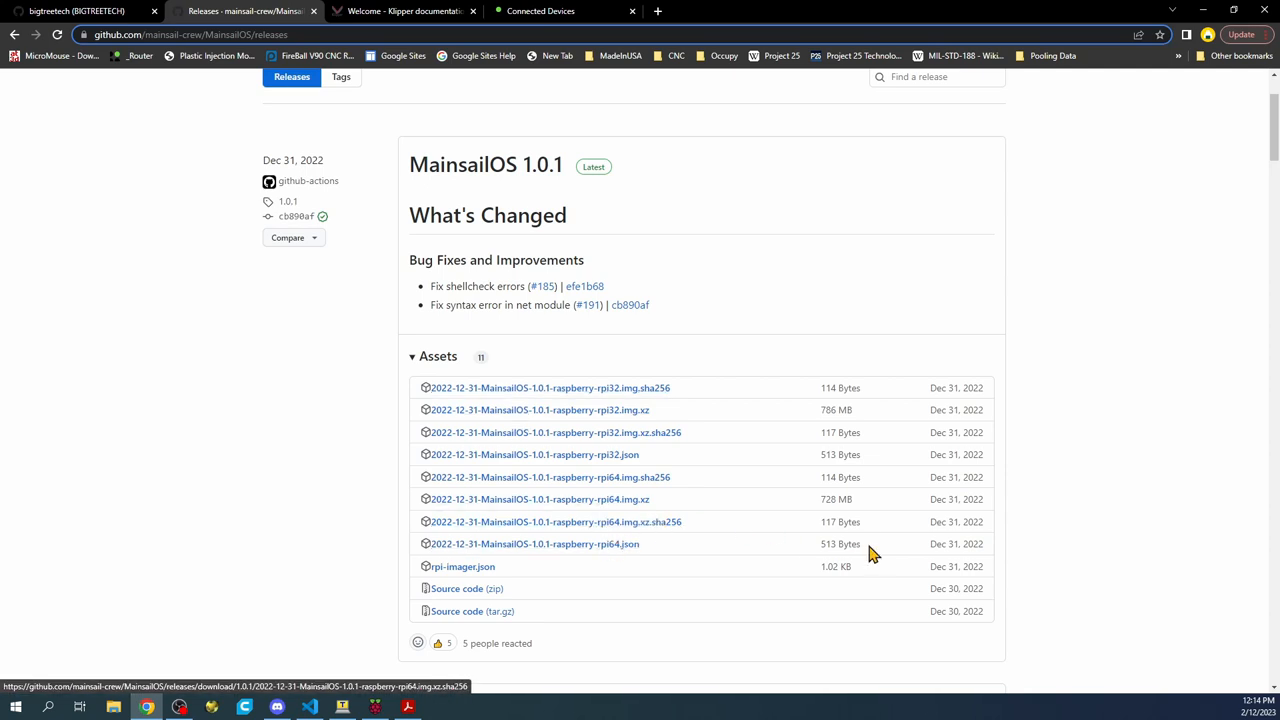
mouse_move(597, 502)
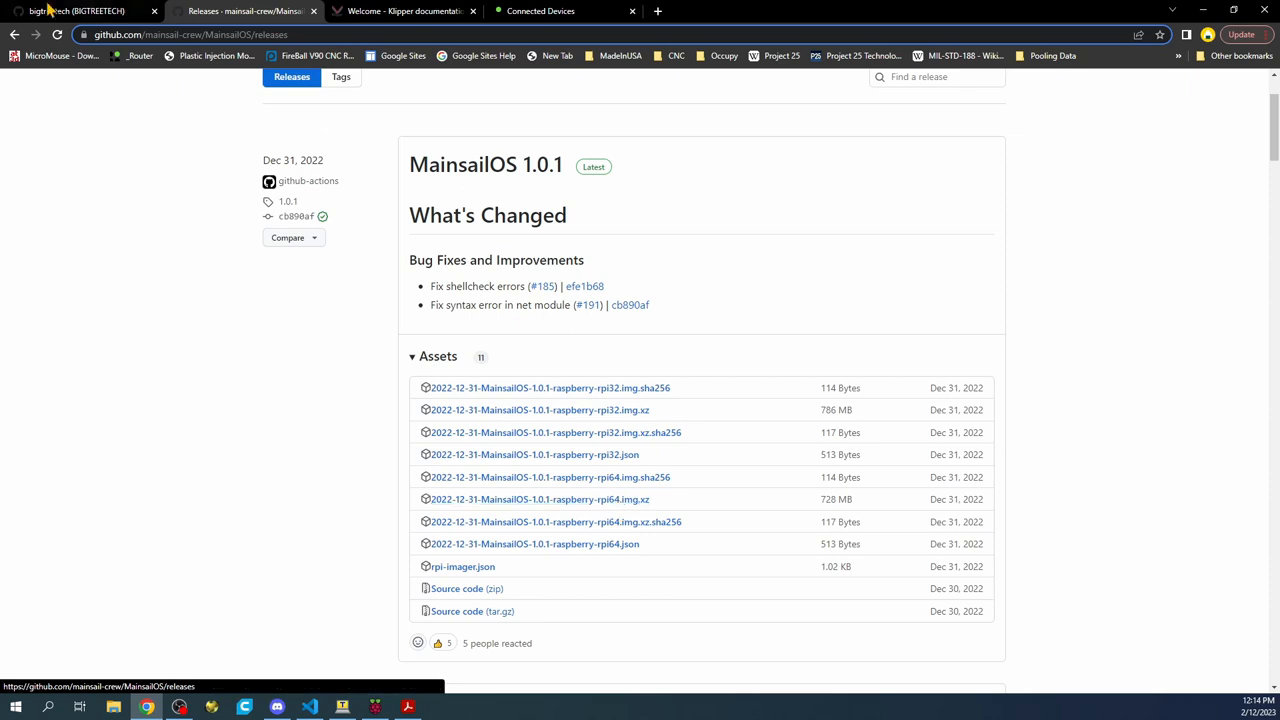
- Search BIGTREETECH's repositories for 'manta', open Manta-M8P and show its Code options
click(75, 11)
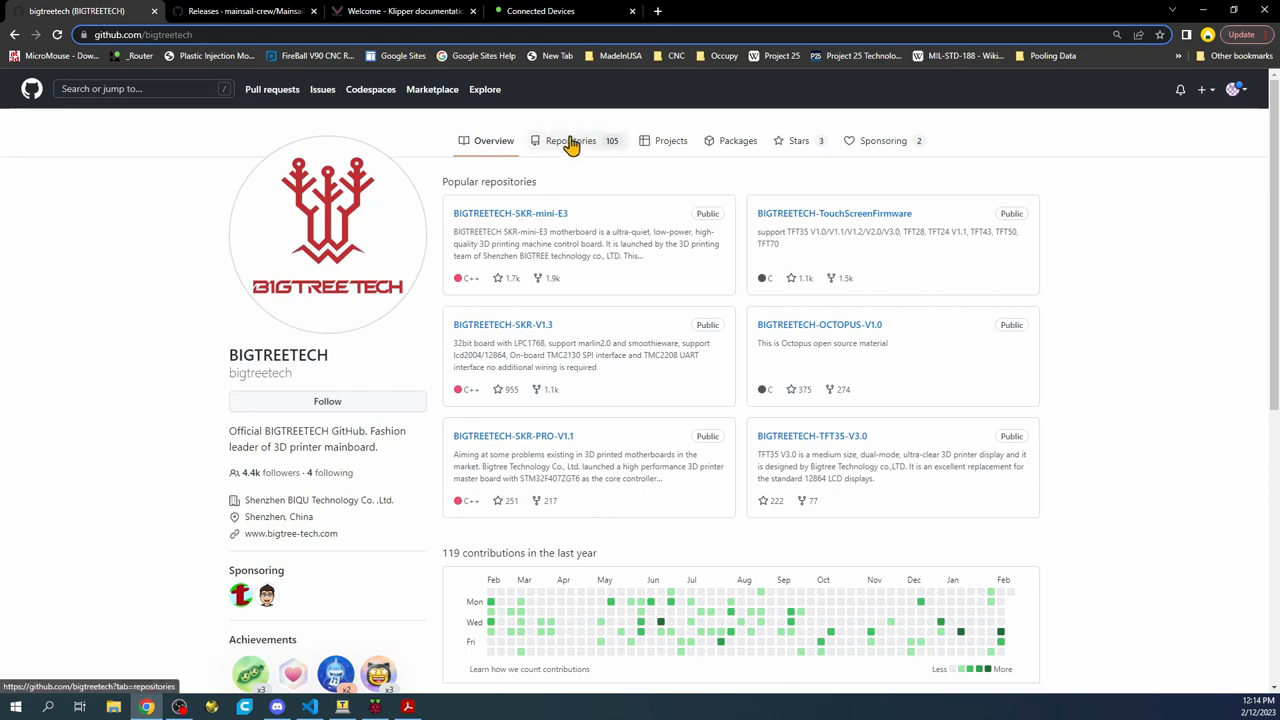
click(570, 140)
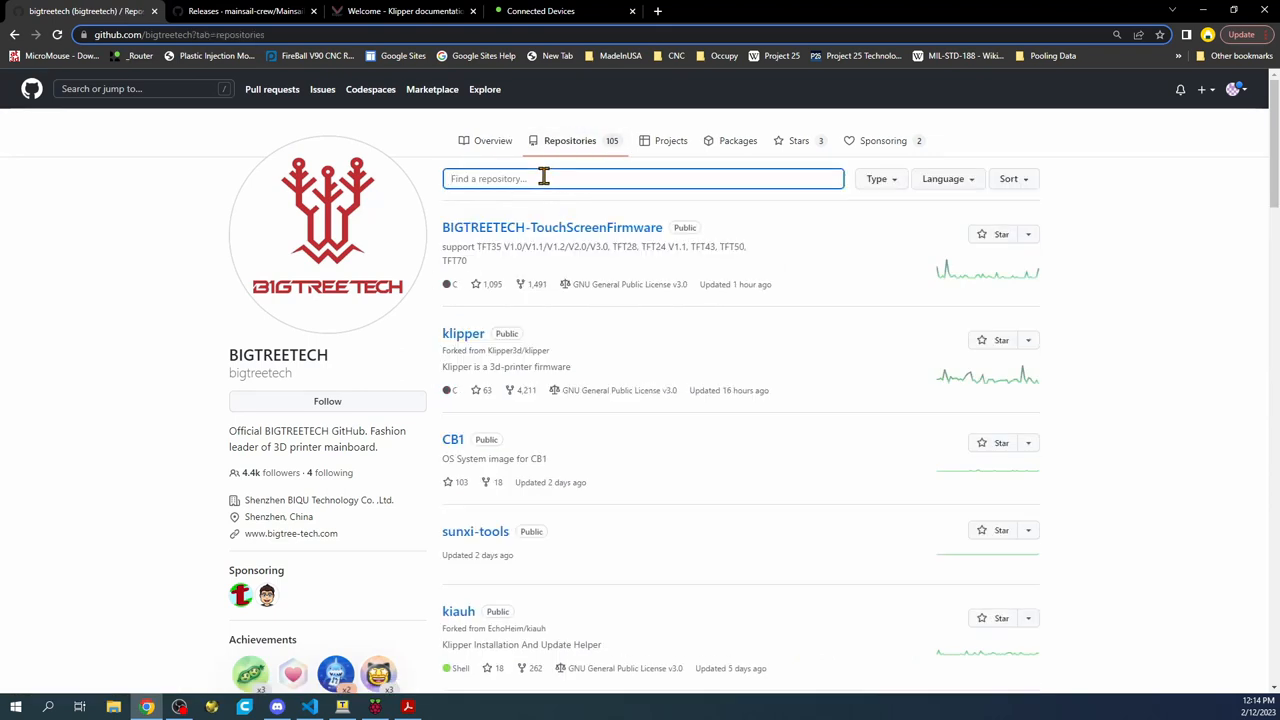
text(manta)
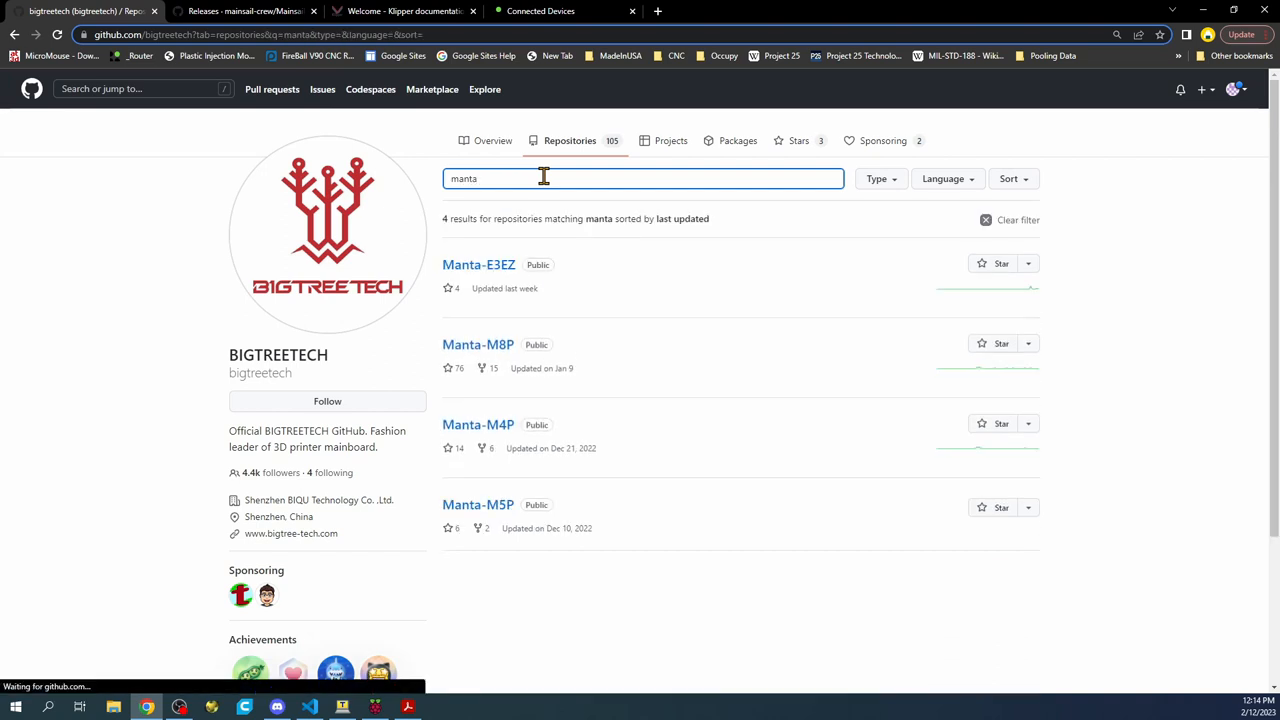
mouse_move(478, 344)
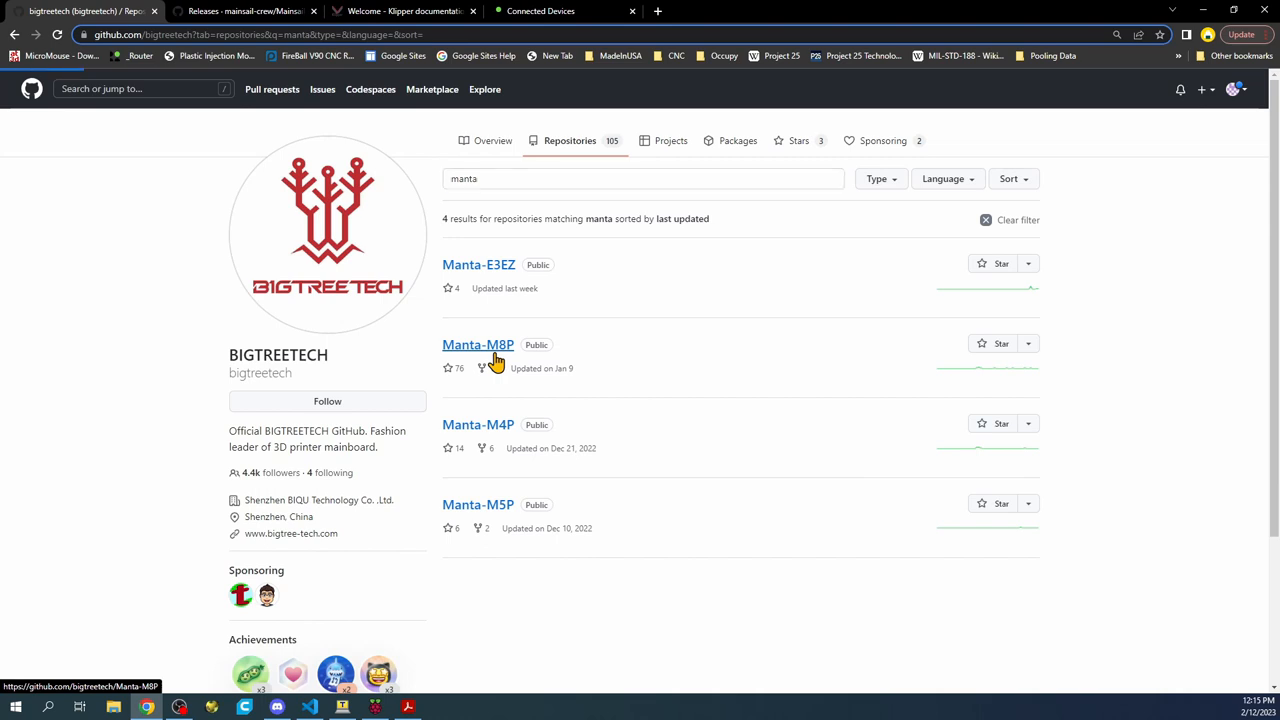
click(478, 344)
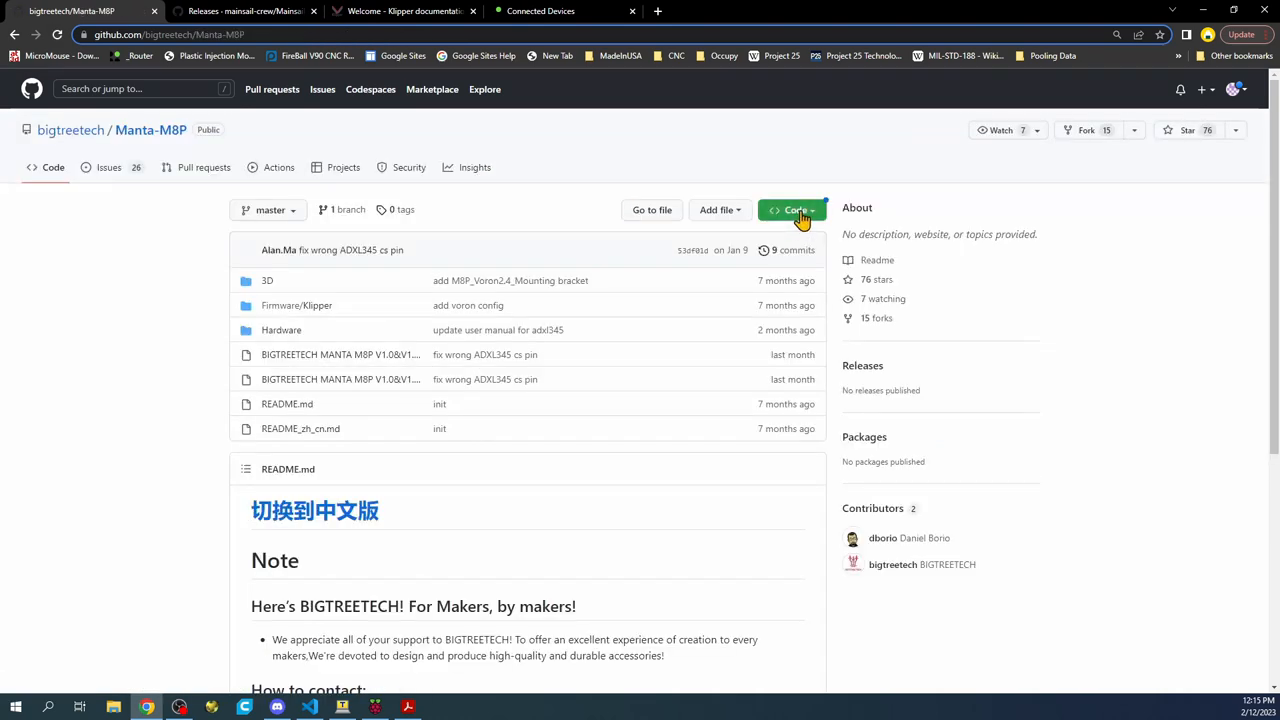
click(792, 210)
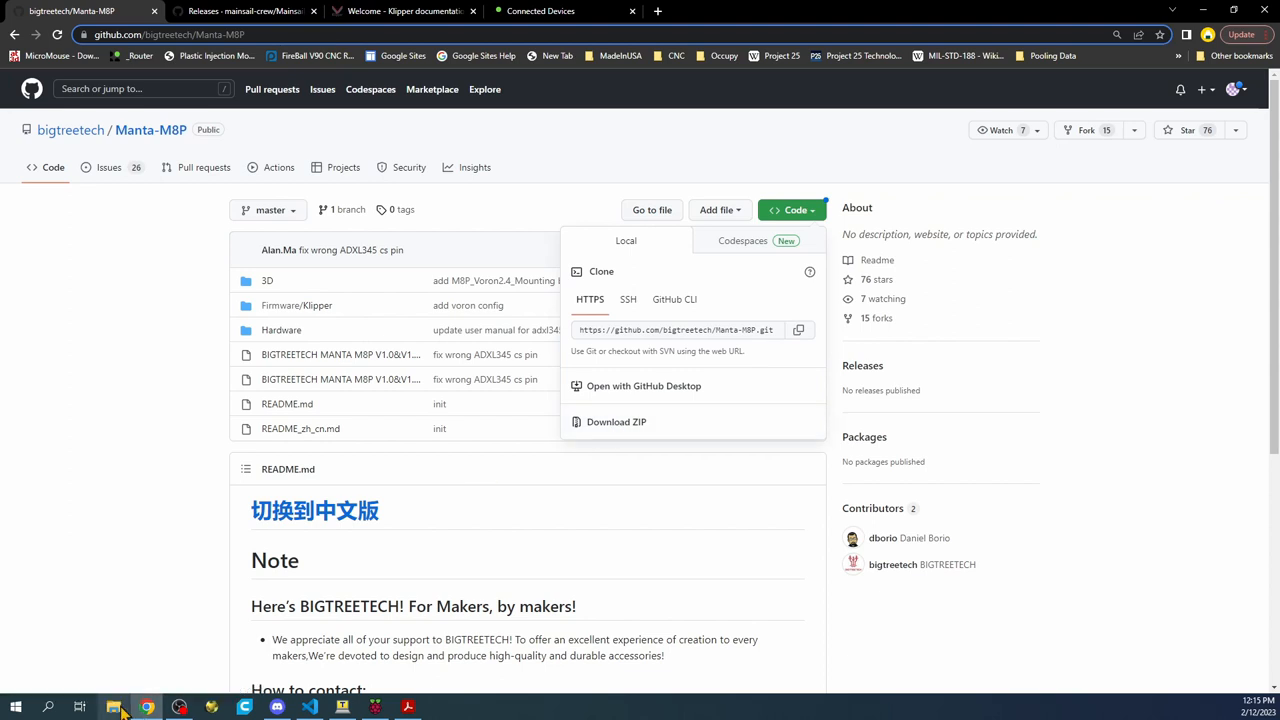
- Browse the extracted Manta-M8P-master folder and its user manual, then return to Downloads
click(113, 707)
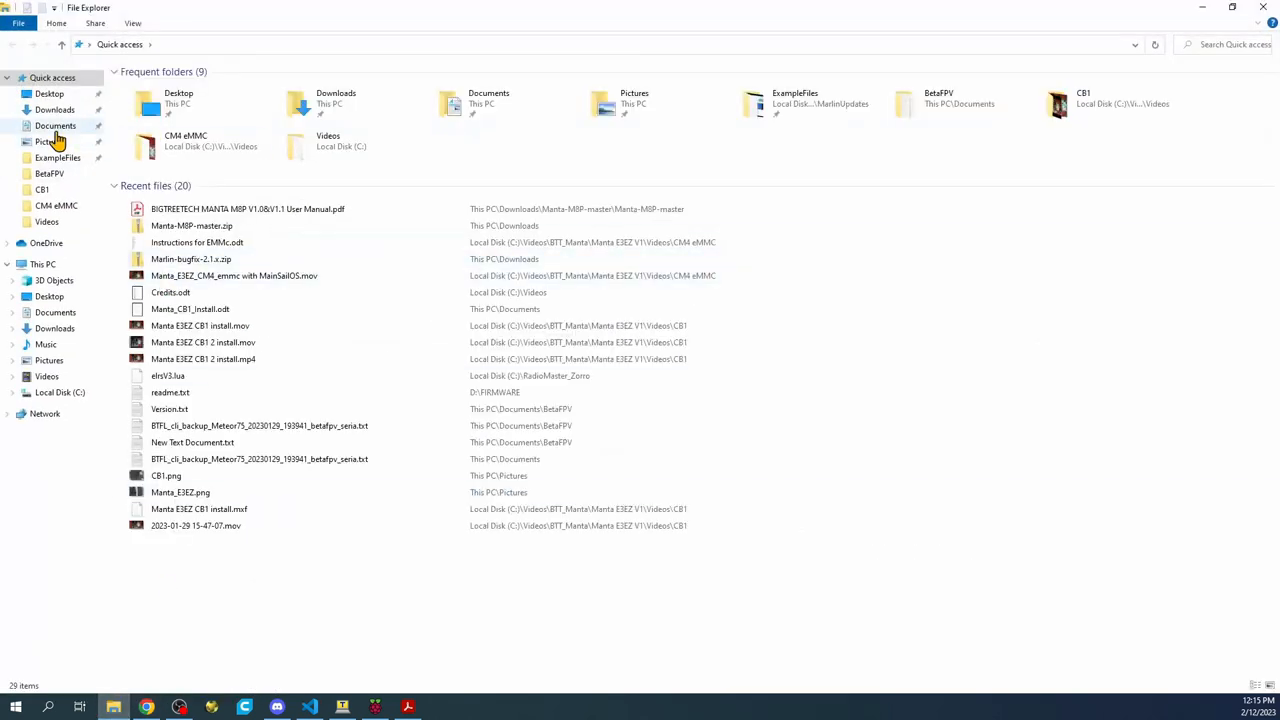
click(55, 109)
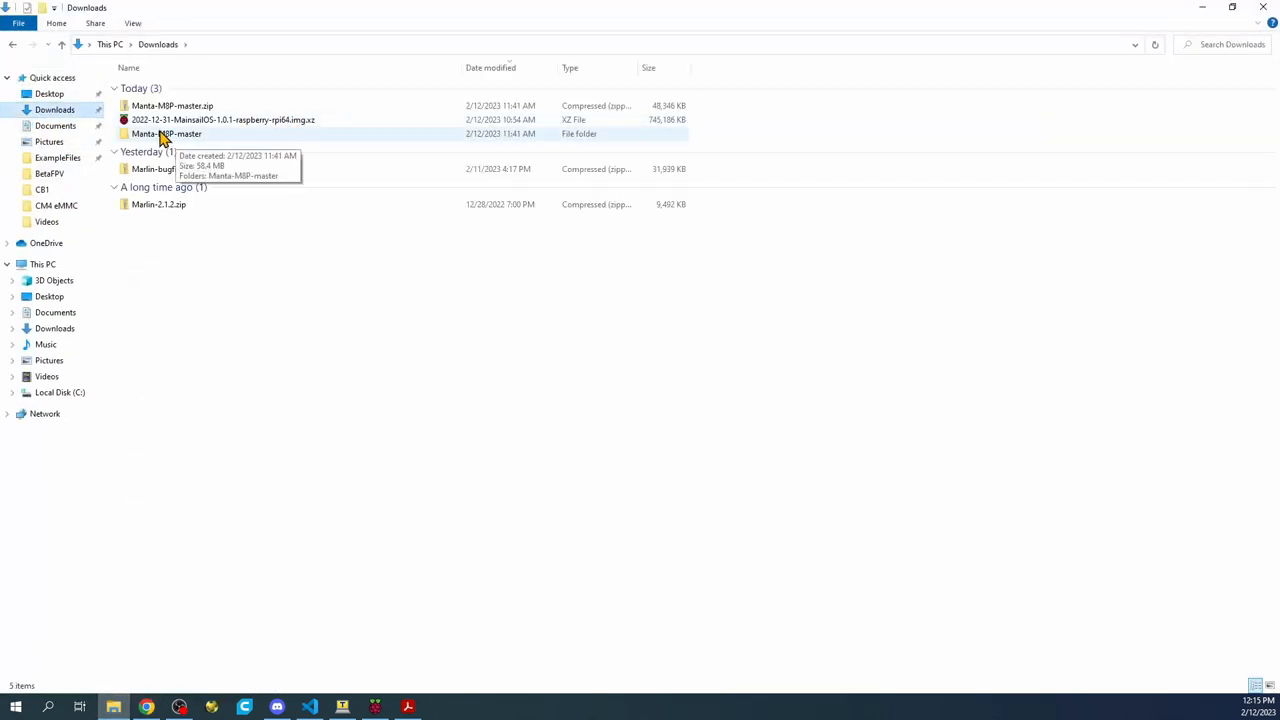
click(172, 105)
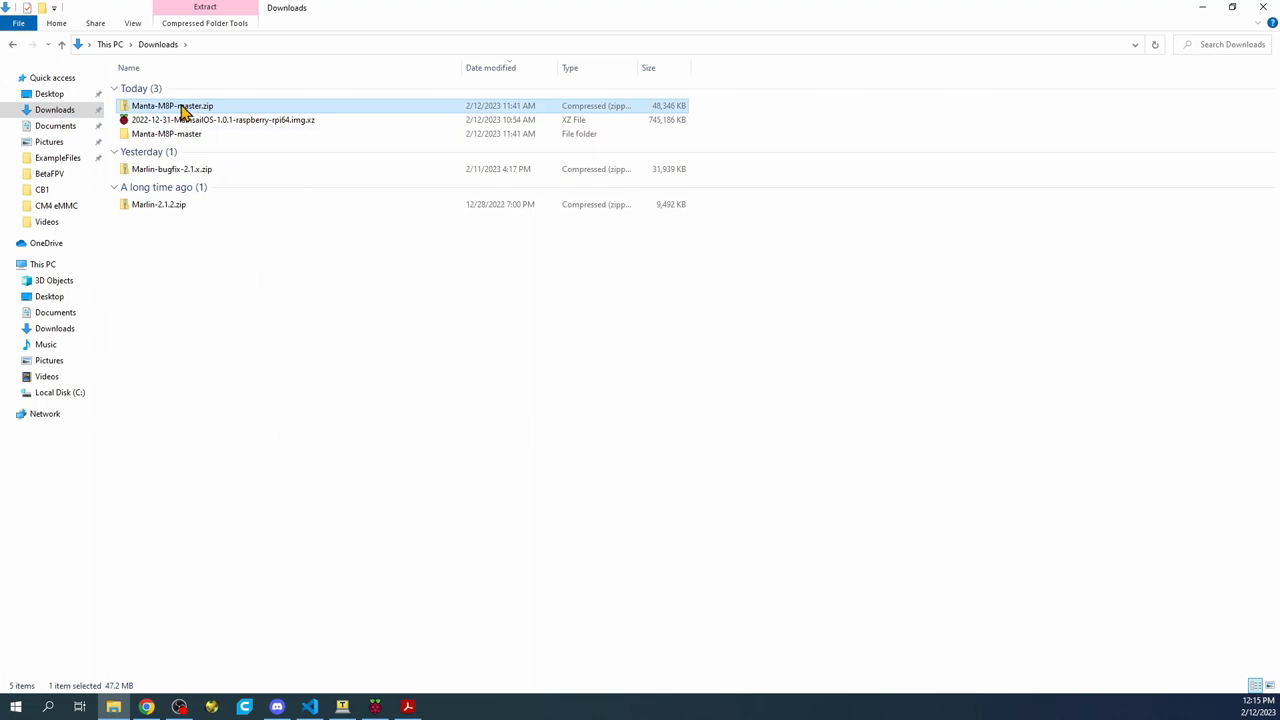
right_click(171, 105)
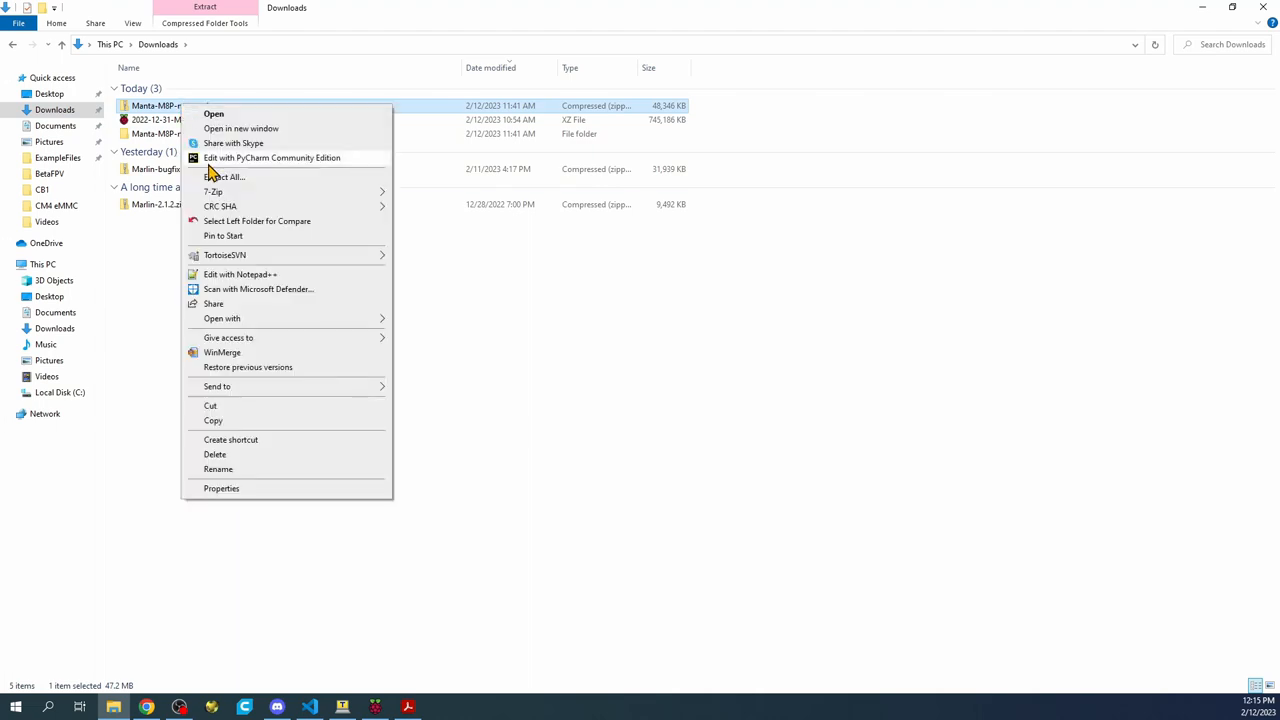
mouse_move(210, 182)
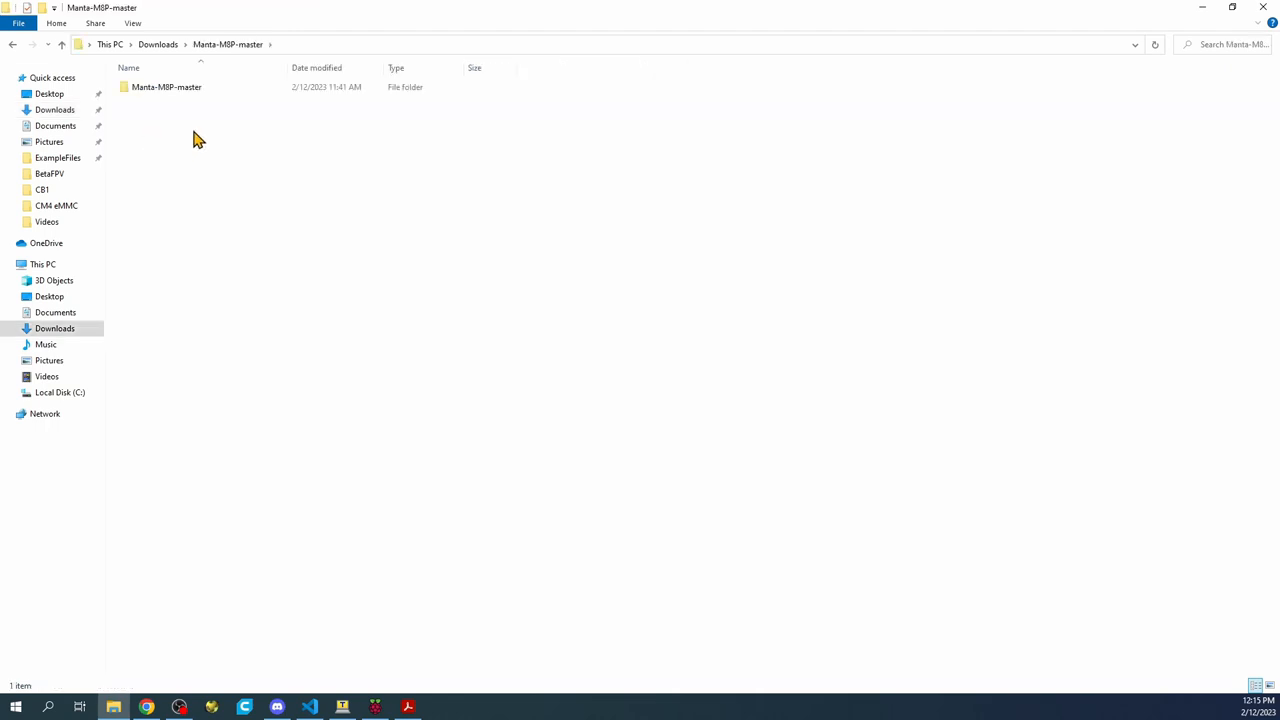
double_click(166, 87)
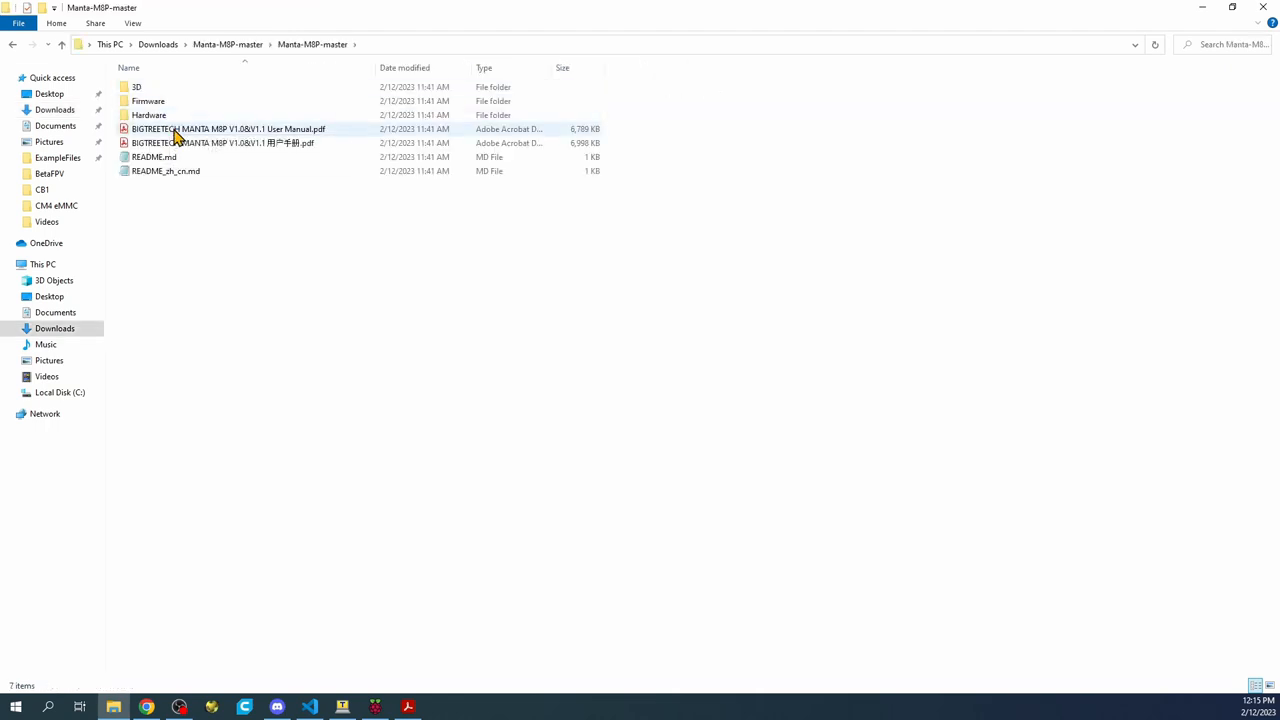
click(228, 128)
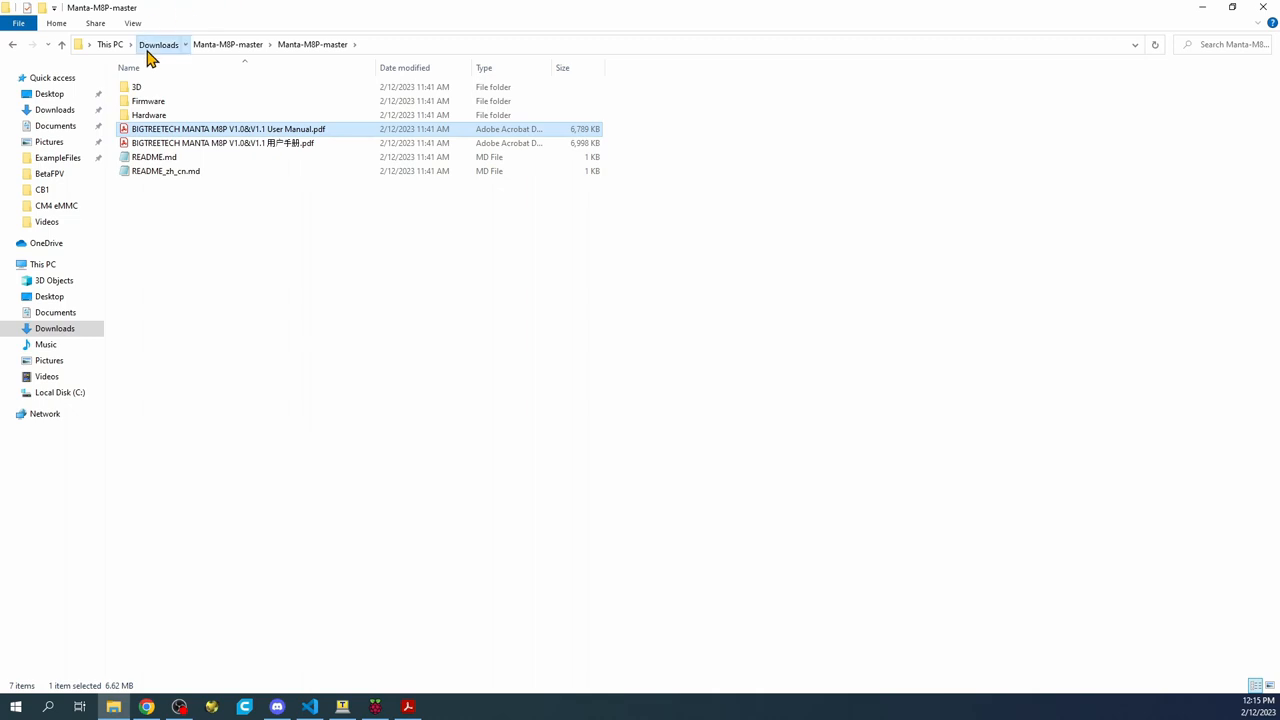
click(158, 44)
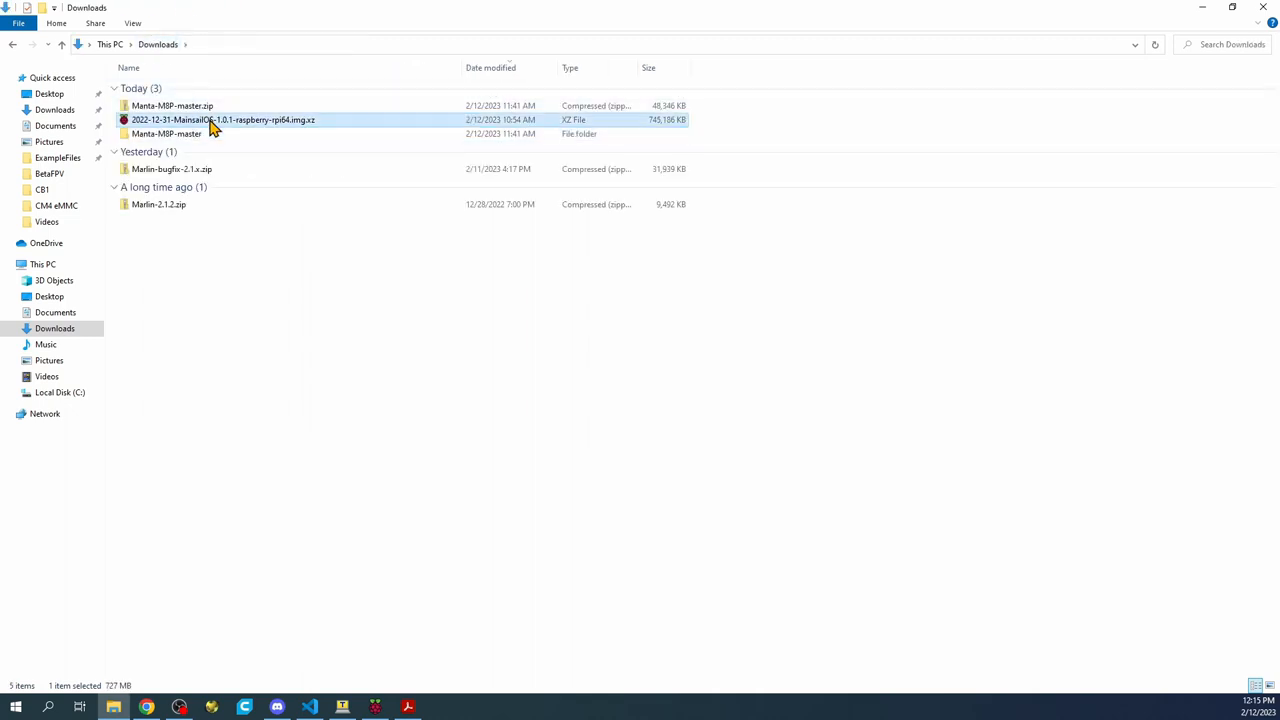
mouse_move(190, 131)
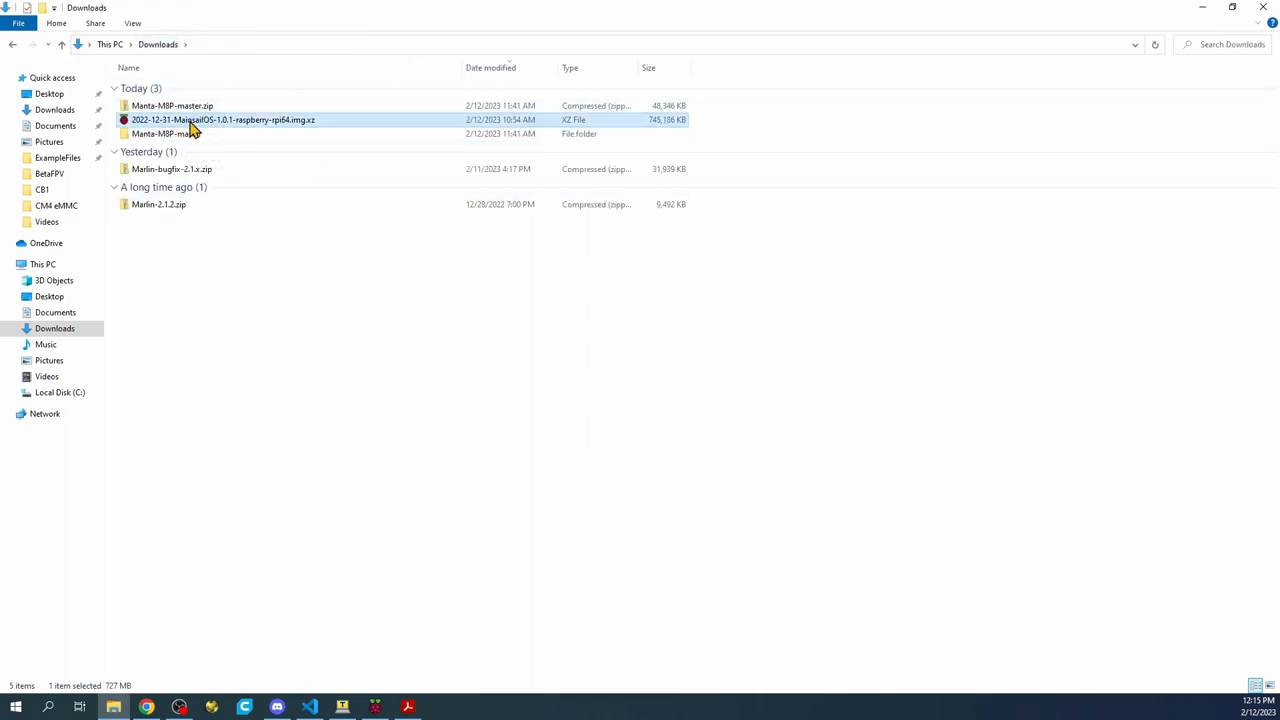
mouse_move(207, 123)
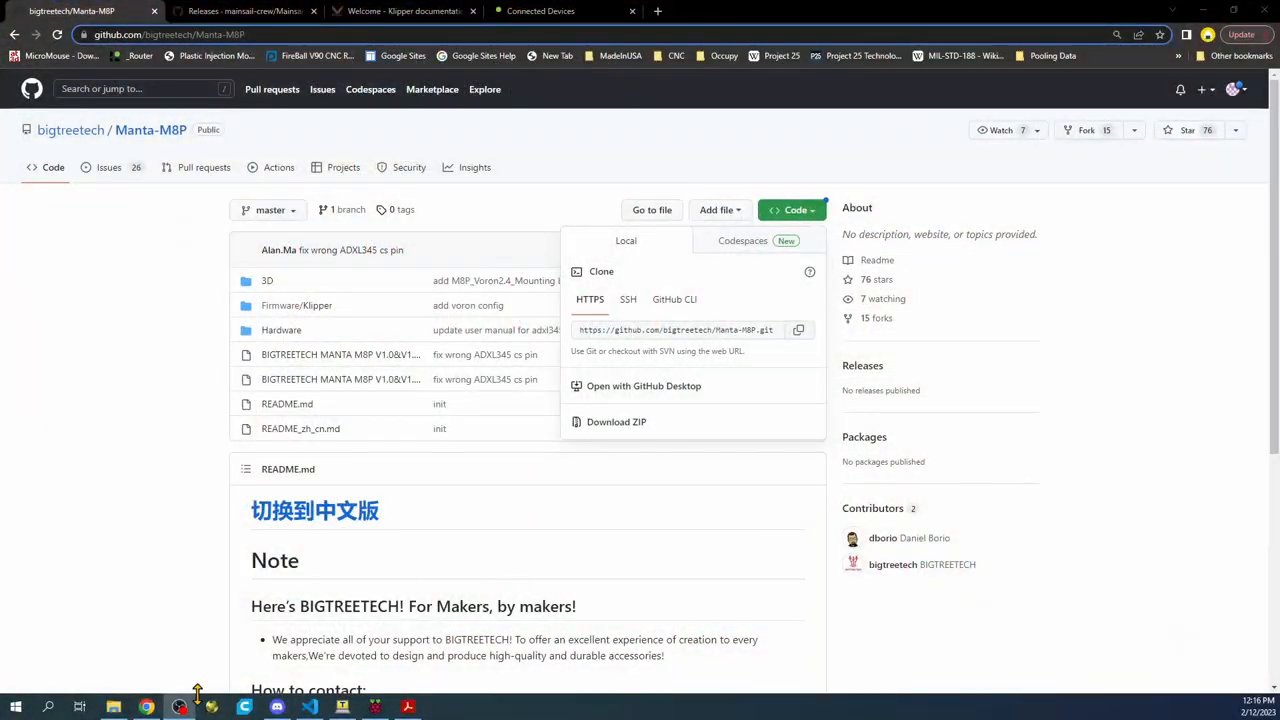
- Open File Explorer and view the empty boot (D:) drive
click(47, 707)
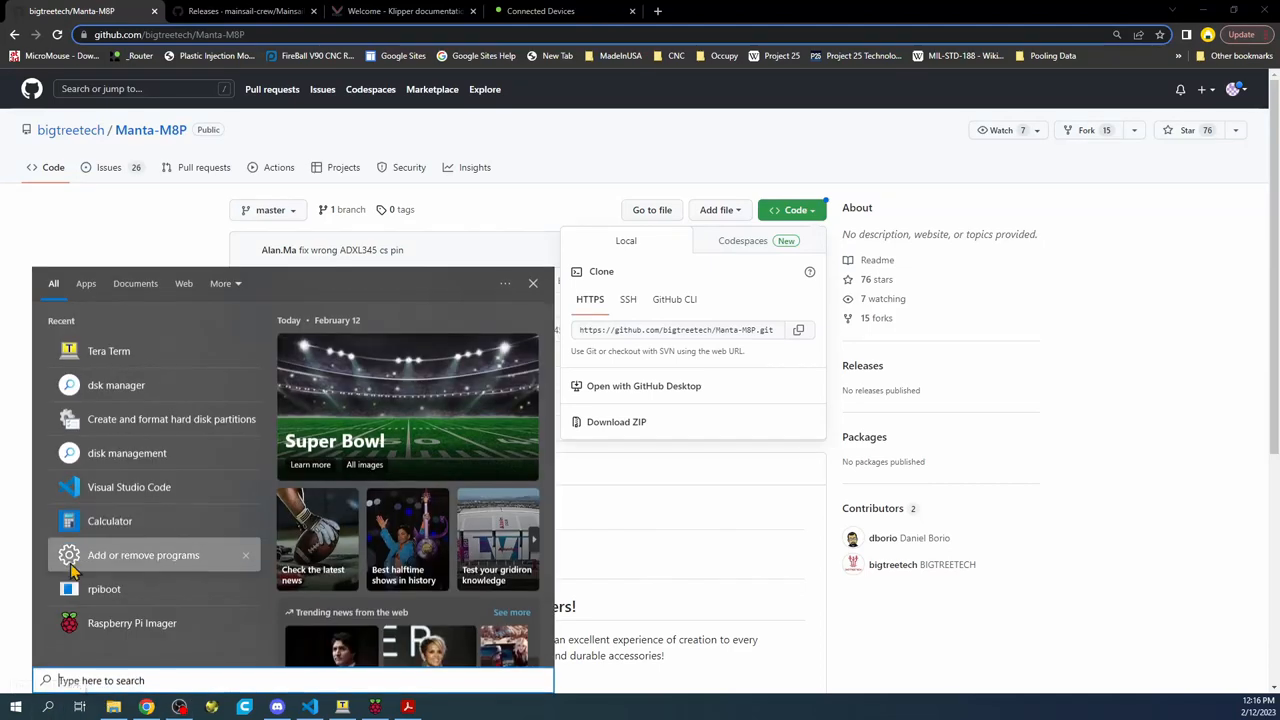
mouse_move(104, 589)
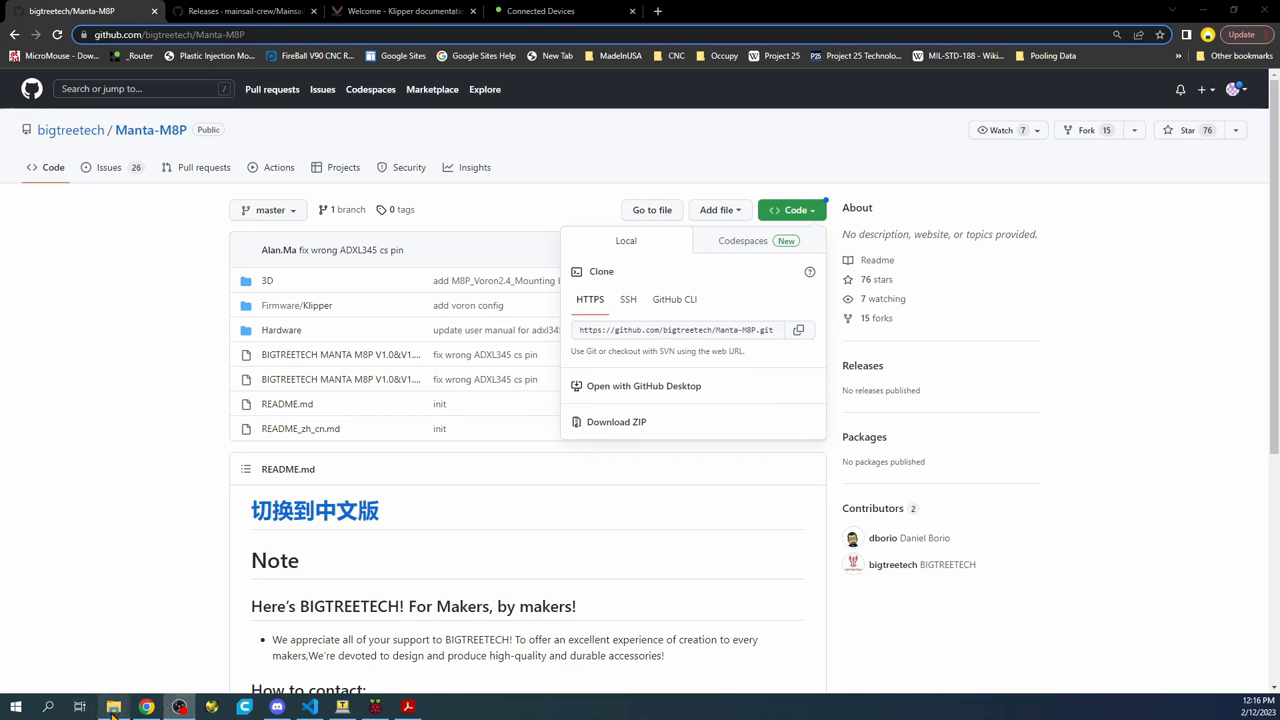
click(113, 707)
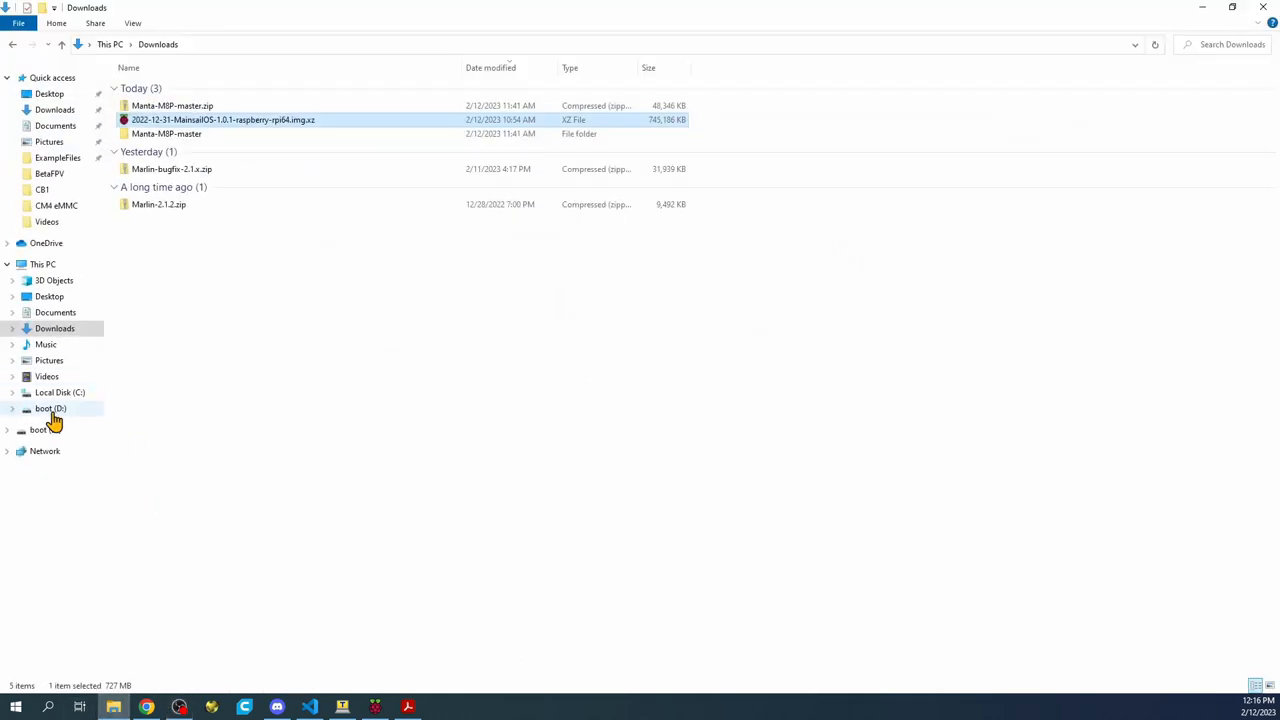
click(50, 408)
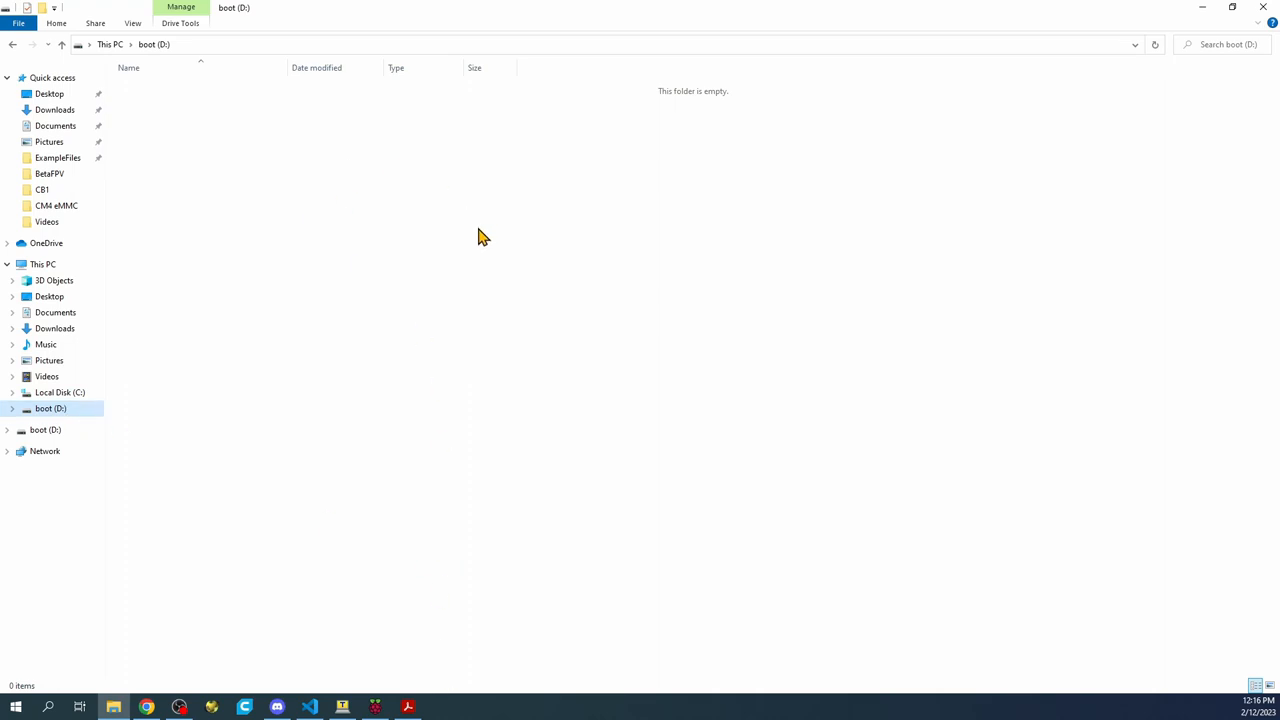
- Select the custom MainsailOS 1.0.1 rpi64 .img.xz as the OS in Imager
click(374, 707)
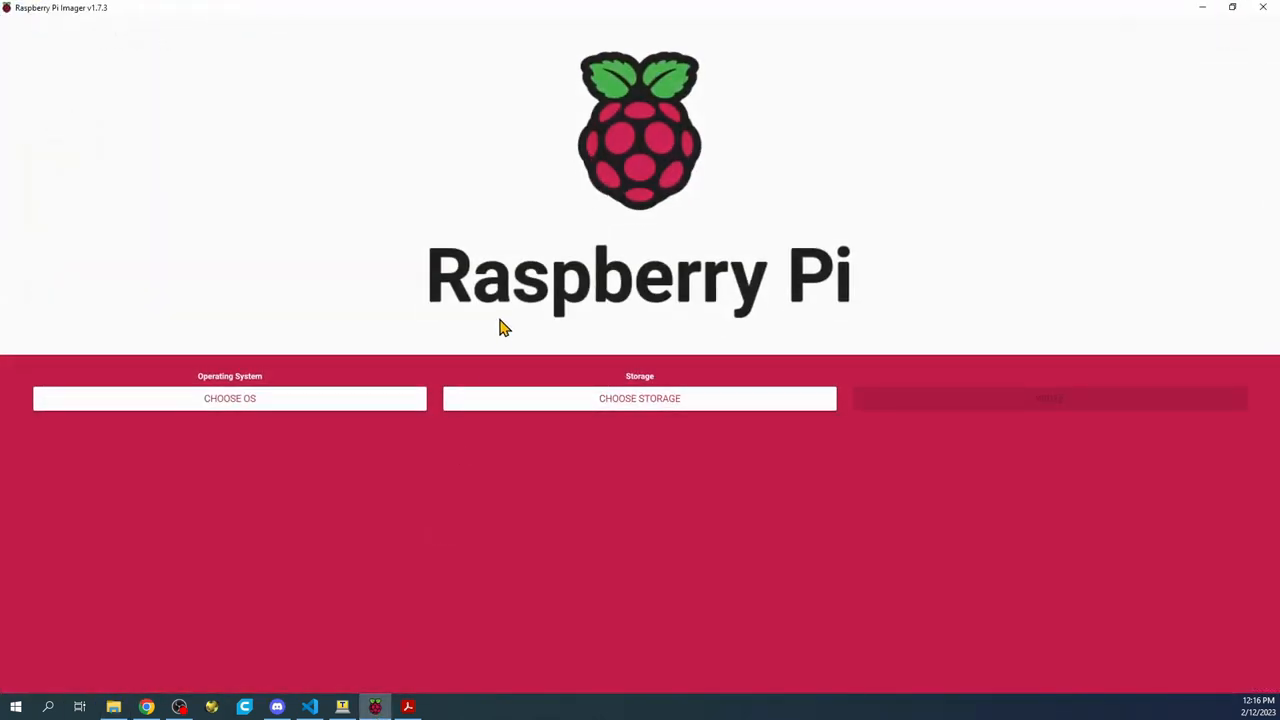
click(229, 398)
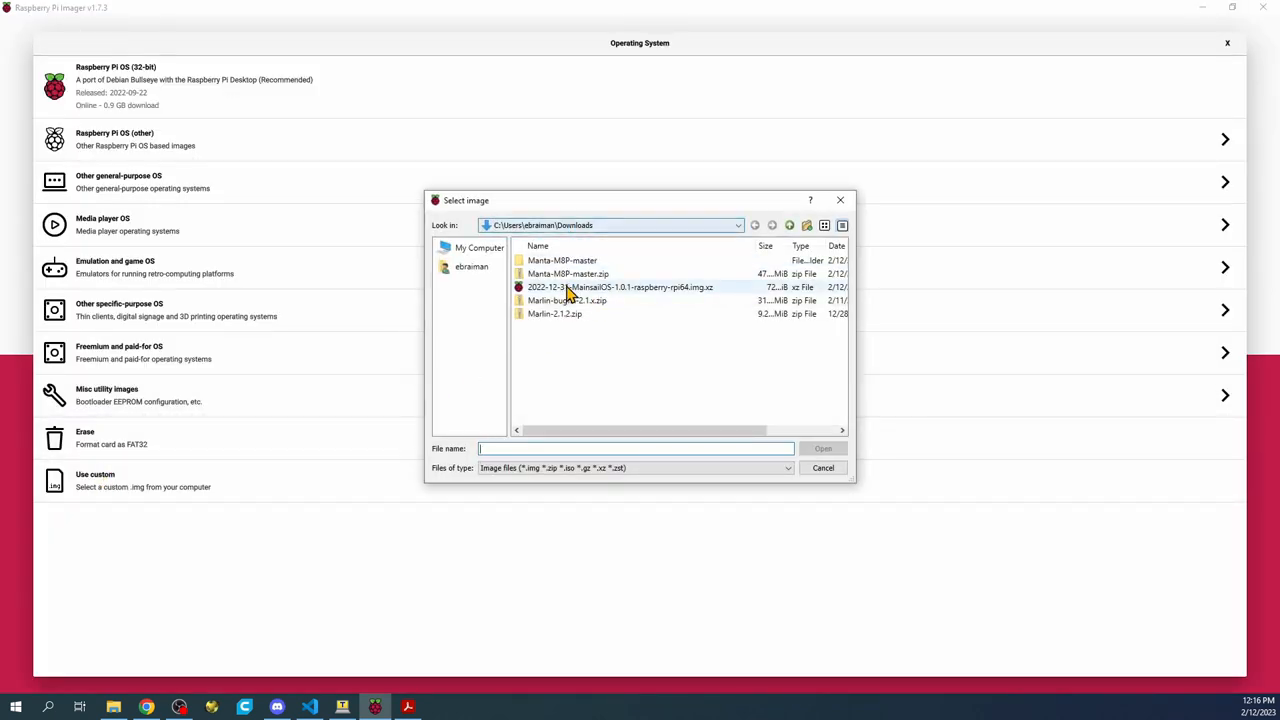
click(620, 287)
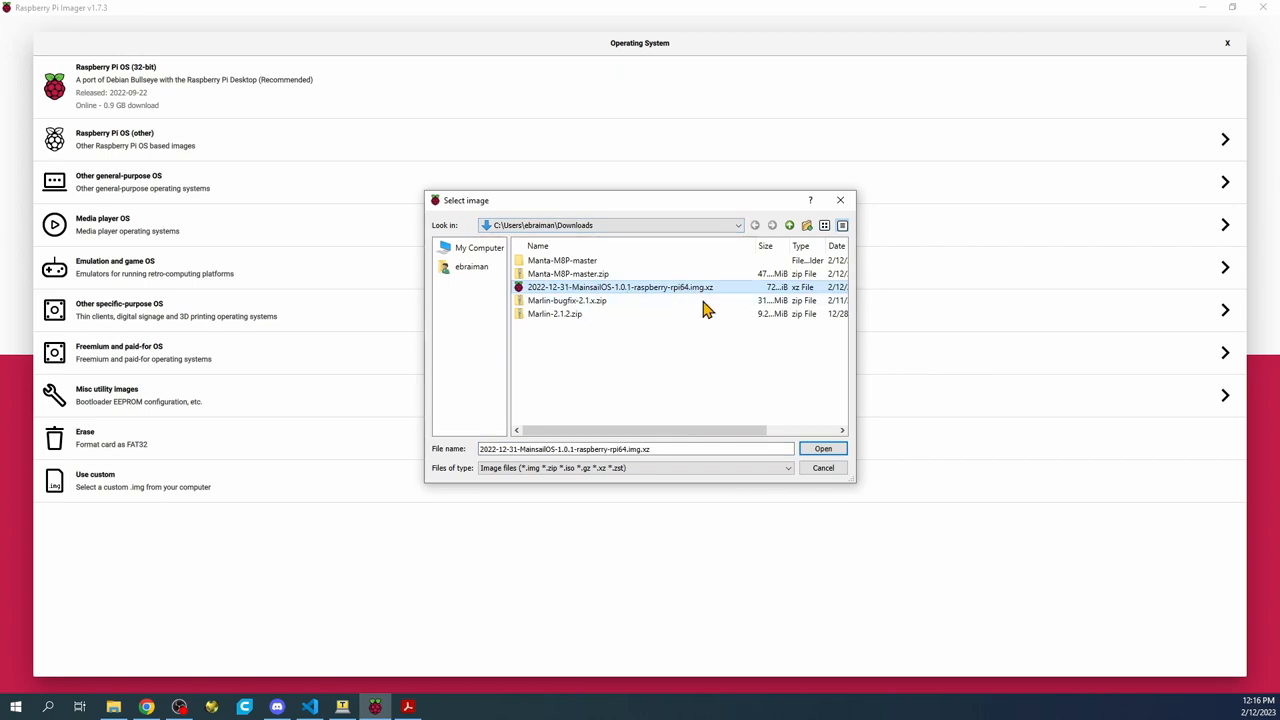
click(822, 448)
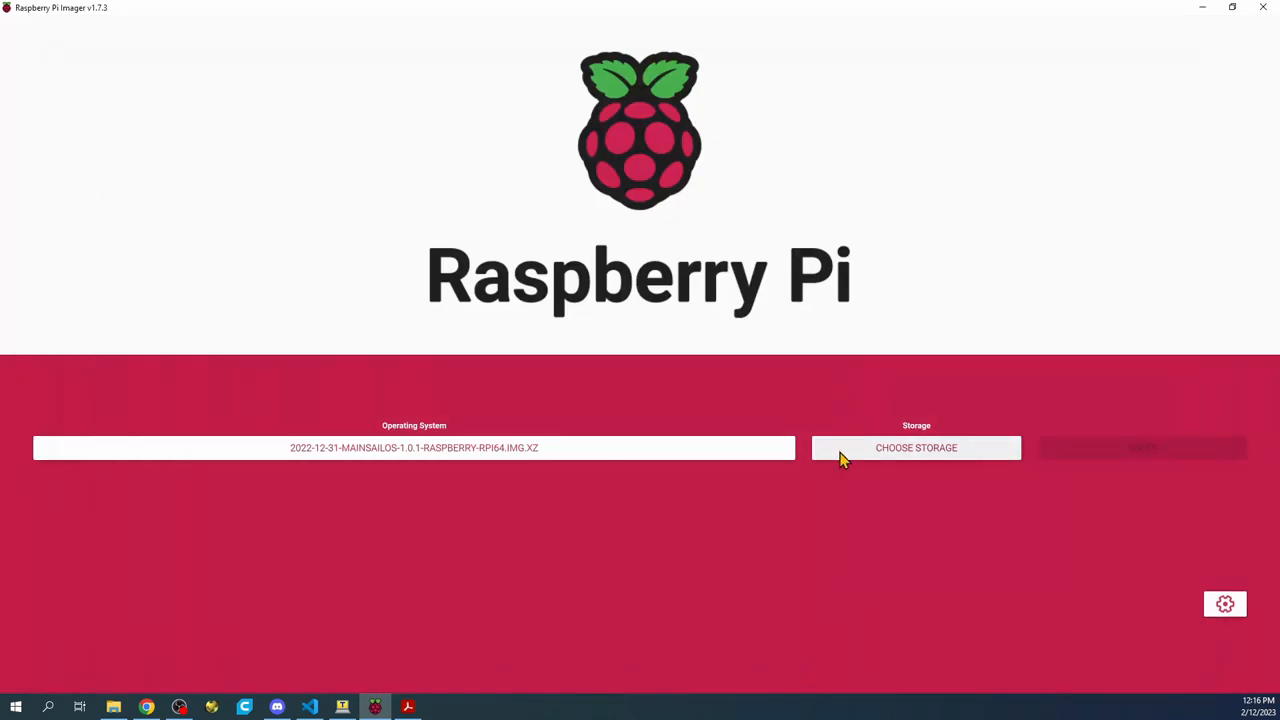
- Write the image to the 7.8 GB RPi-MSD-0001 device and dismiss the success notice
click(915, 447)
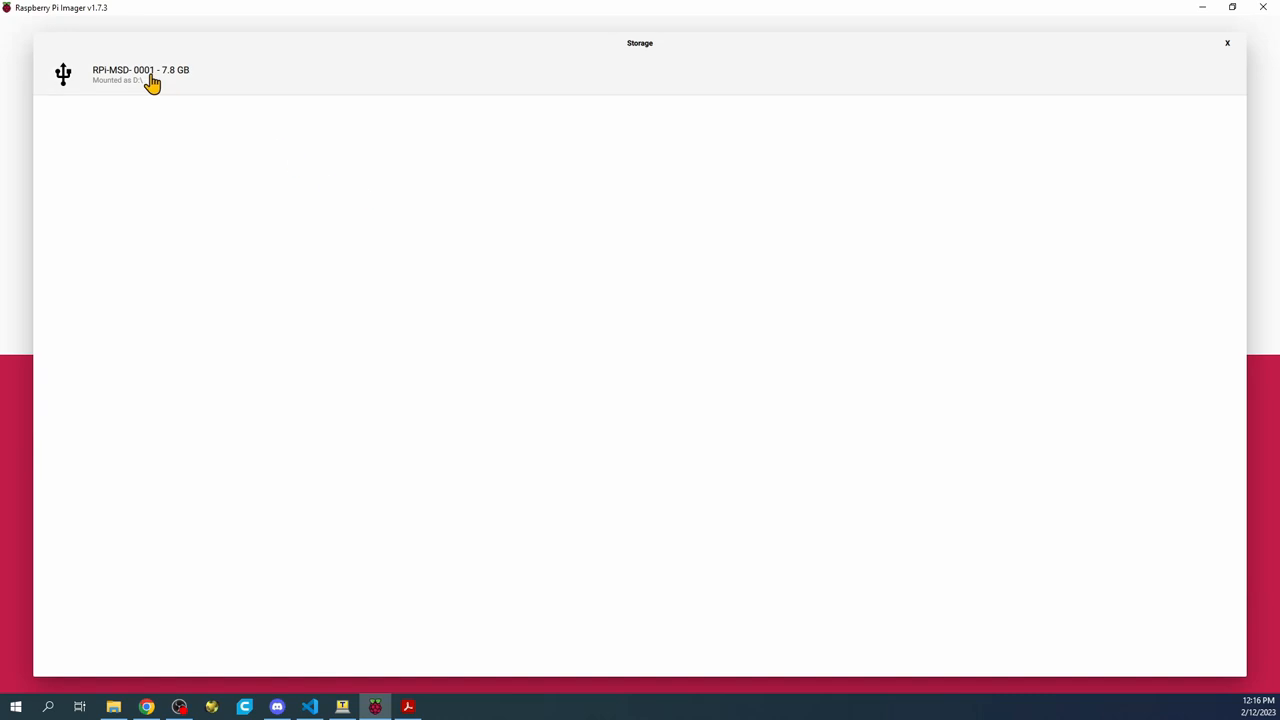
click(140, 74)
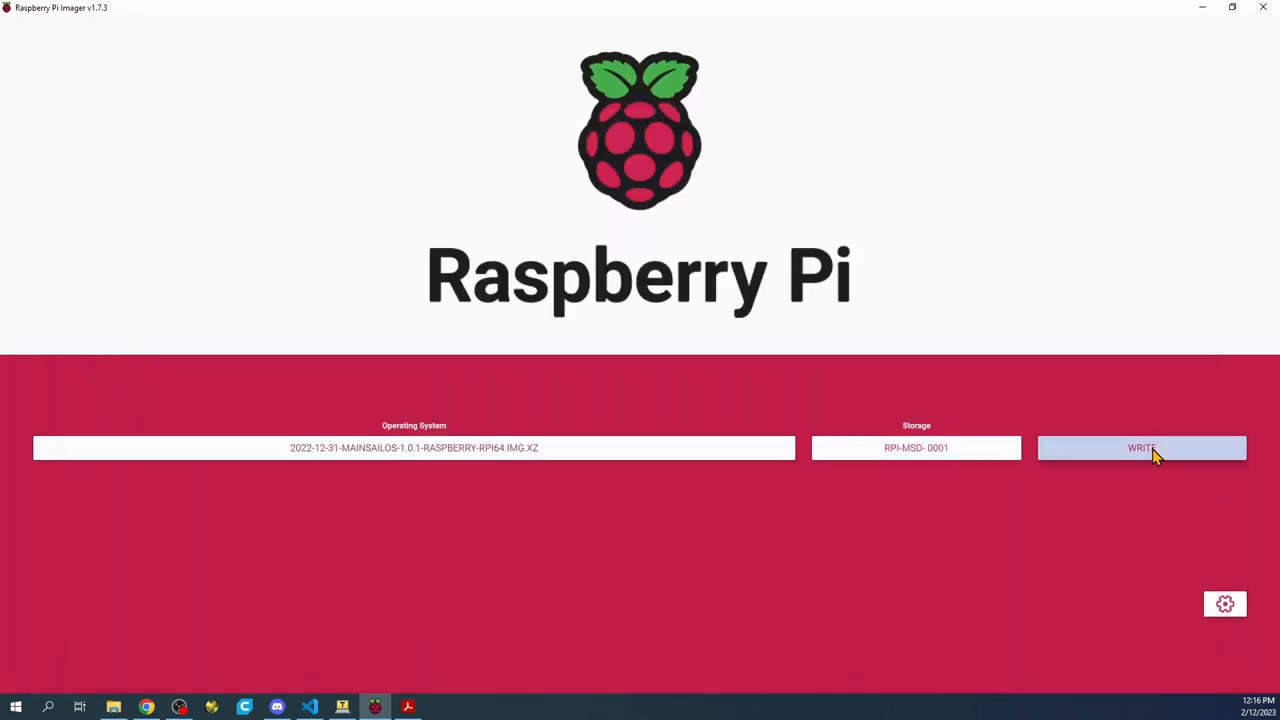
click(1141, 447)
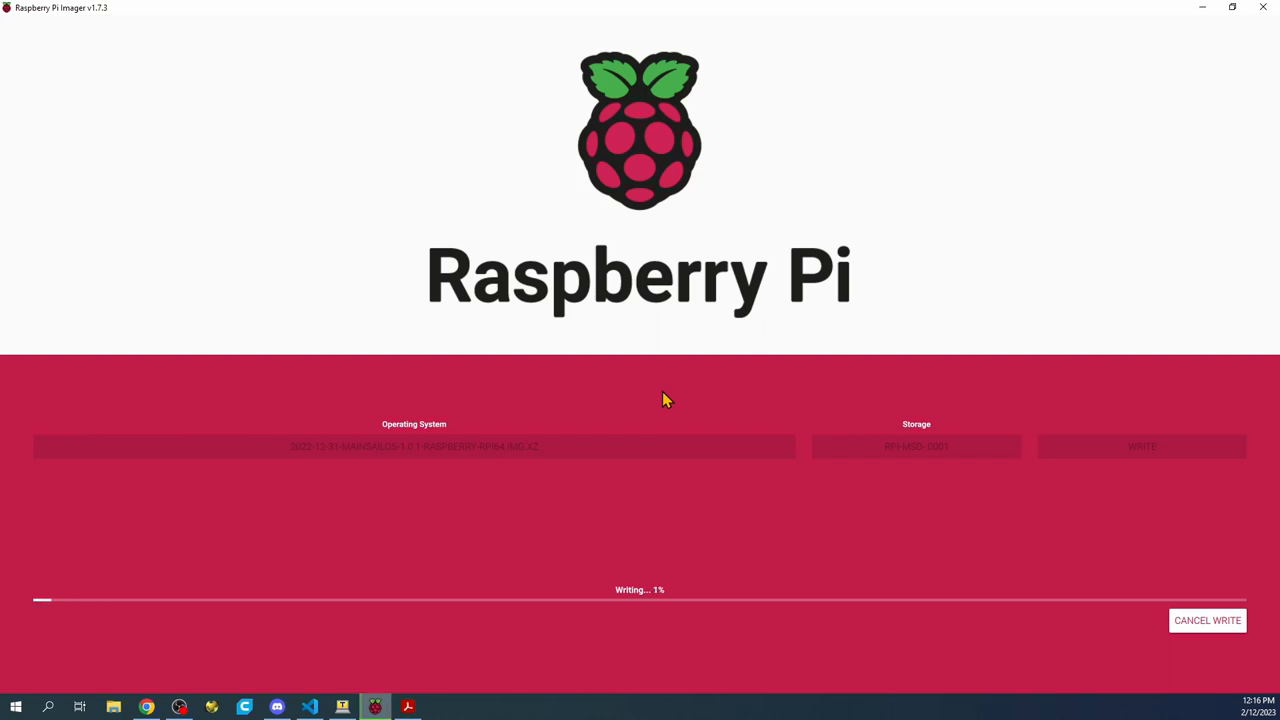
mouse_move(645, 598)
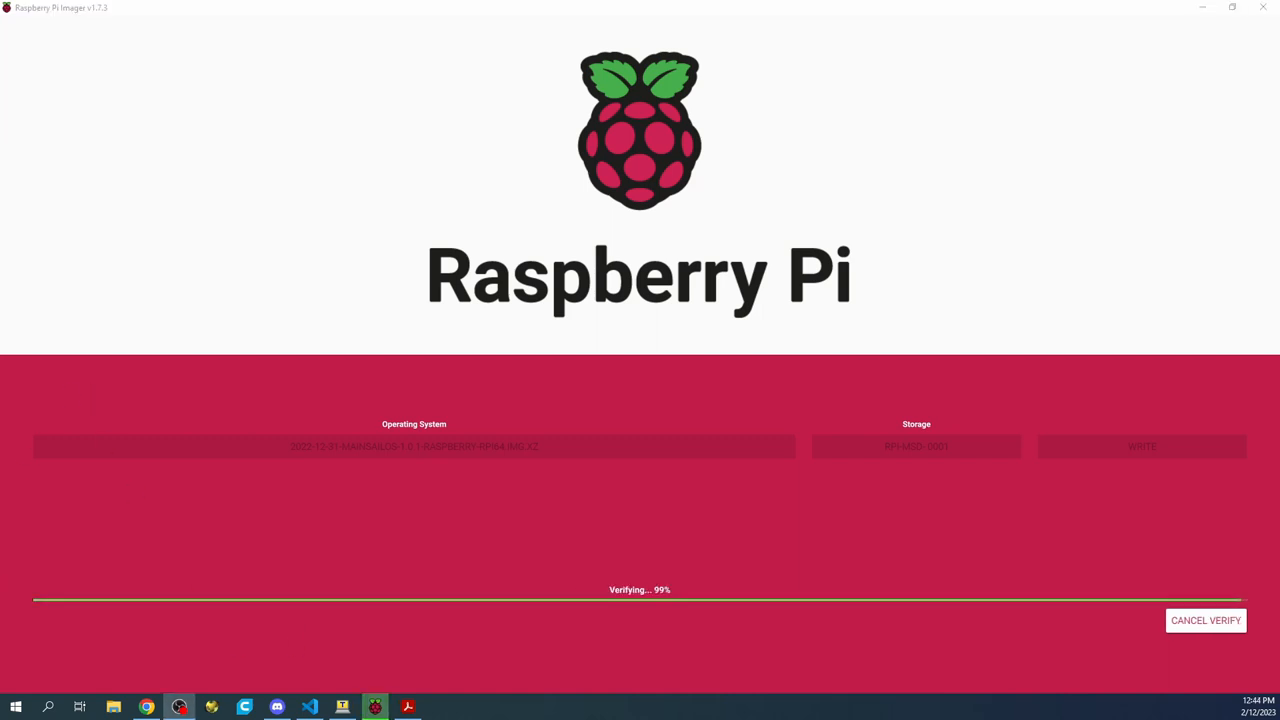
mouse_move(646, 602)
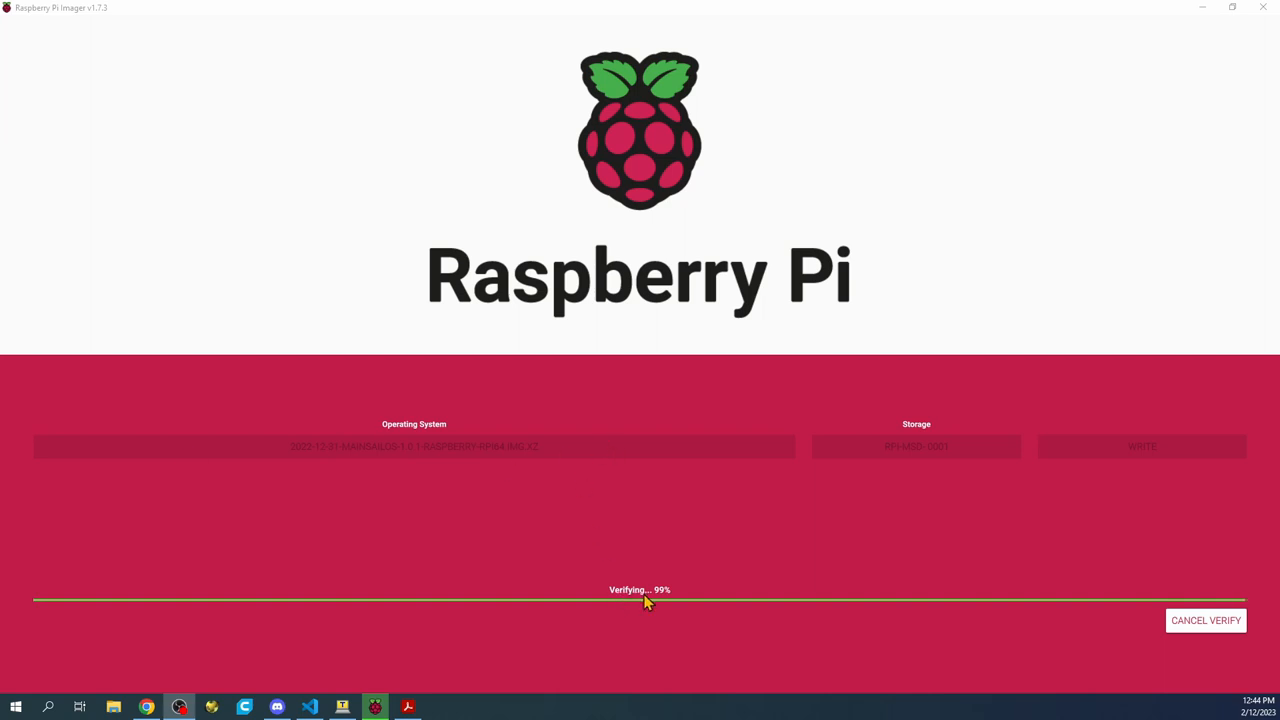
mouse_move(643, 373)
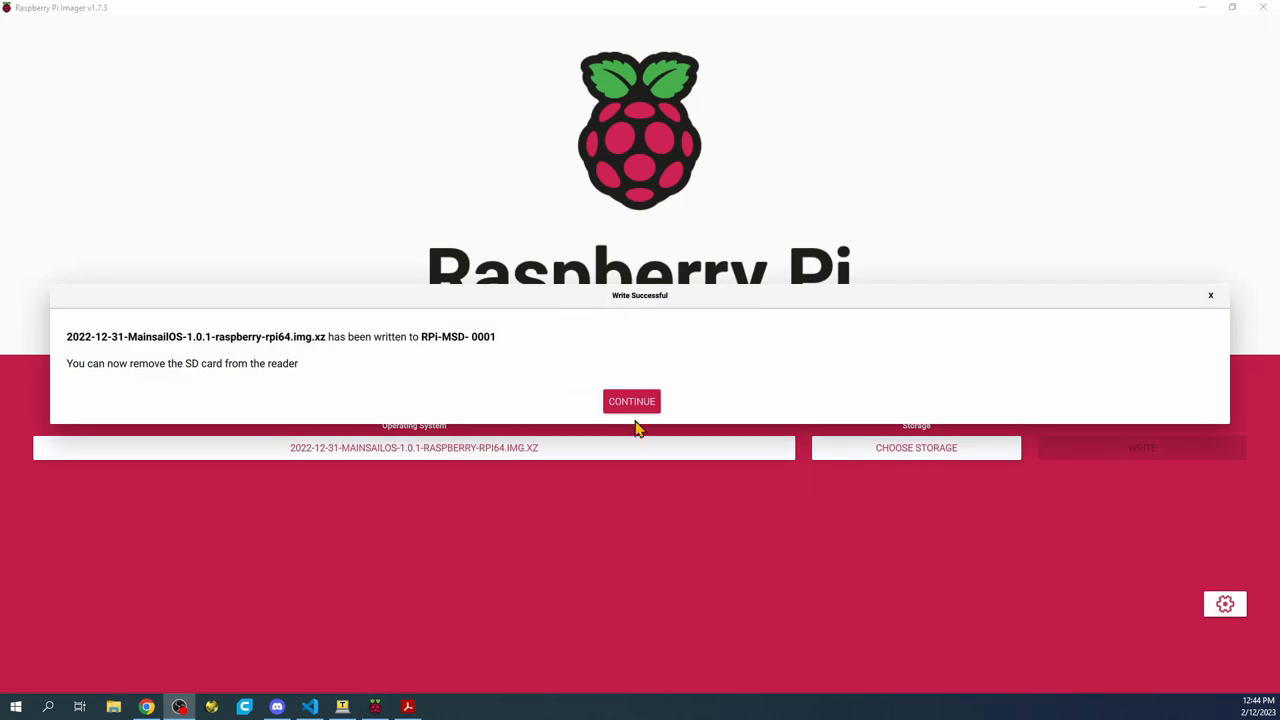
click(631, 401)
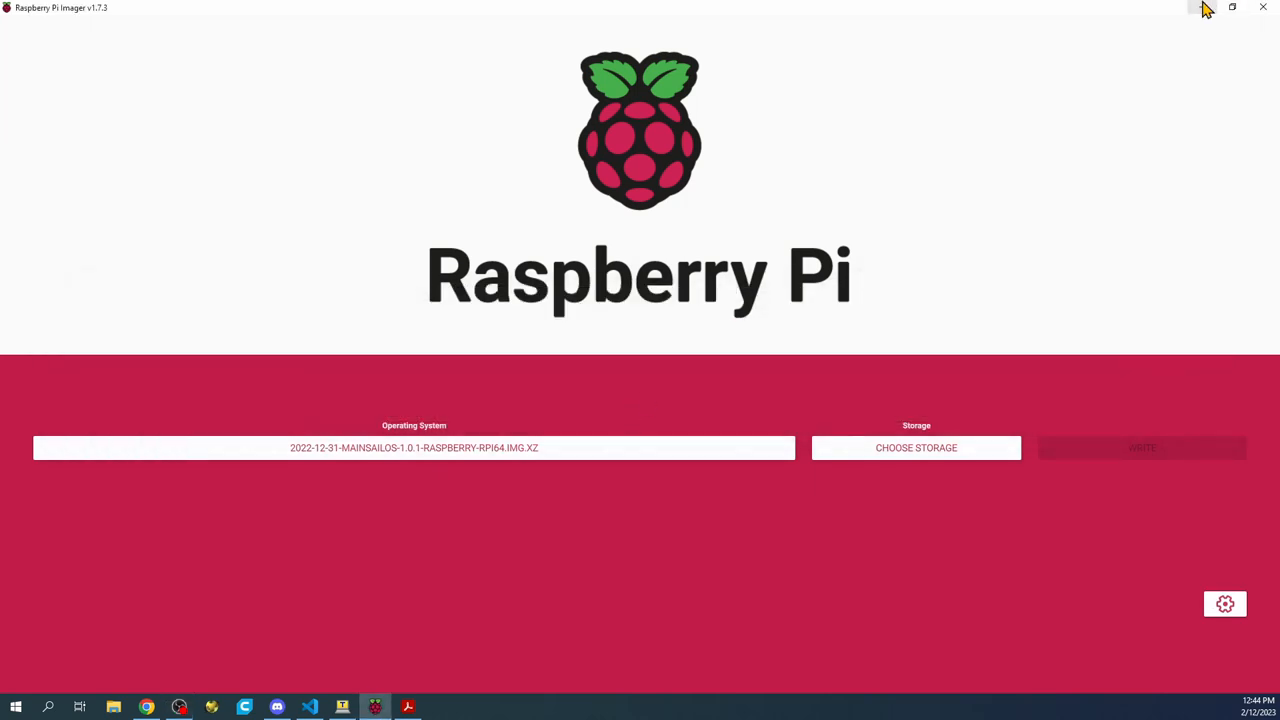
- Run rpiboot from the Start menu until the boot server finishes, then close its console
click(146, 708)
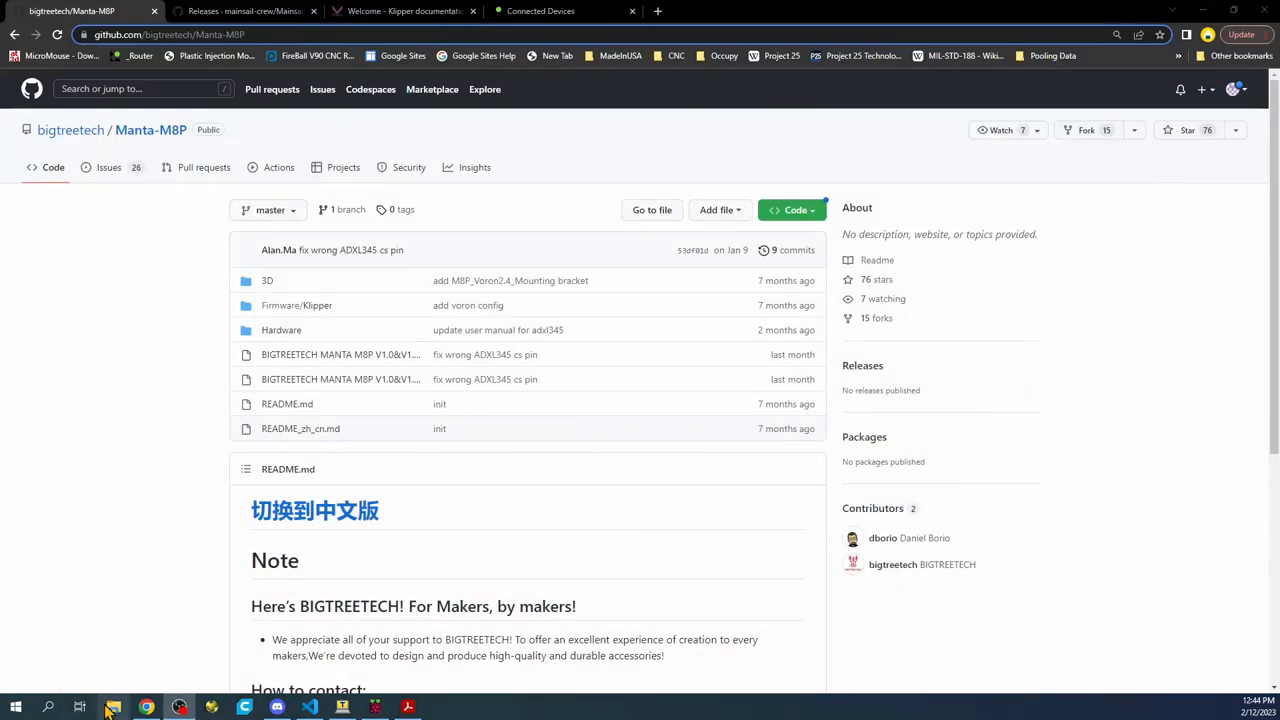
click(113, 708)
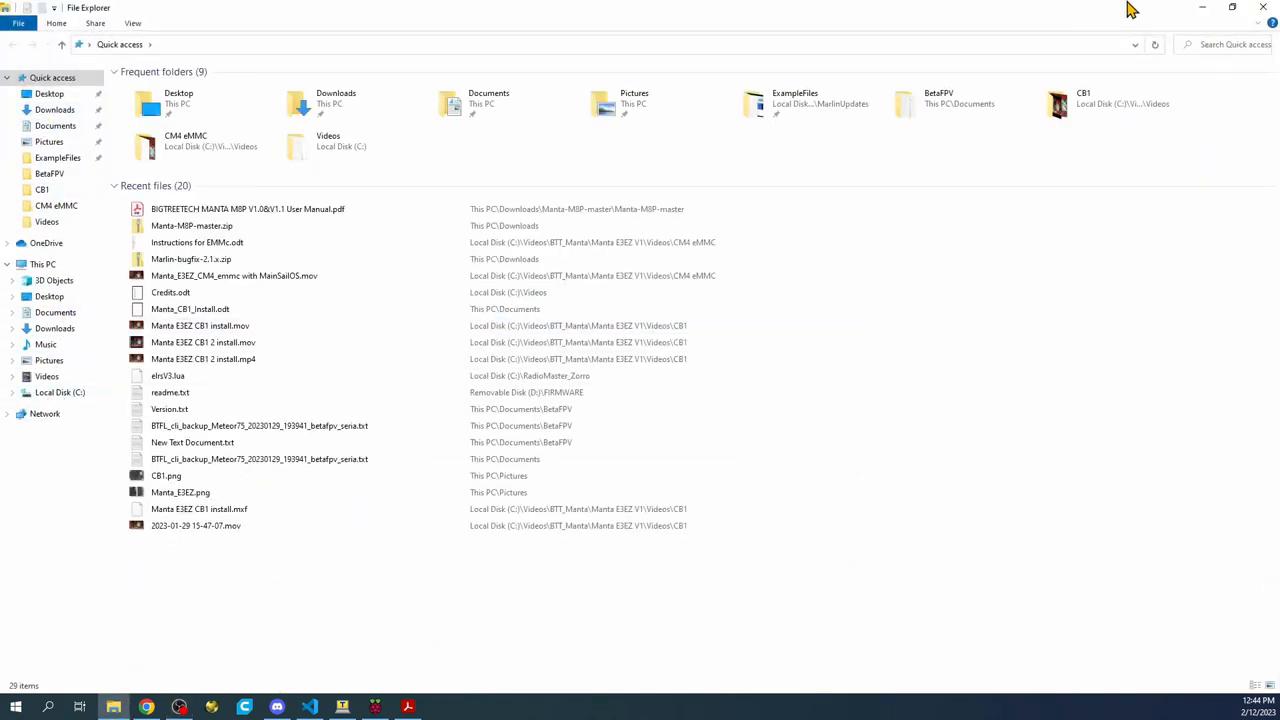
click(146, 707)
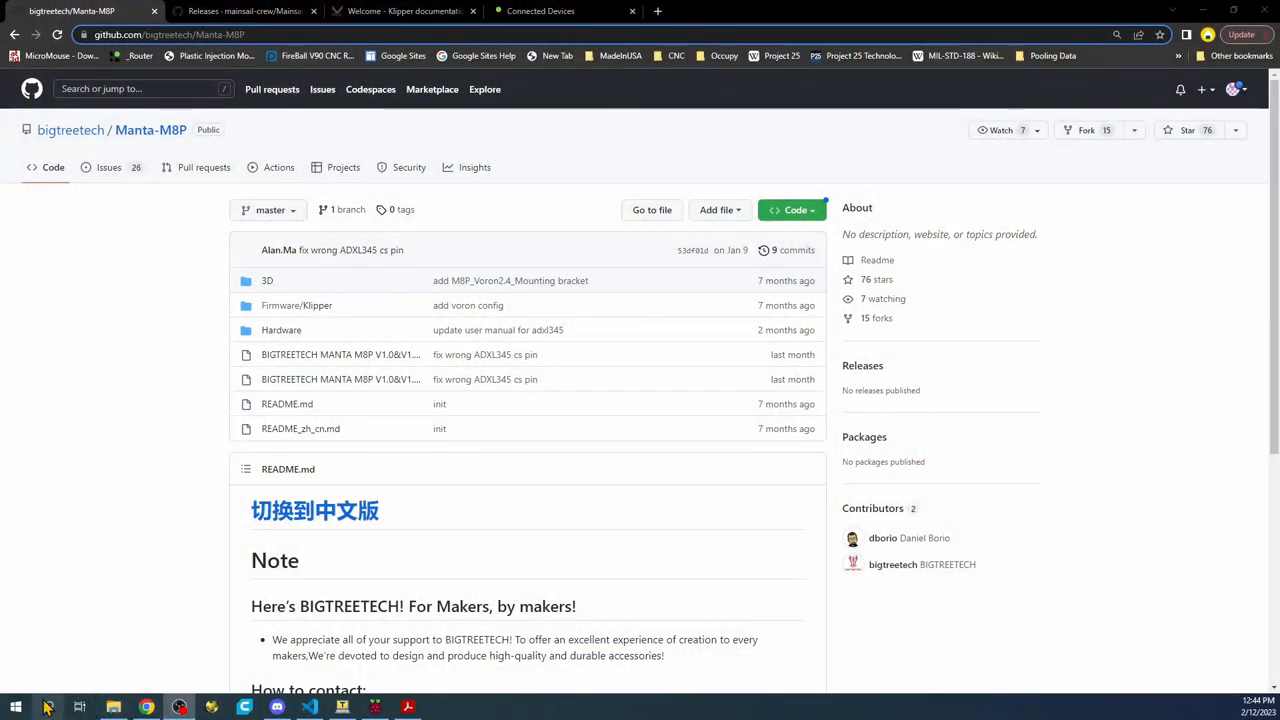
click(15, 708)
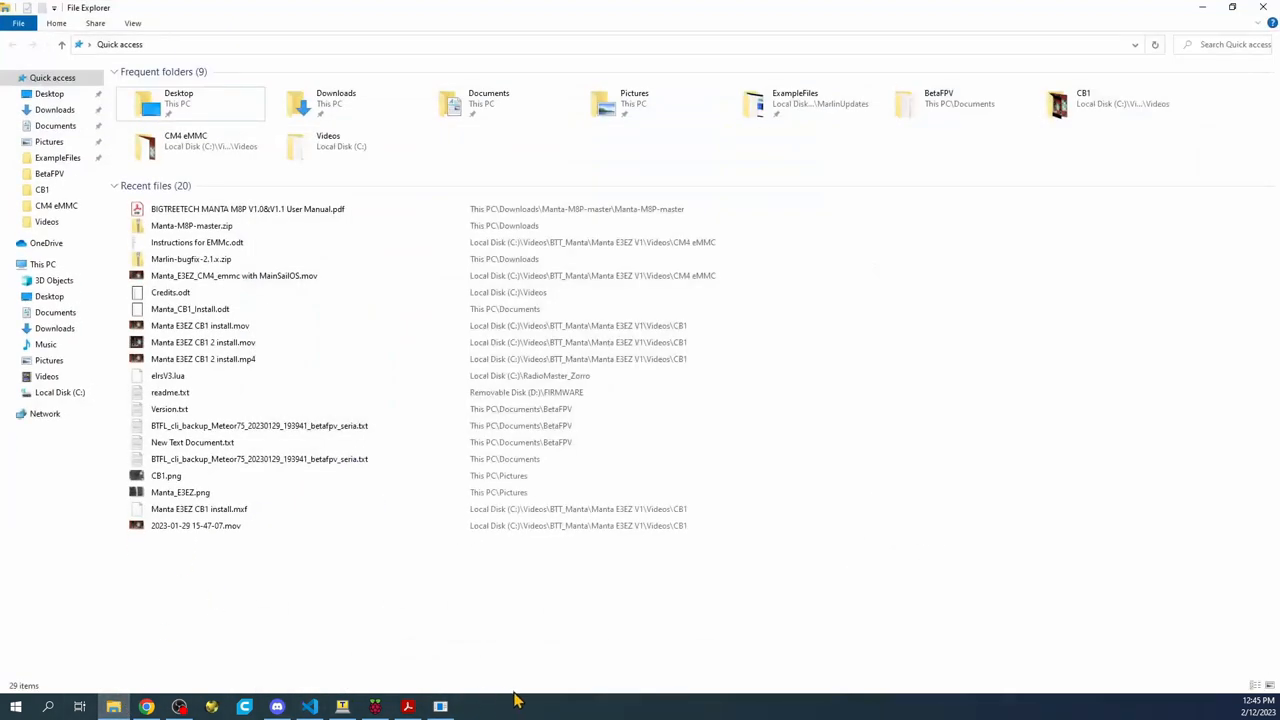
click(170, 392)
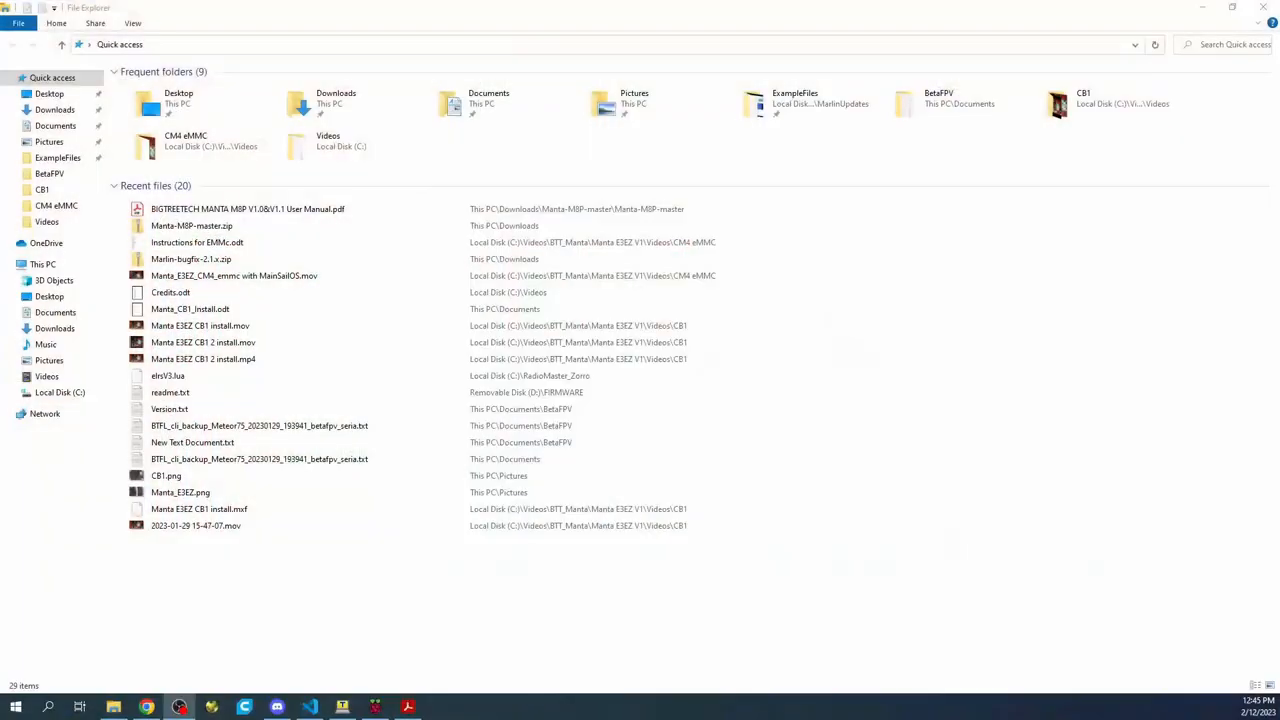
click(47, 708)
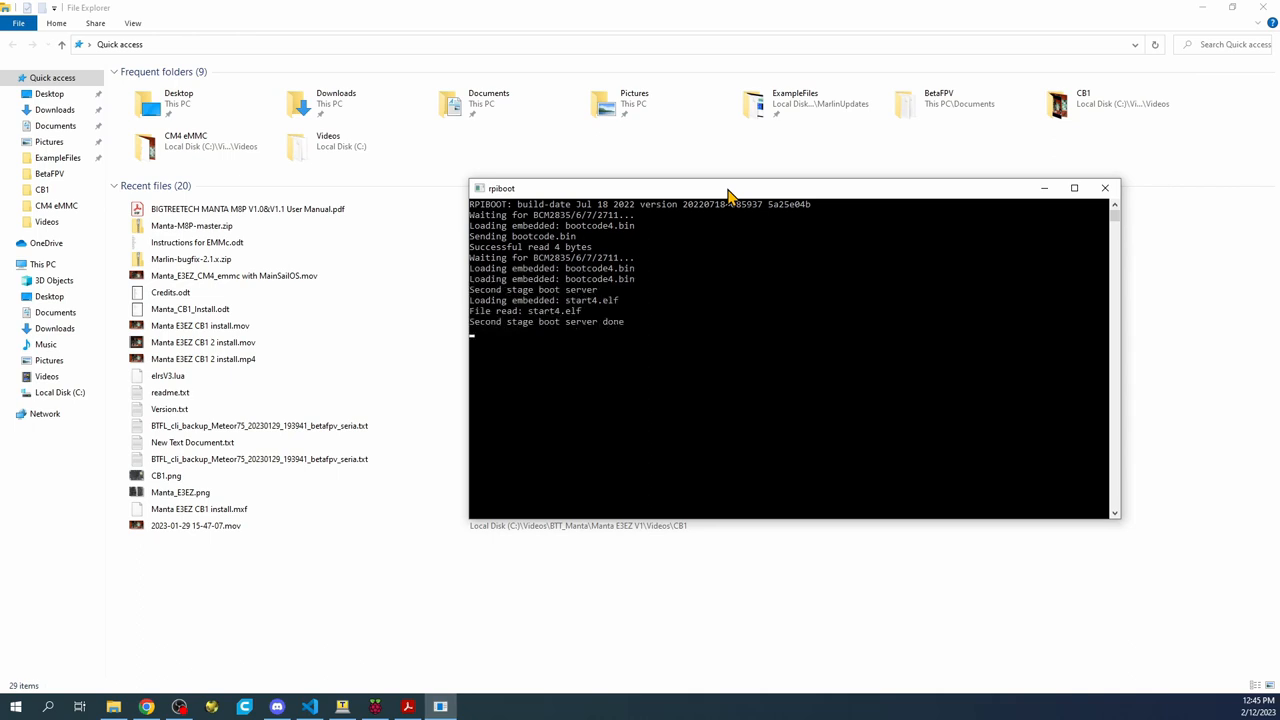
click(1105, 188)
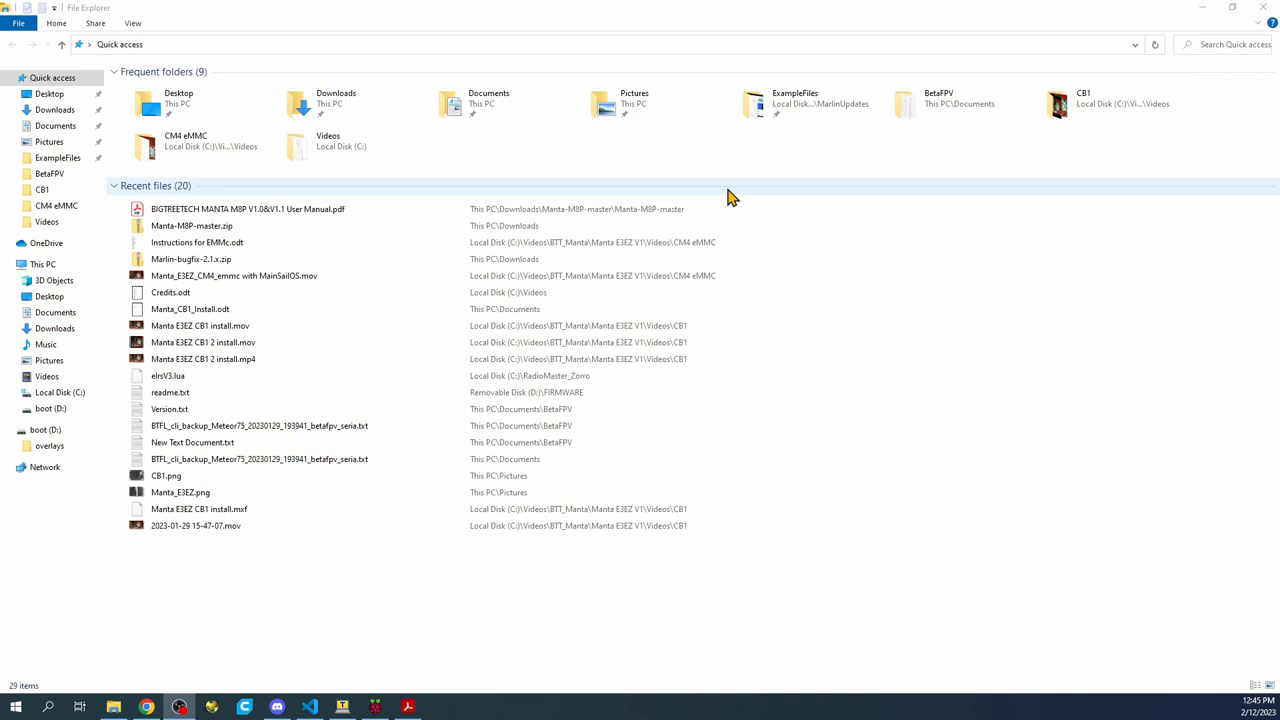
- Rename wpa_supplicant.conf.example on boot (D:) to wpa_supplicant.conf
click(51, 408)
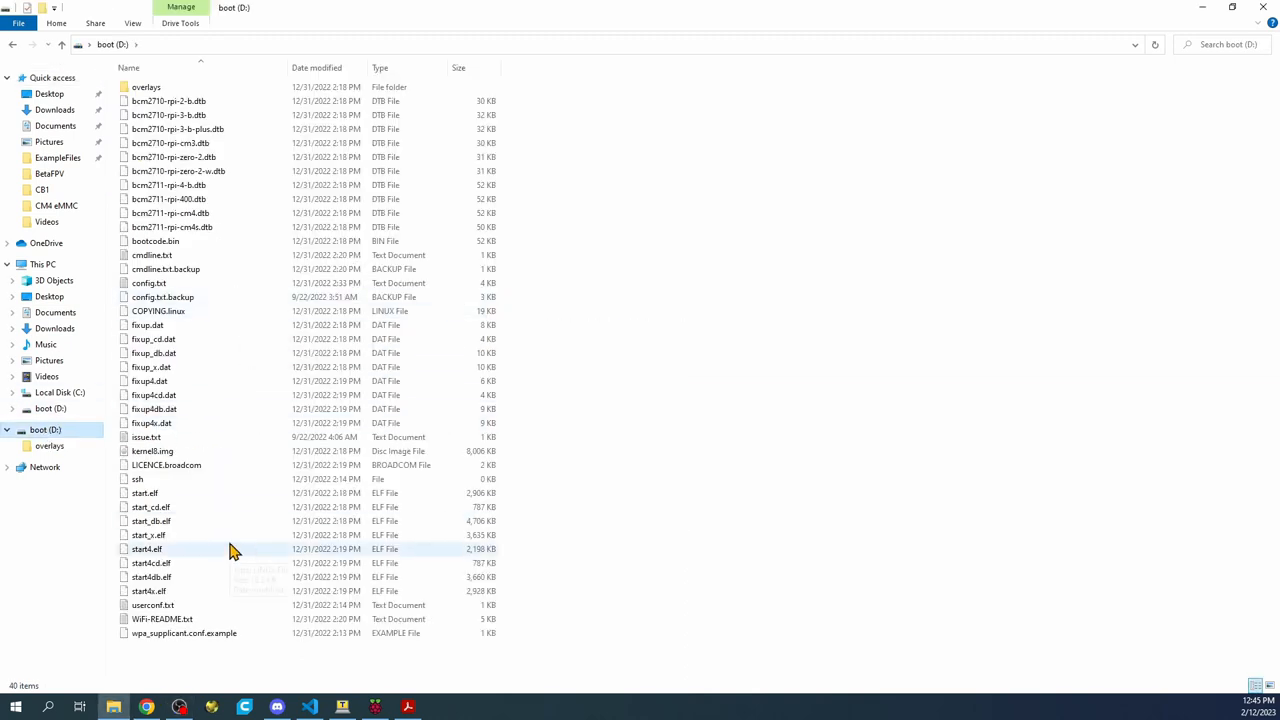
click(184, 633)
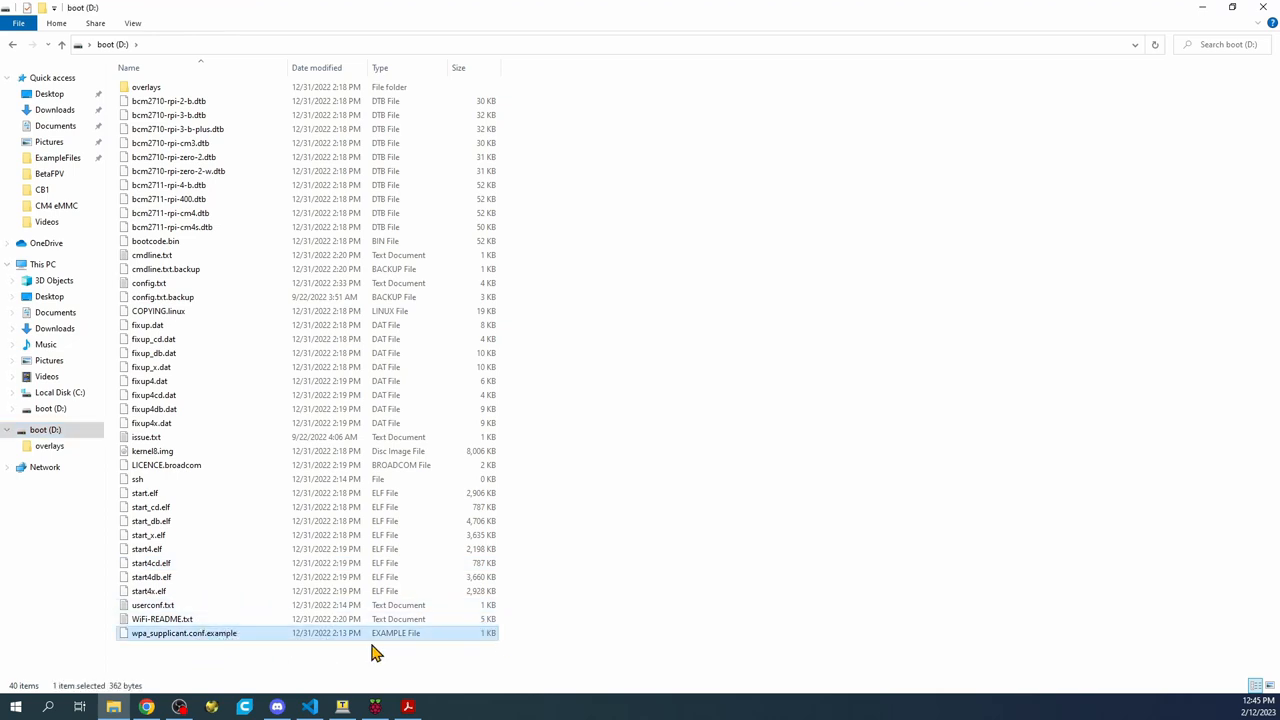
mouse_move(165, 653)
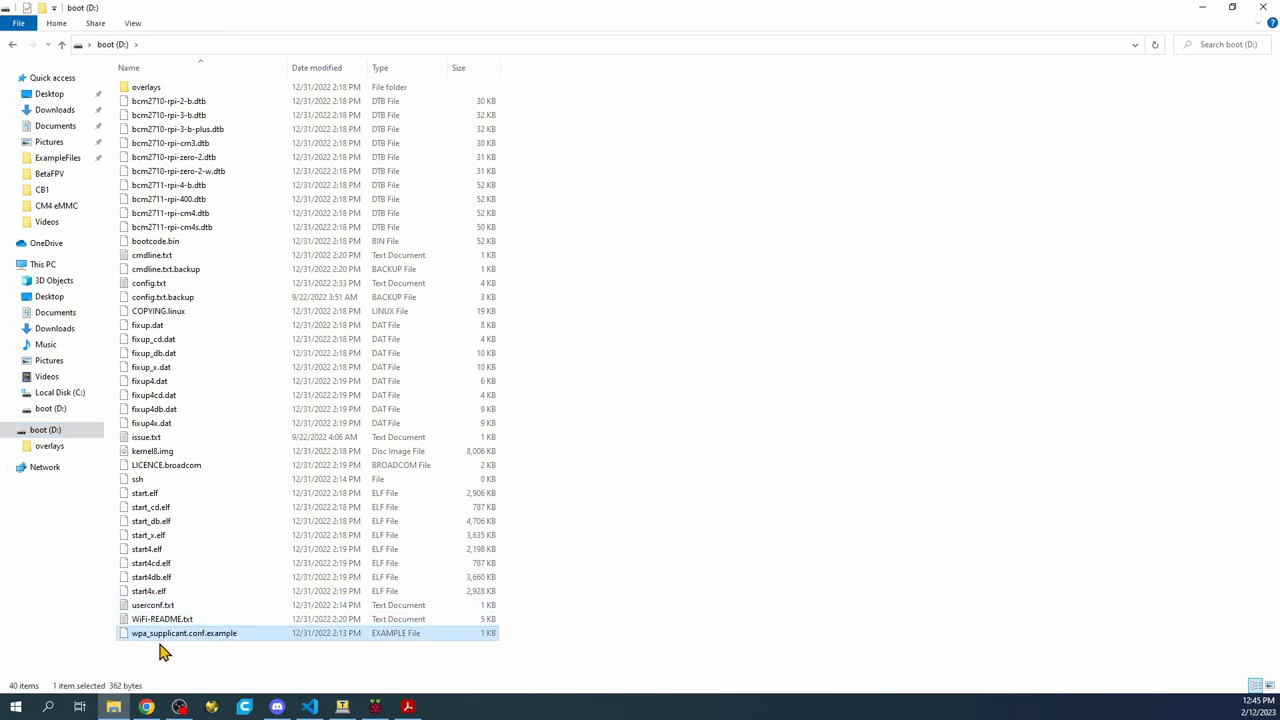
mouse_move(205, 648)
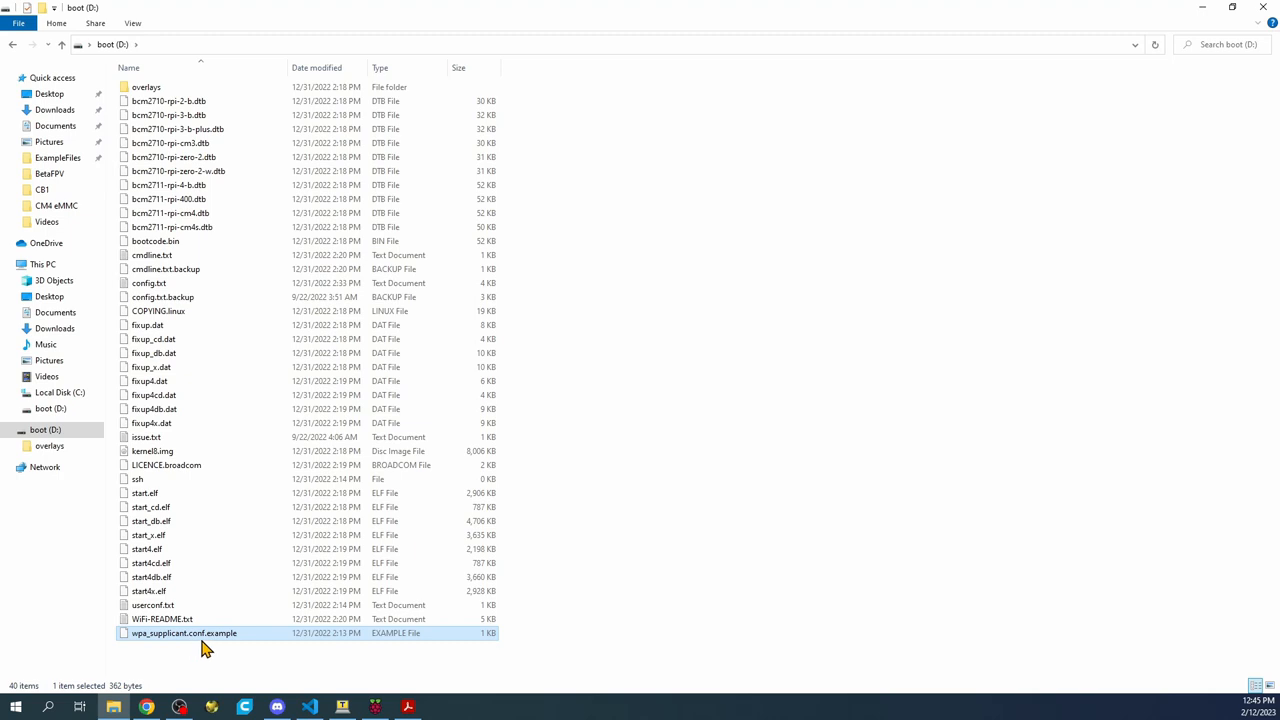
mouse_move(210, 645)
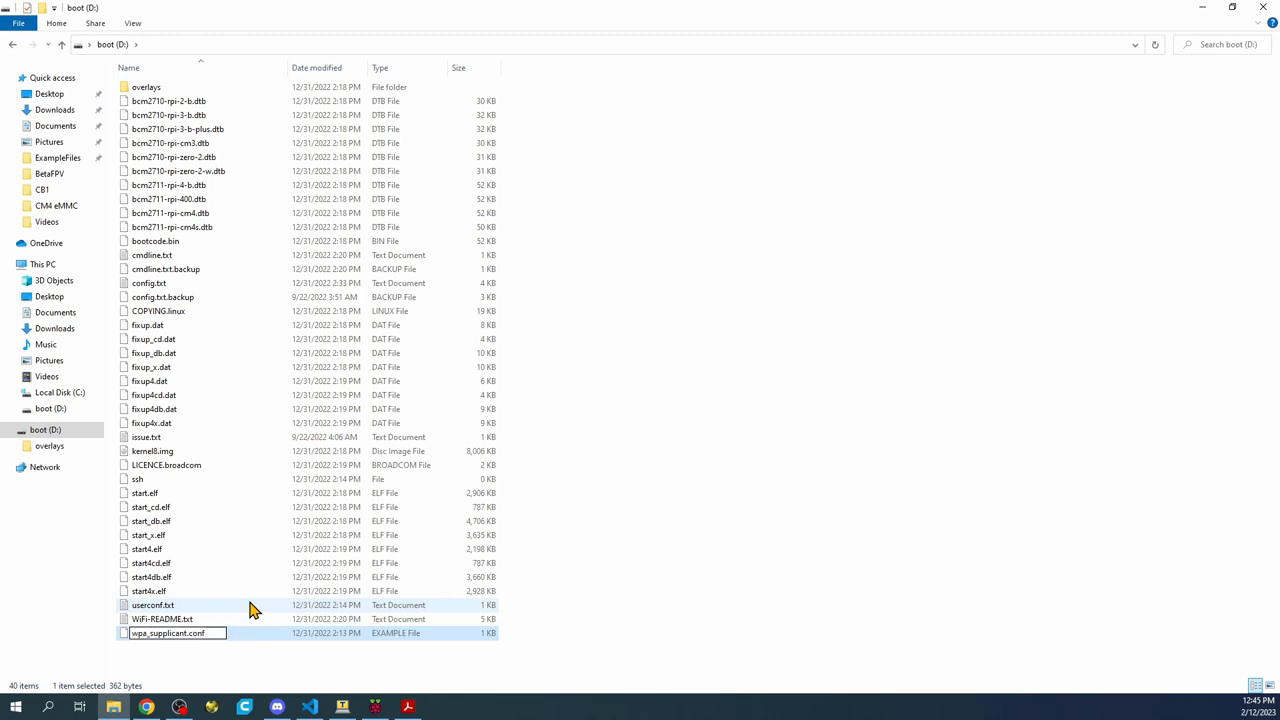
key(enter)
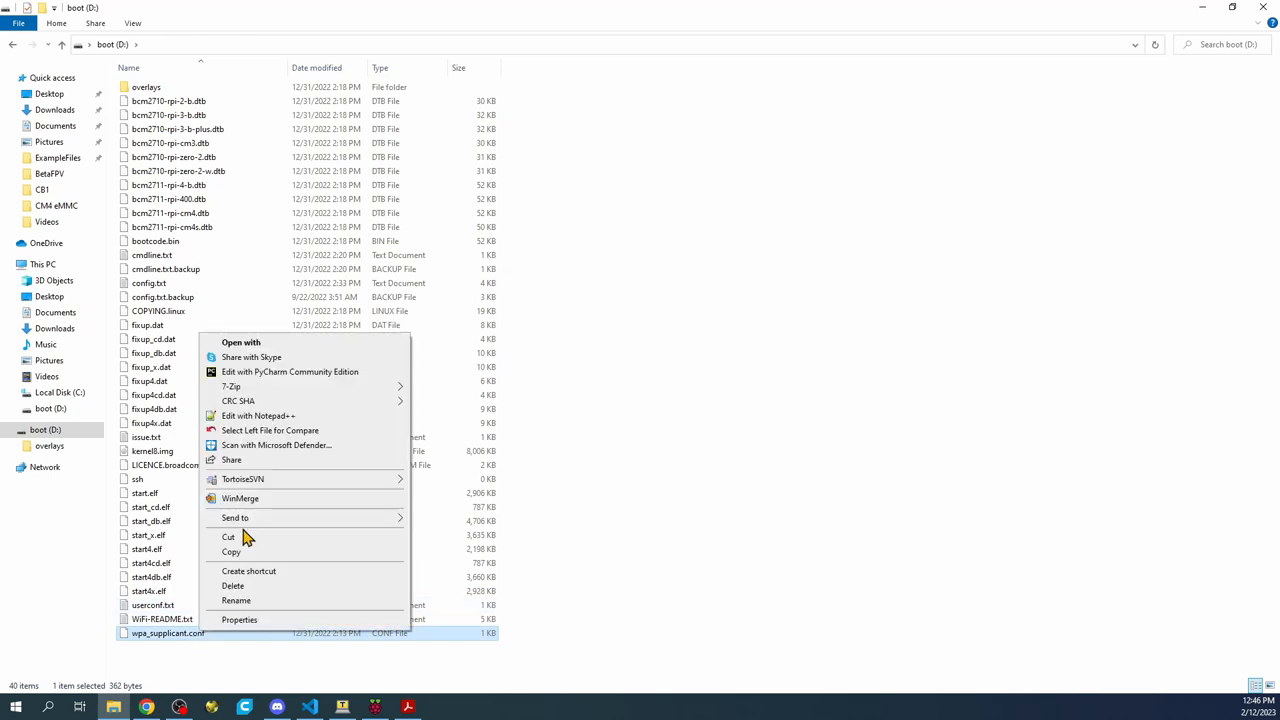
- Open wpa_supplicant.conf in Notepad++ and edit the wireless password placeholder
click(258, 415)
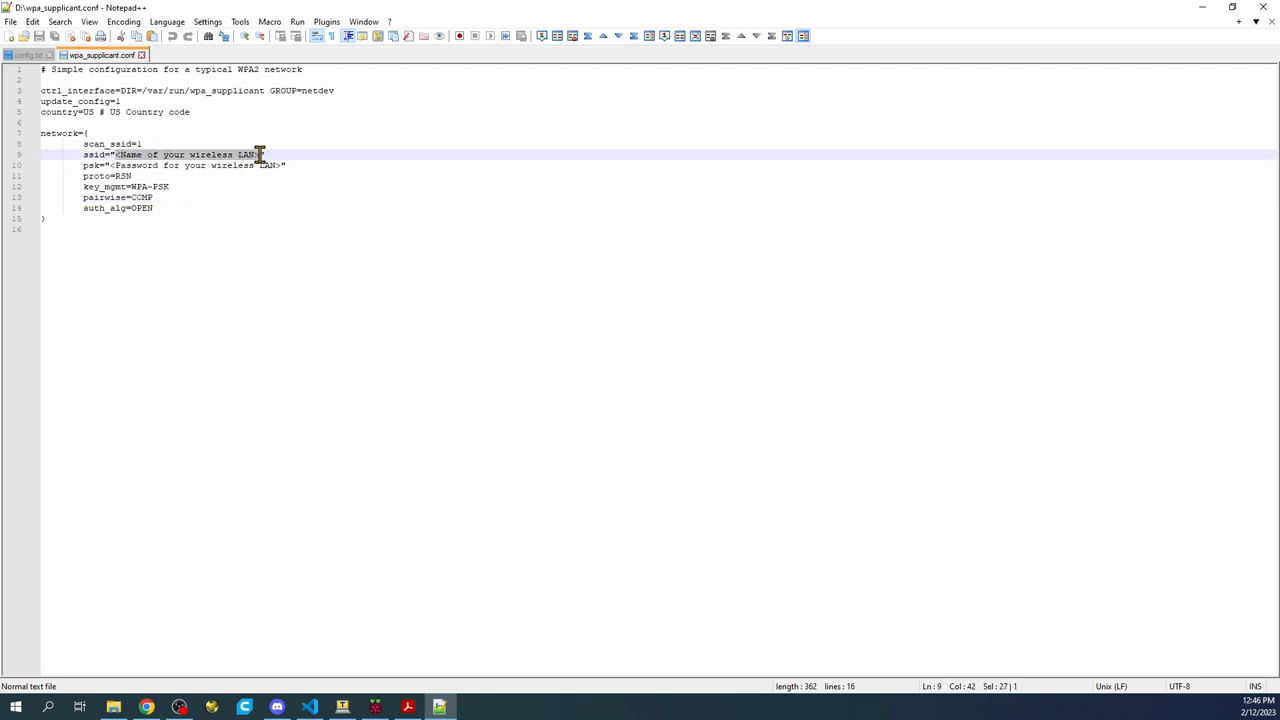
mouse_move(283, 165)
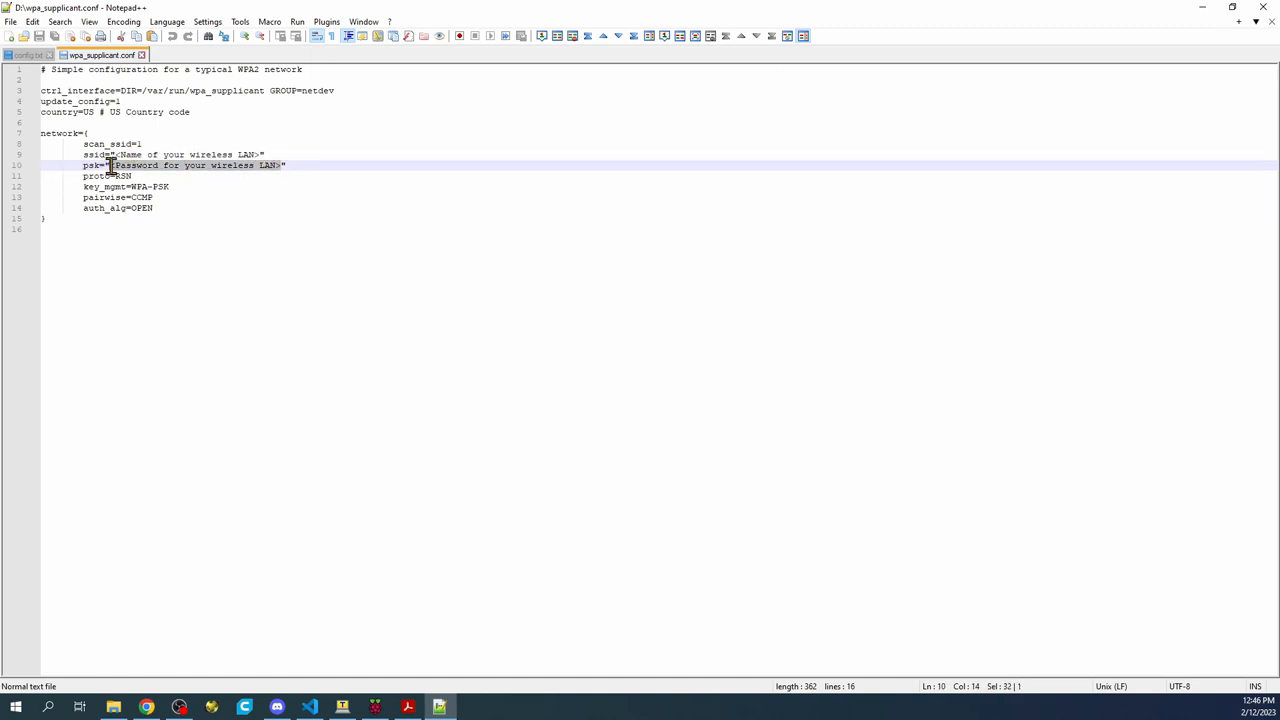
mouse_move(128, 277)
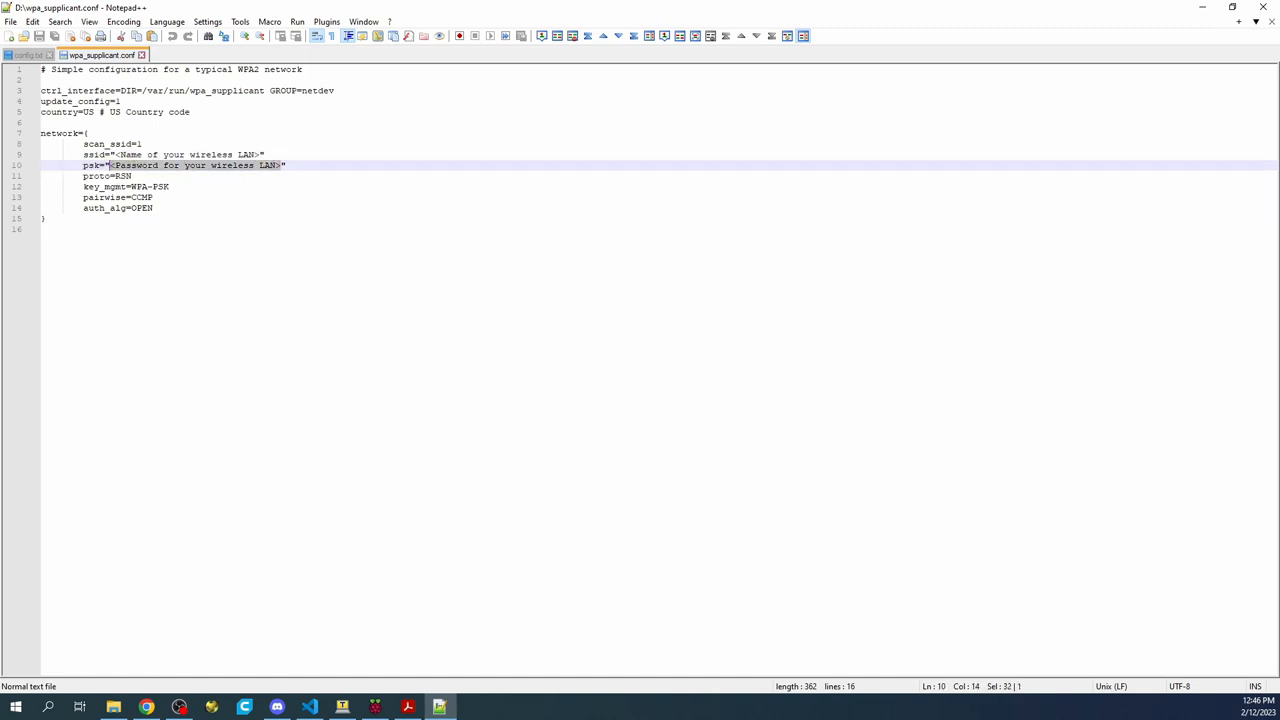
click(438, 707)
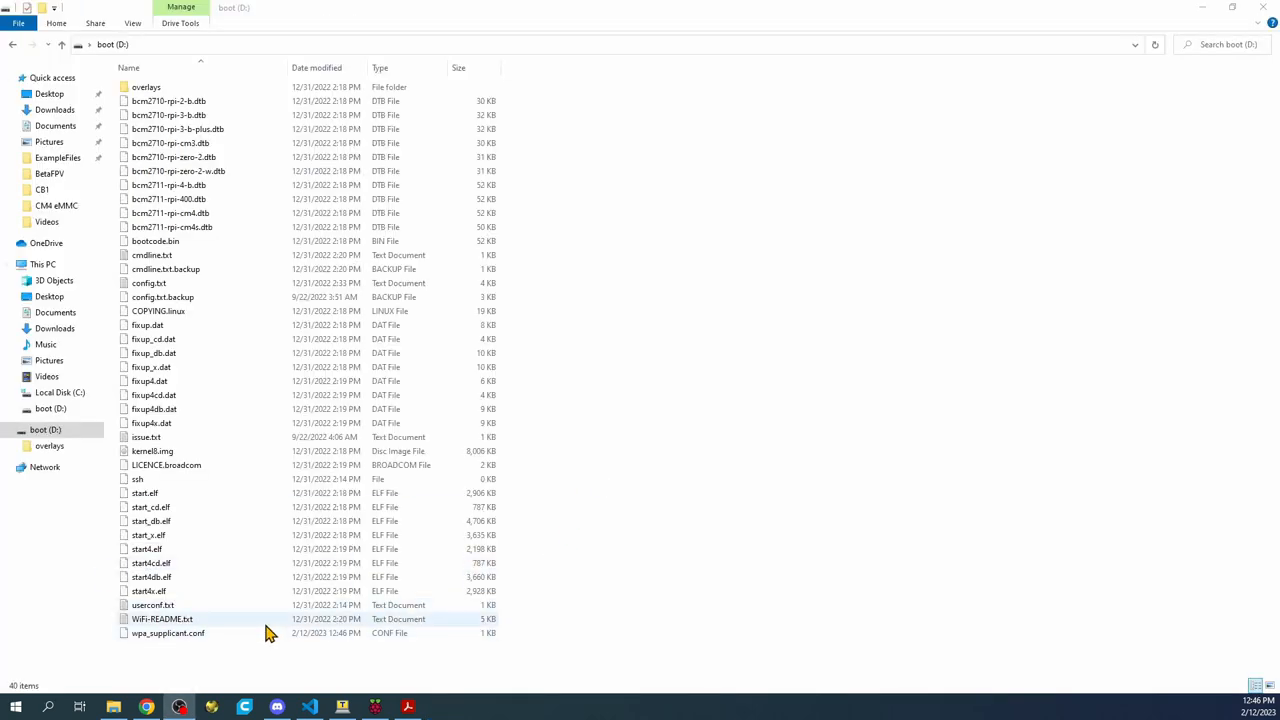
- Select an item in the boot drive's file listing in File Explorer
click(168, 633)
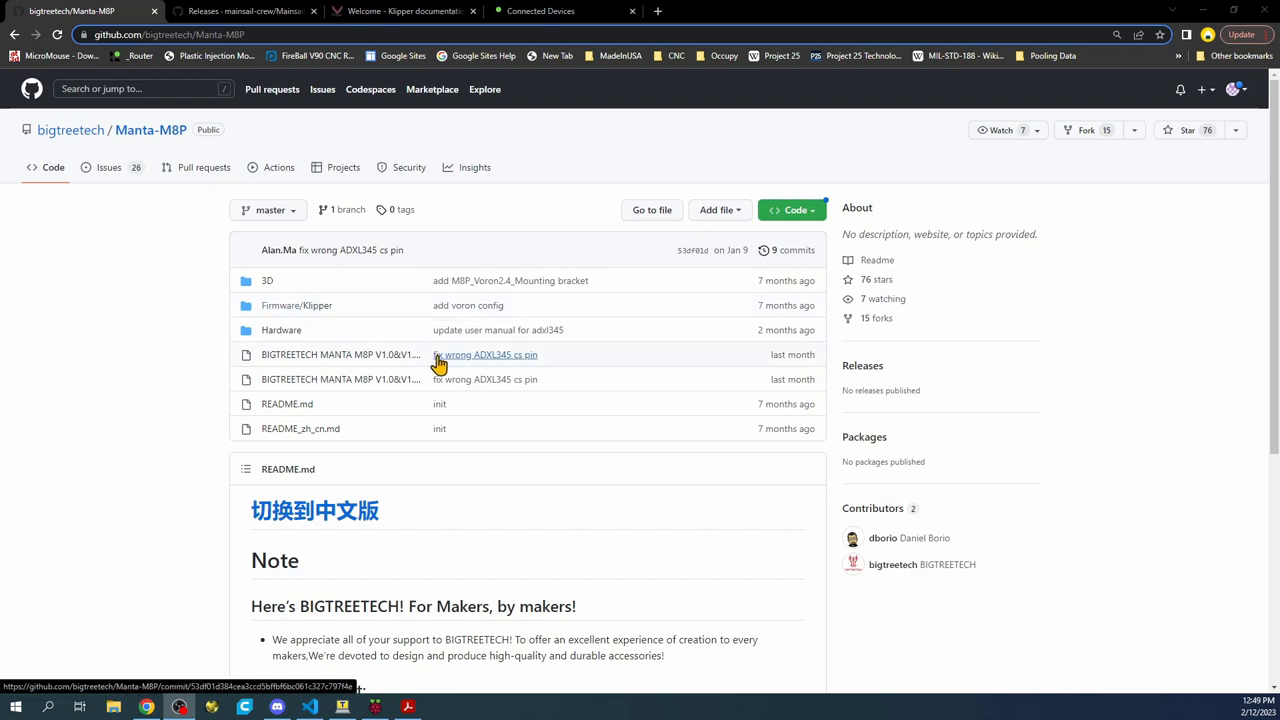
mouse_move(296, 305)
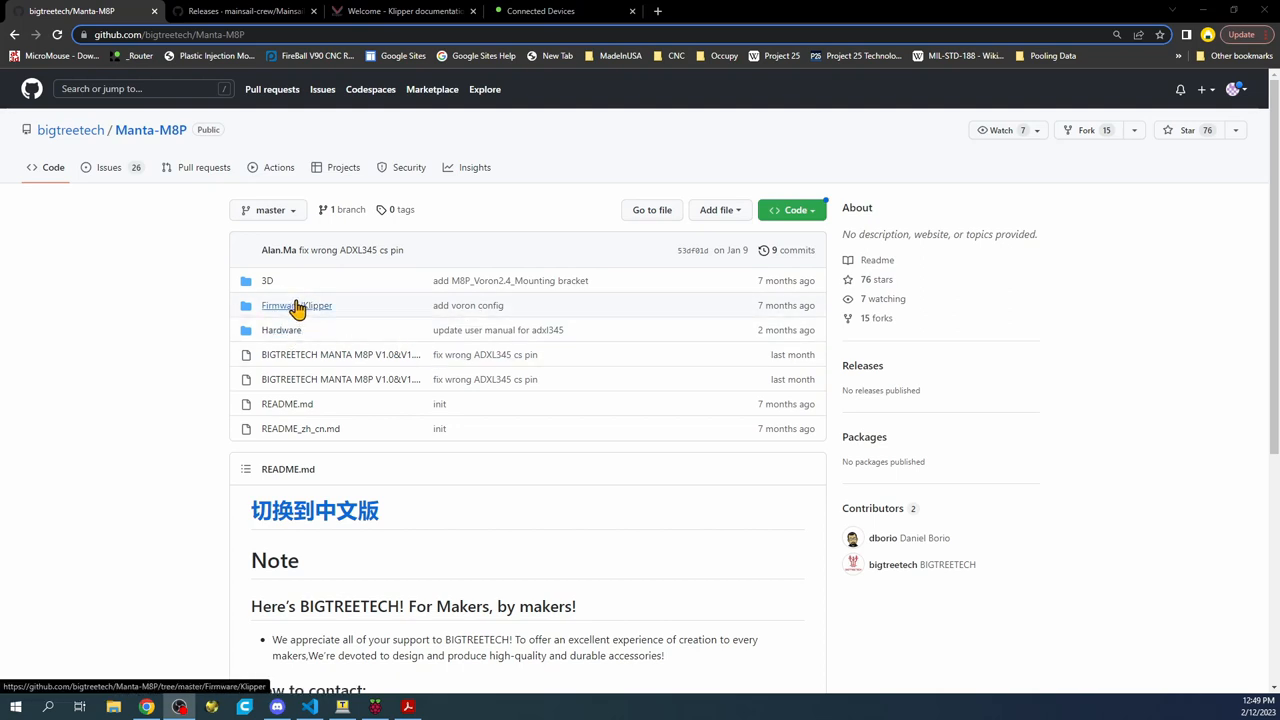
- Copy the raw contents of Firmware/Klipper/generic-bigtreetech-manta-m8p.cfg
click(296, 305)
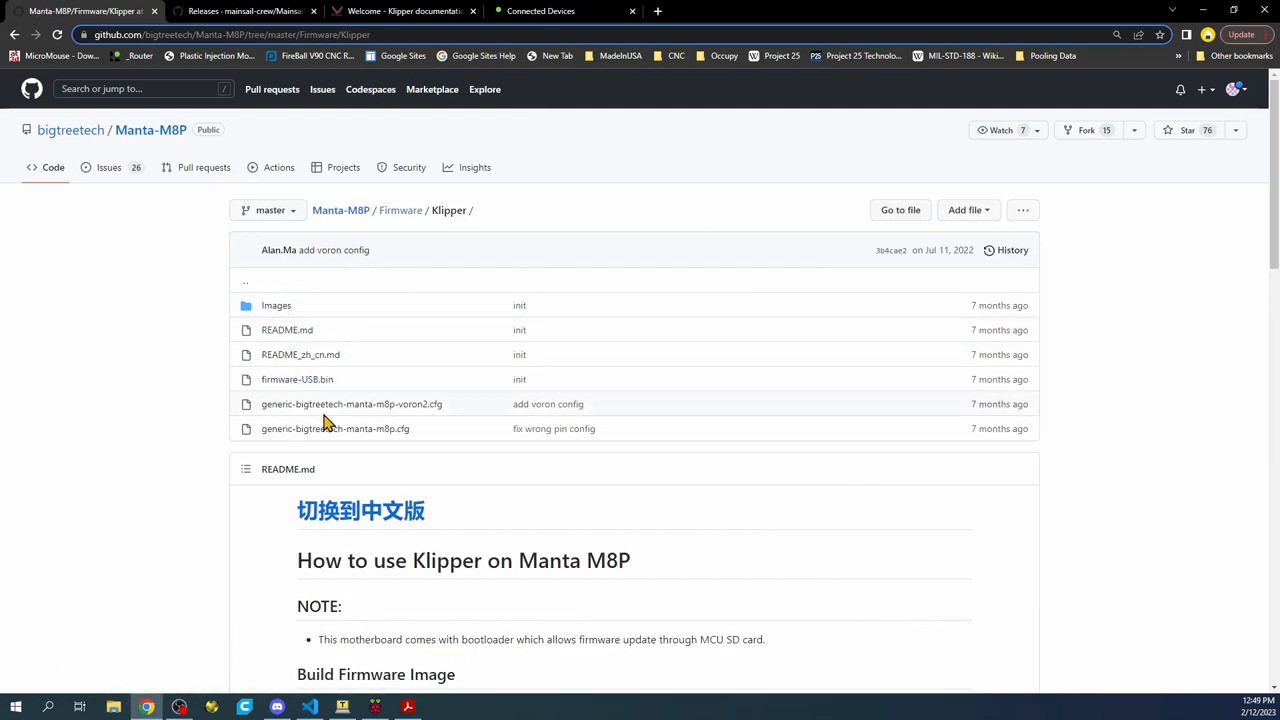
mouse_move(297, 379)
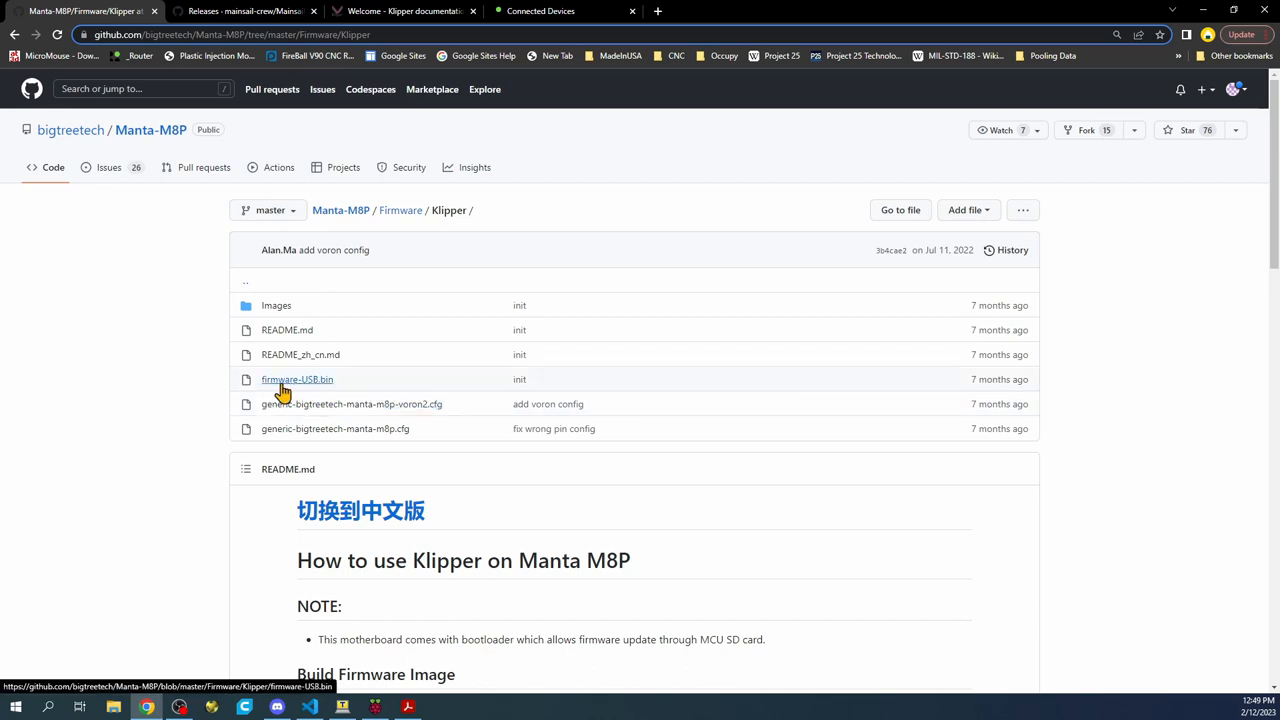
mouse_move(330, 396)
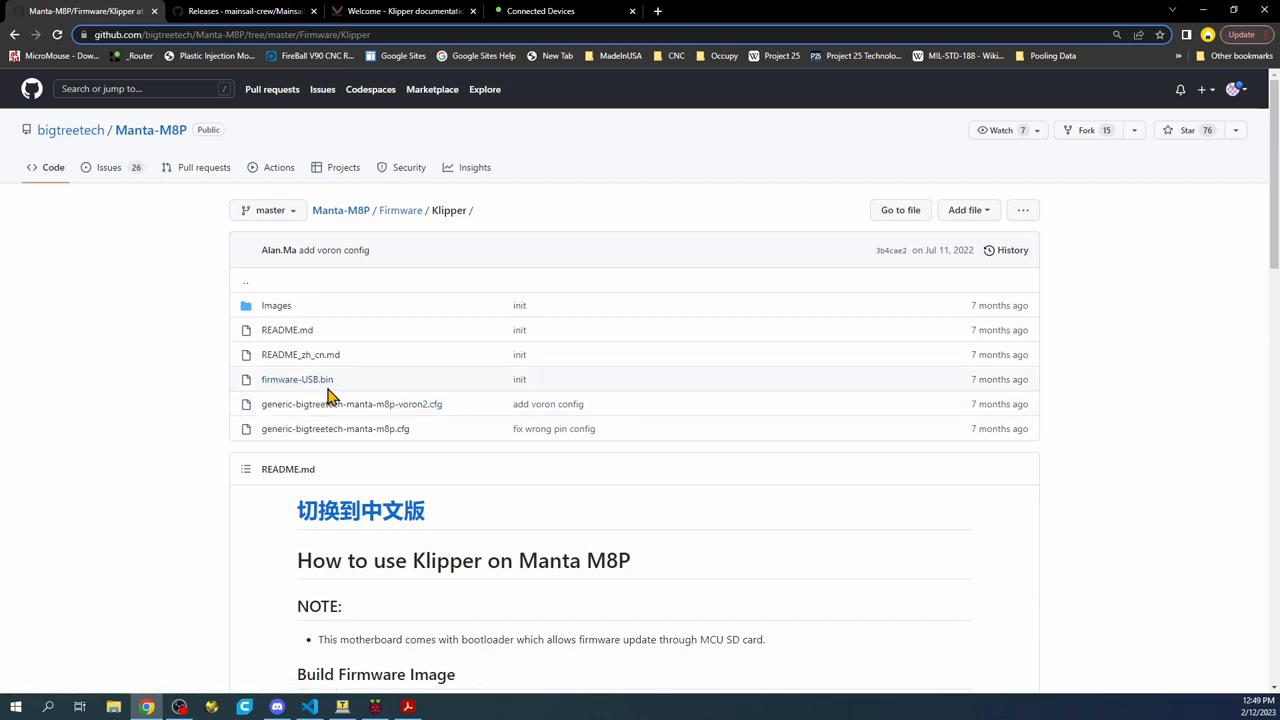
mouse_move(315, 428)
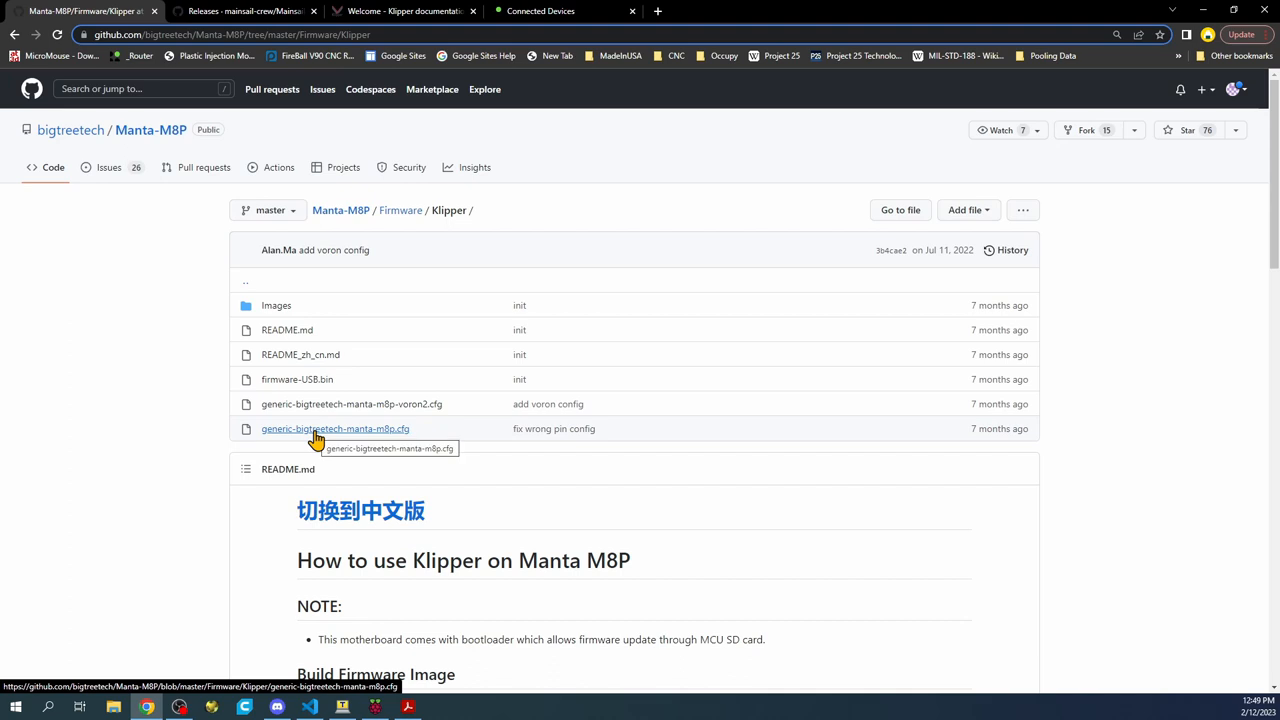
click(335, 428)
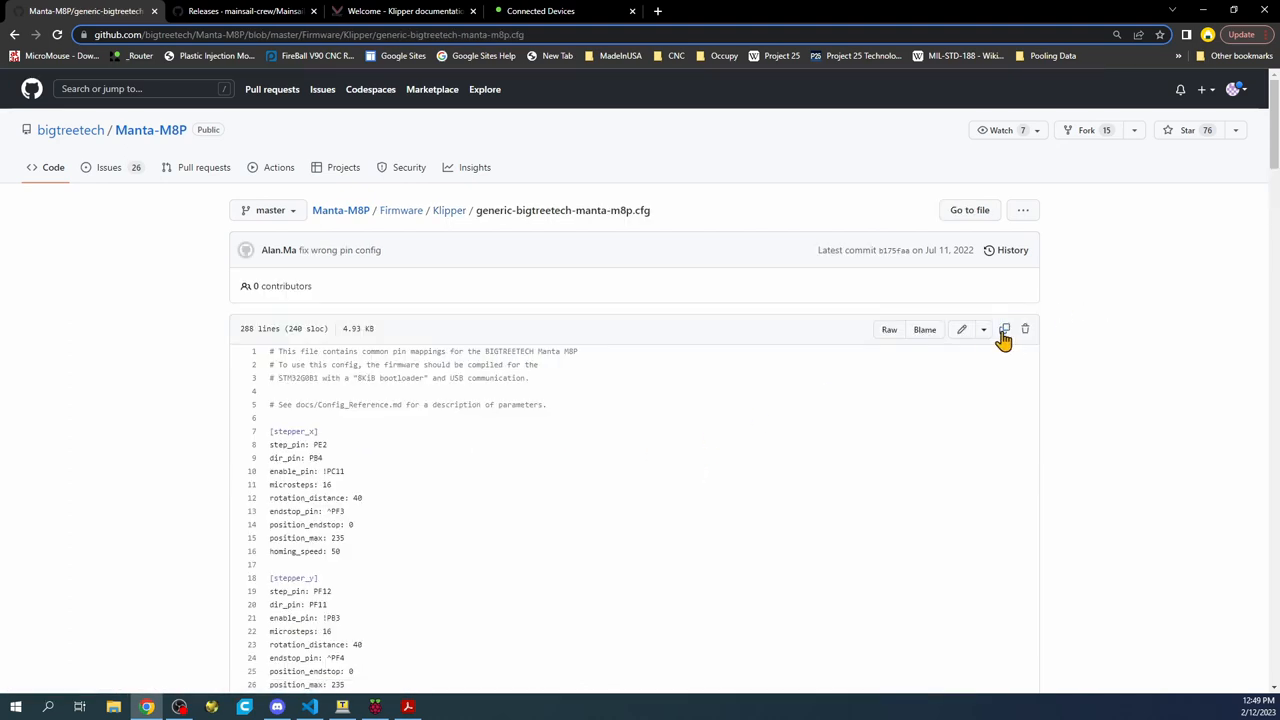
click(1004, 329)
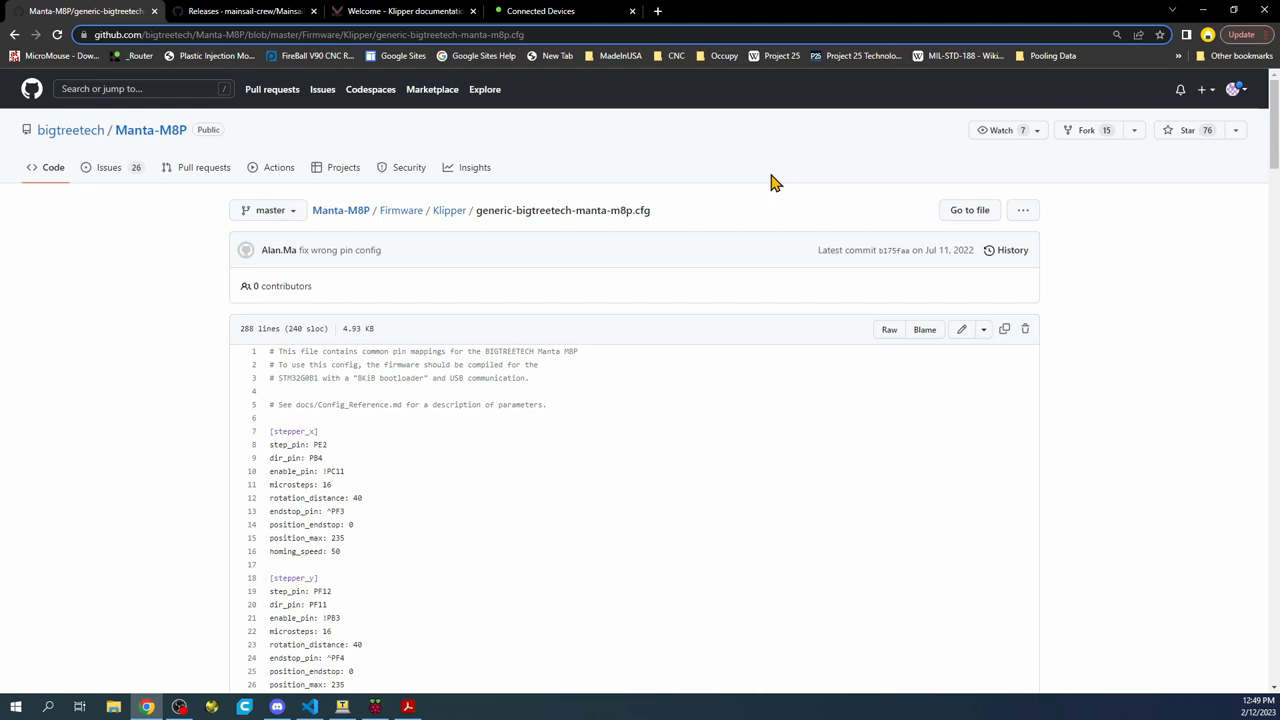
mouse_move(803, 203)
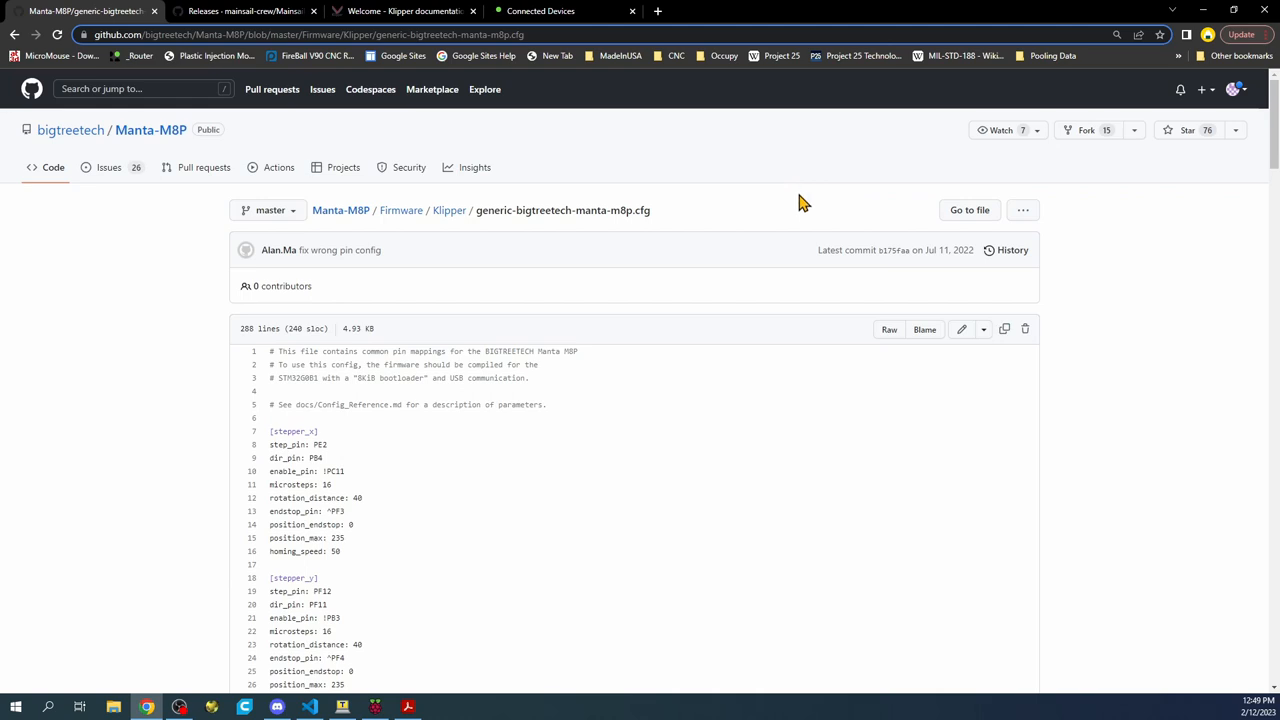
mouse_move(612, 163)
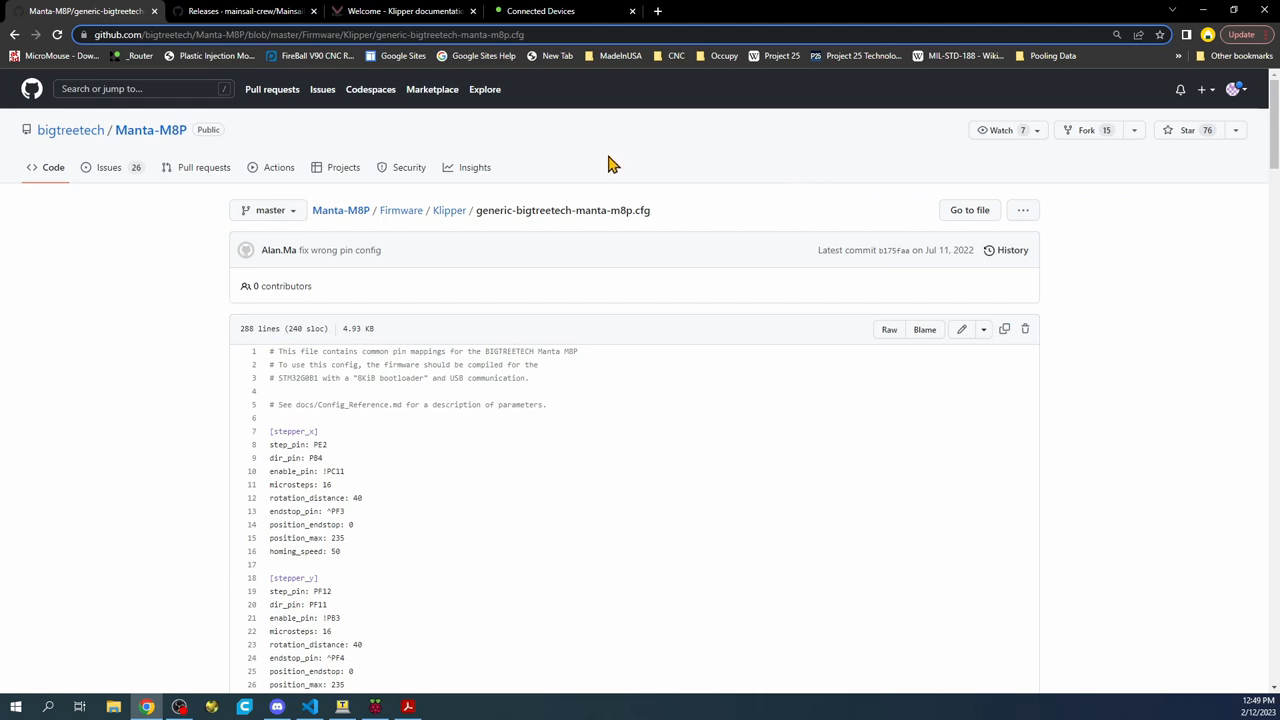
click(540, 11)
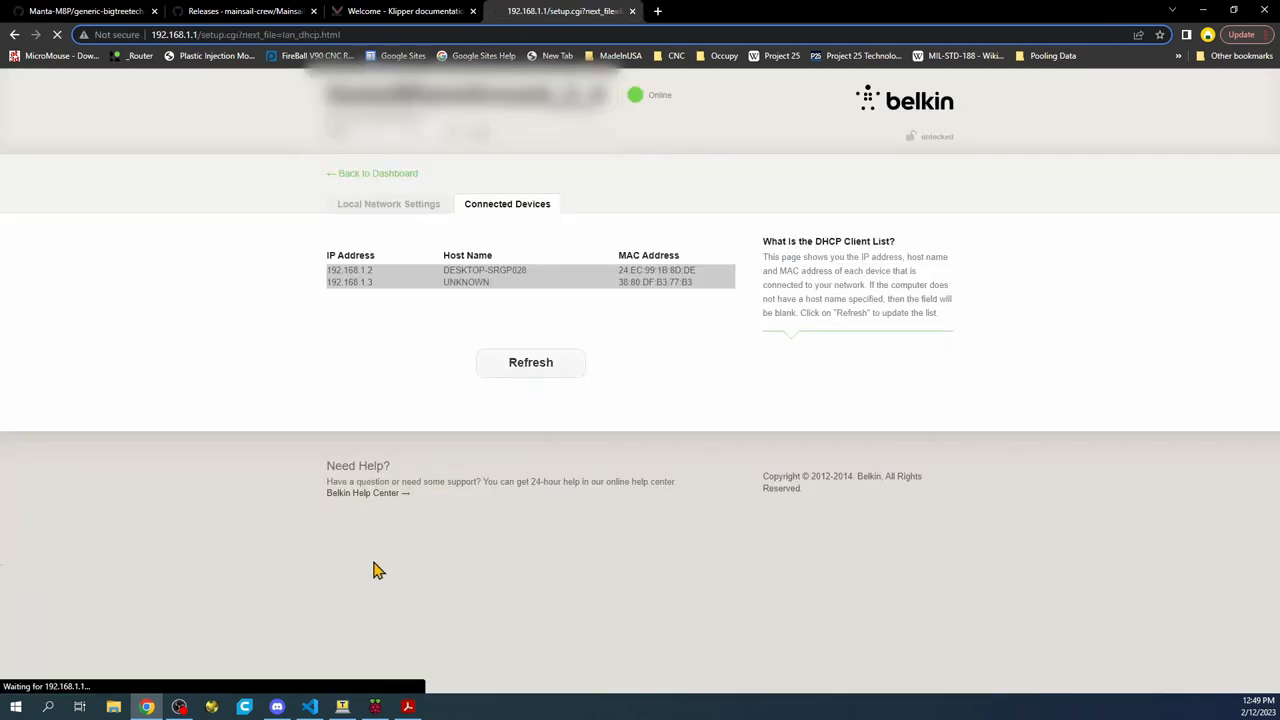
- Refresh the Belkin connected-devices list and copy MAINSAILOS's IP address, 192.168.1.4
click(530, 362)
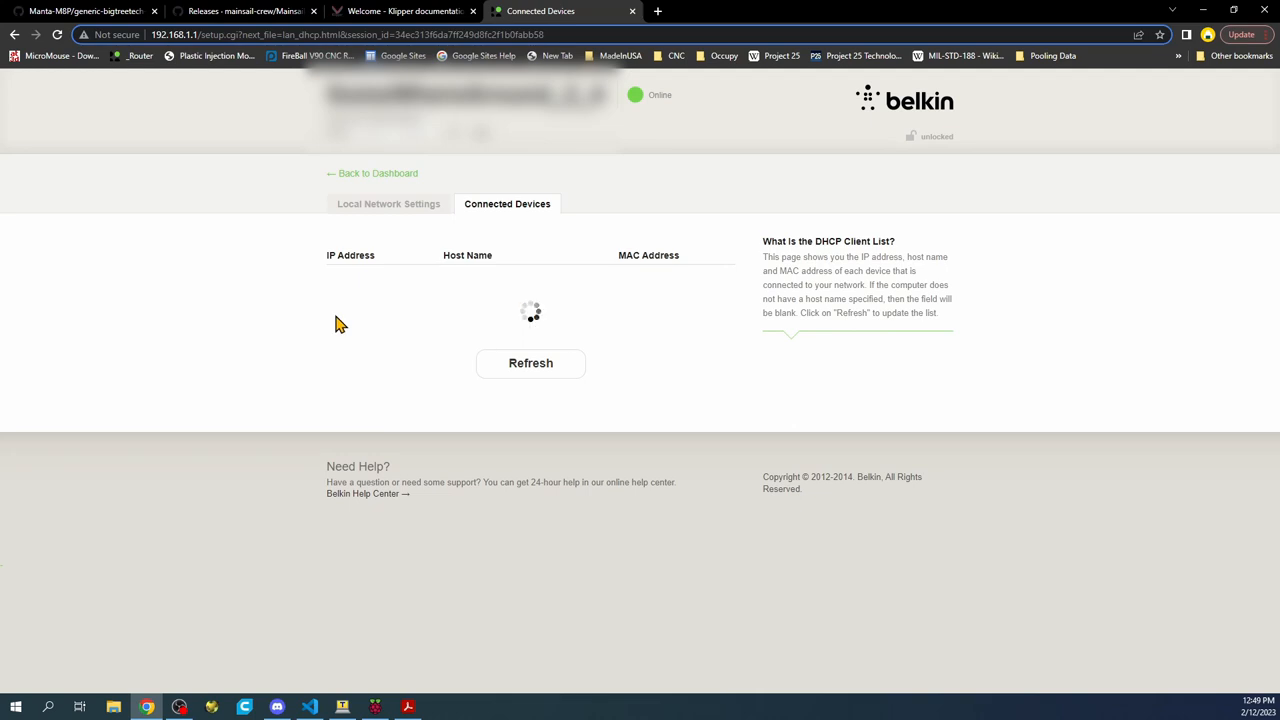
mouse_move(380, 308)
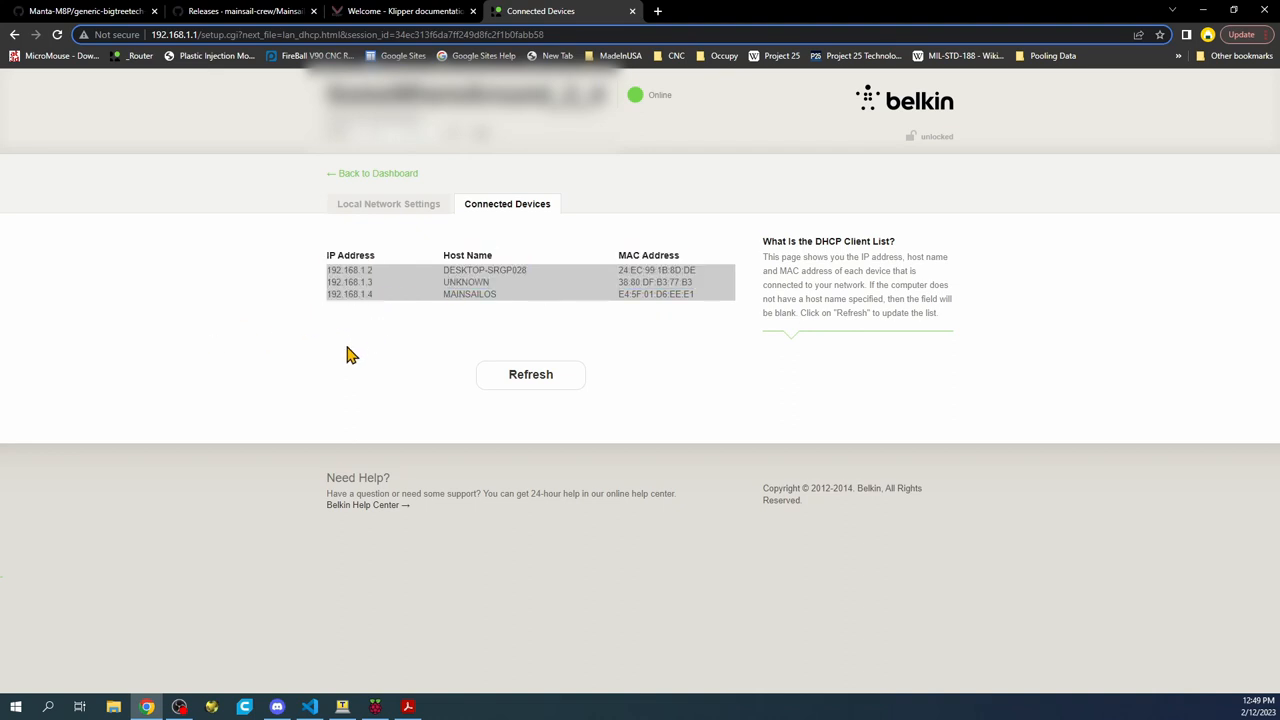
mouse_move(363, 340)
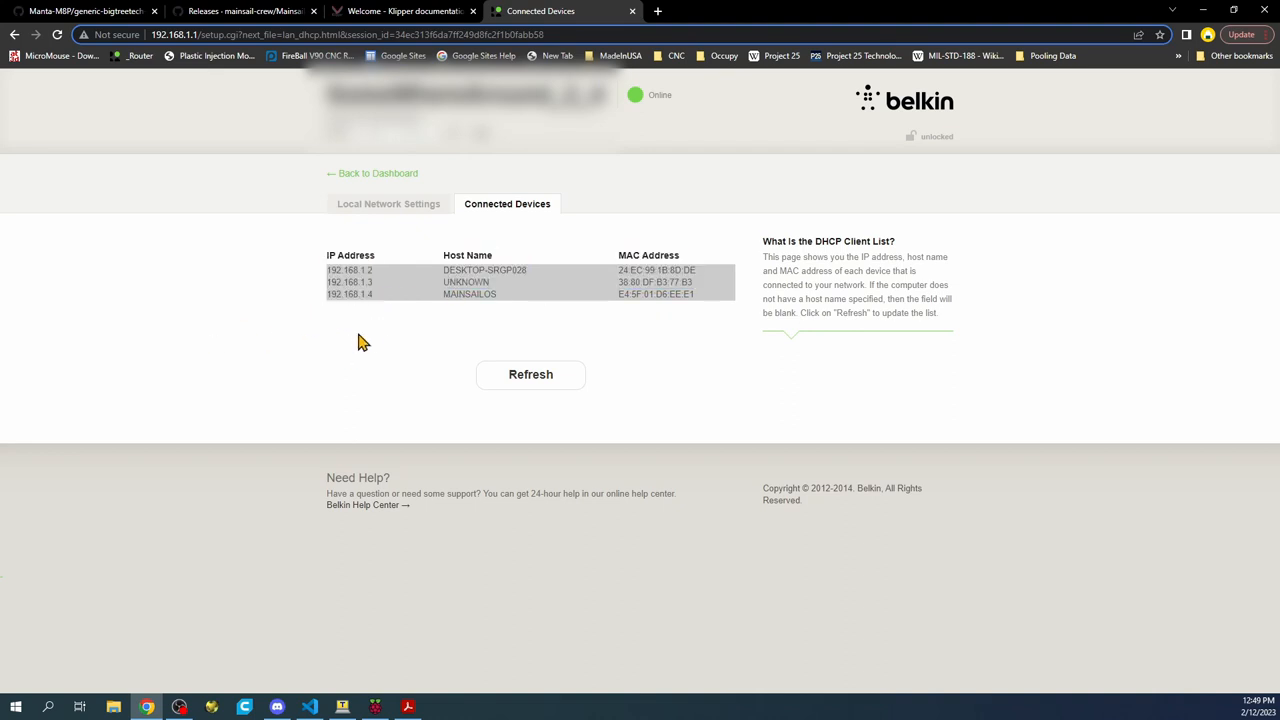
double_click(349, 294)
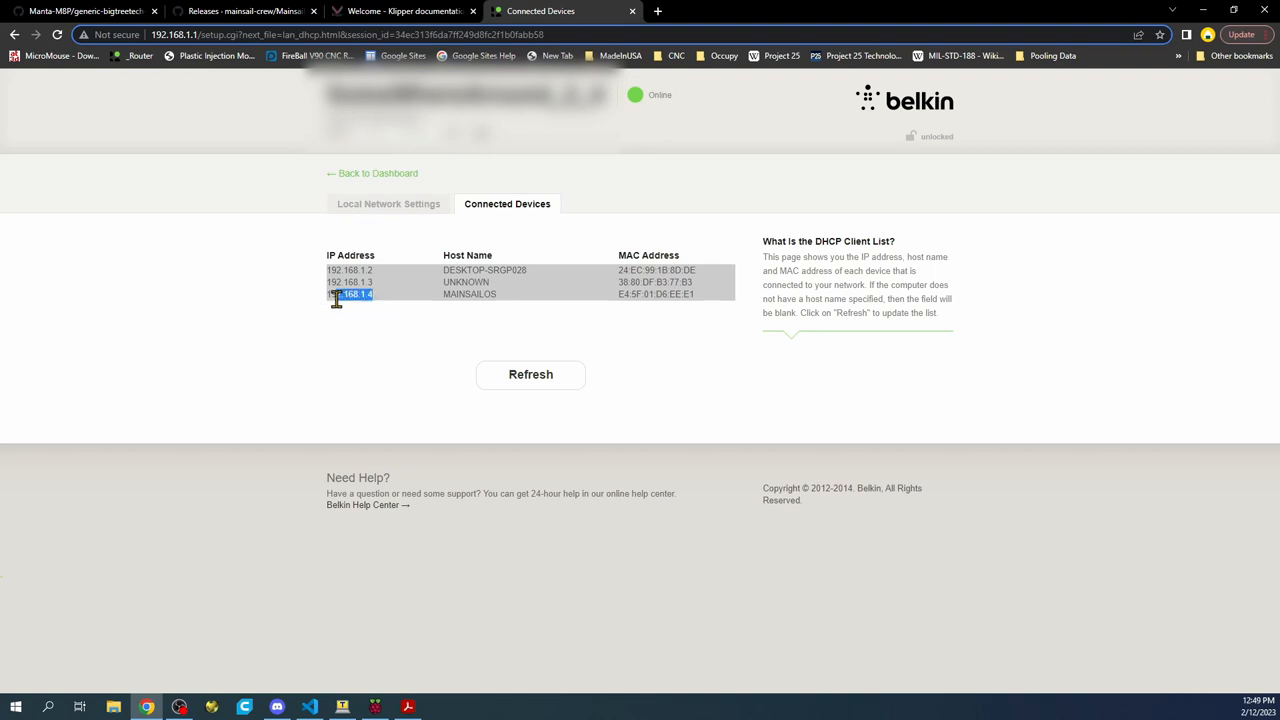
right_click(350, 294)
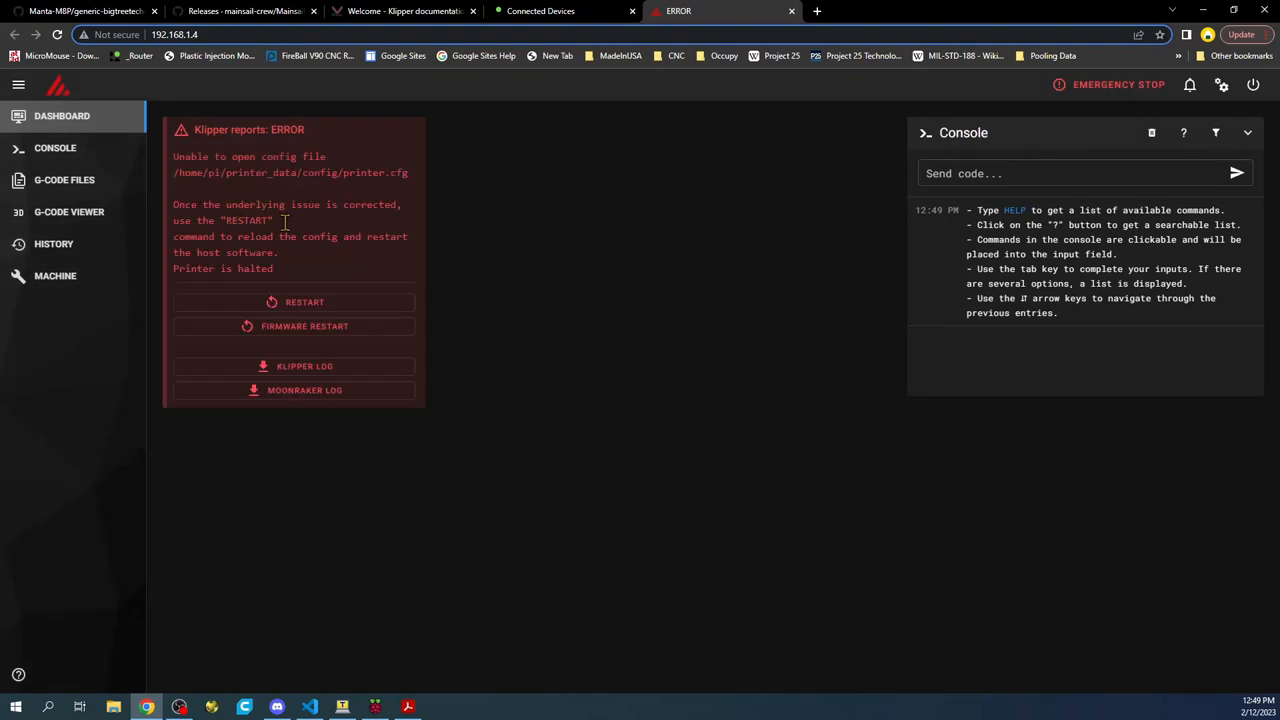
mouse_move(328, 200)
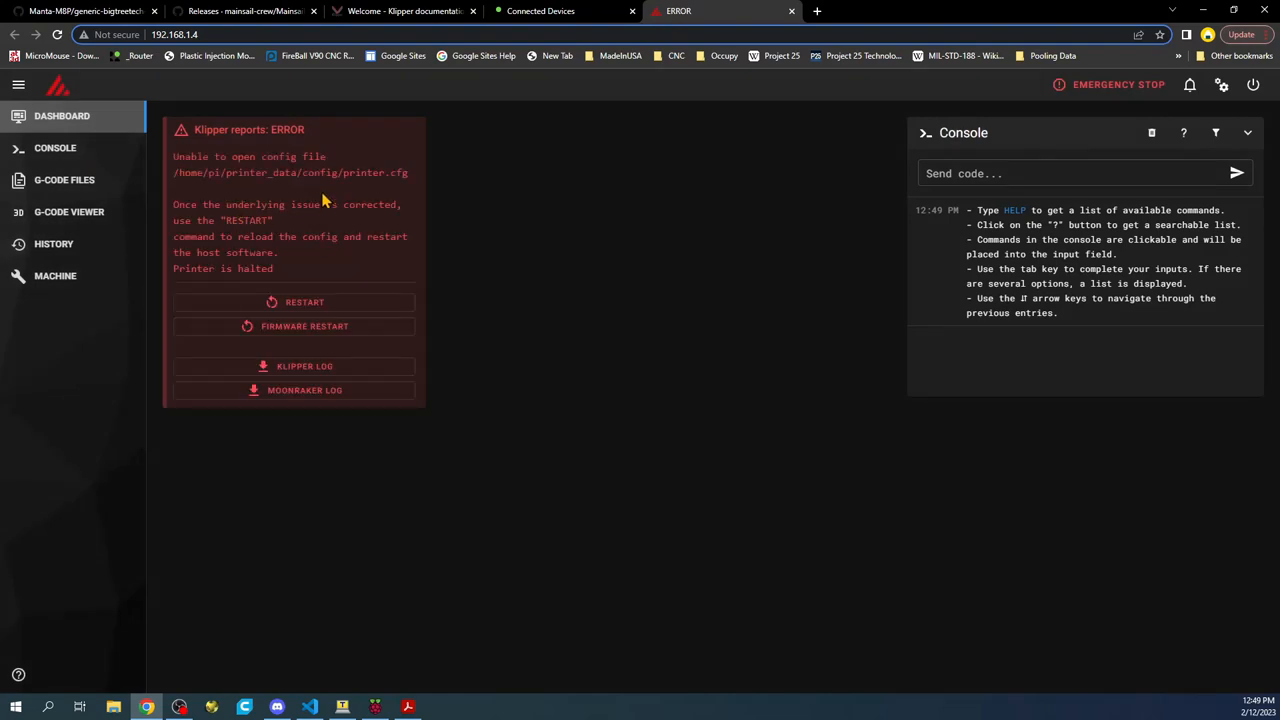
- Select the missing printer.cfg filename in Mainsail's Klipper error message
double_click(375, 172)
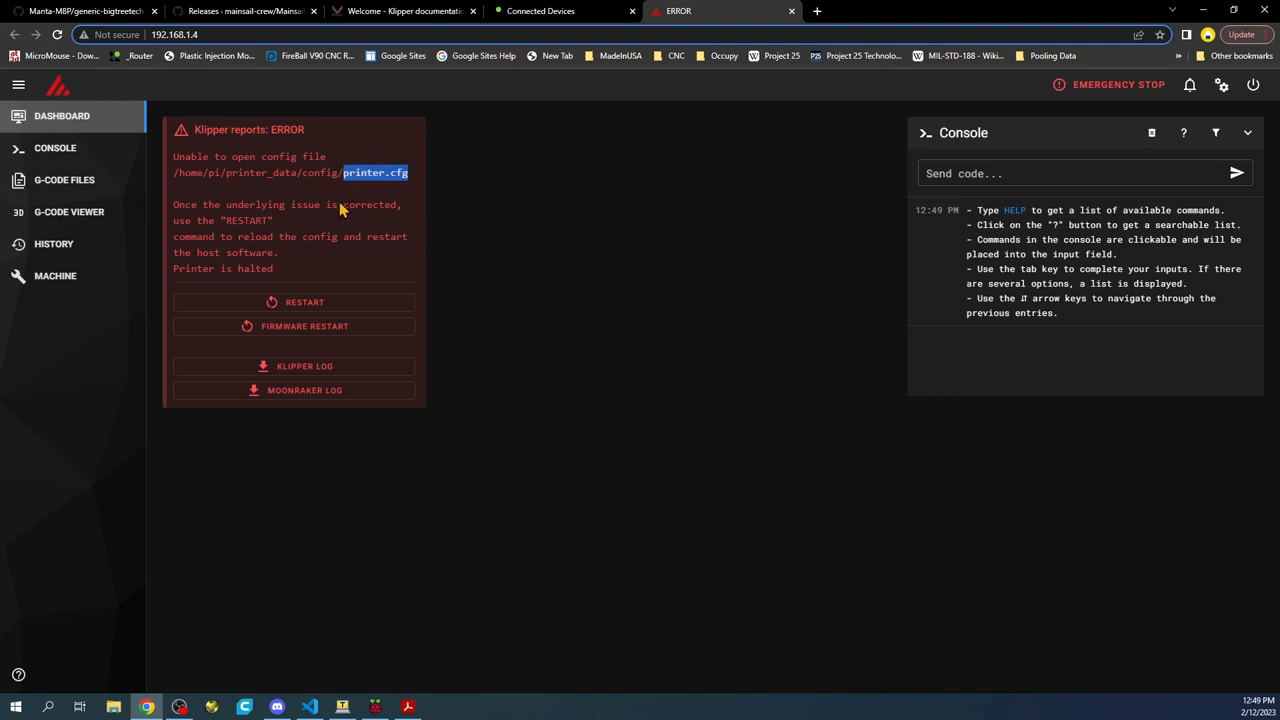
mouse_move(143, 222)
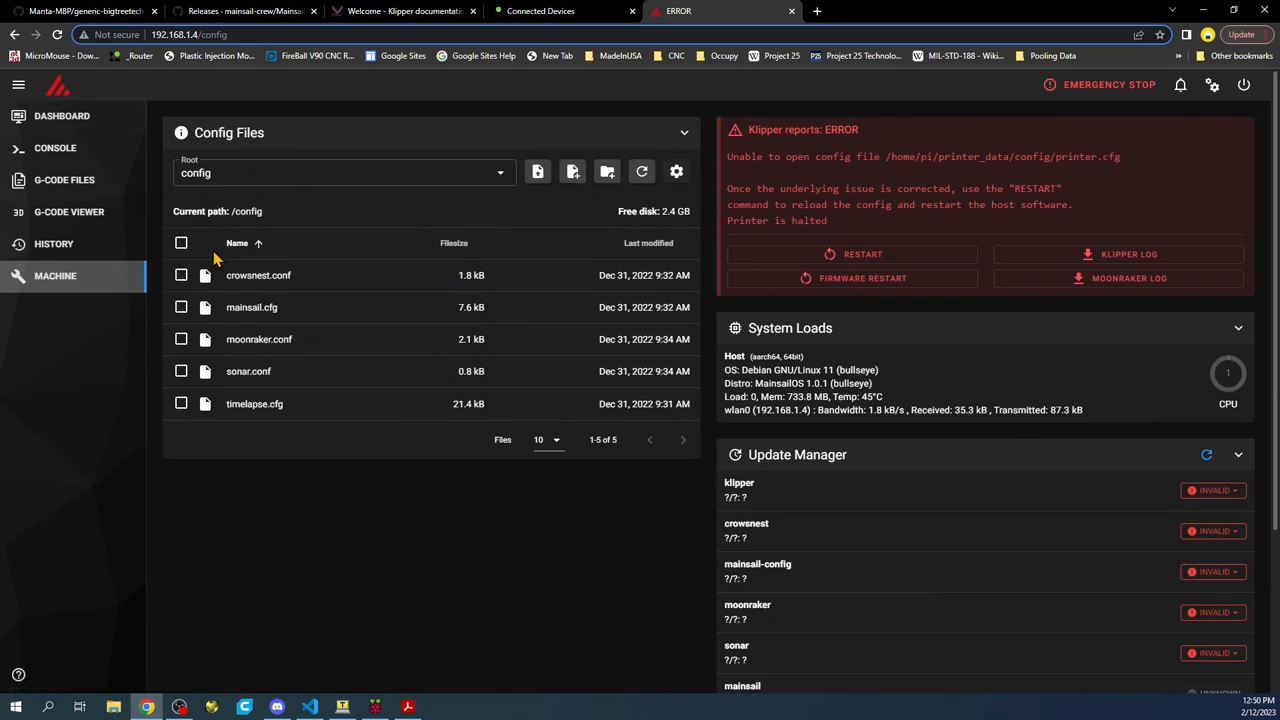
mouse_move(572, 171)
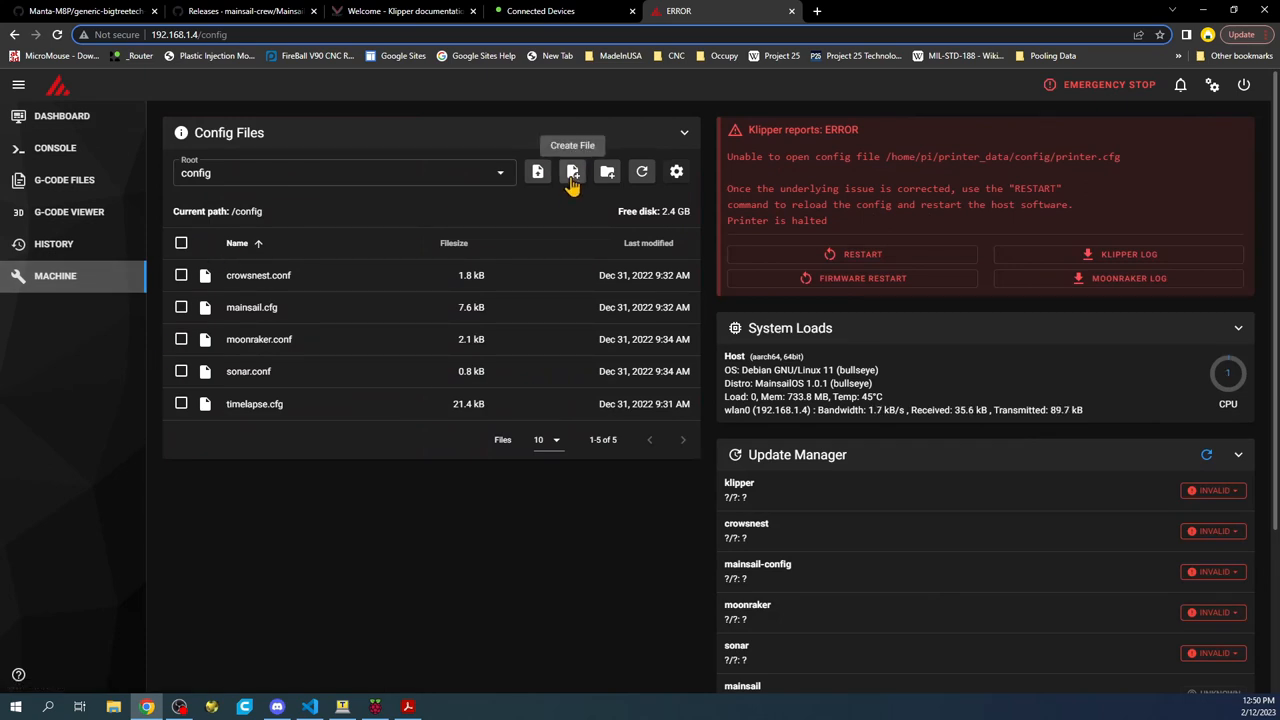
- Create a new file named printer.cfg in the config folder and open it in the editor
click(572, 171)
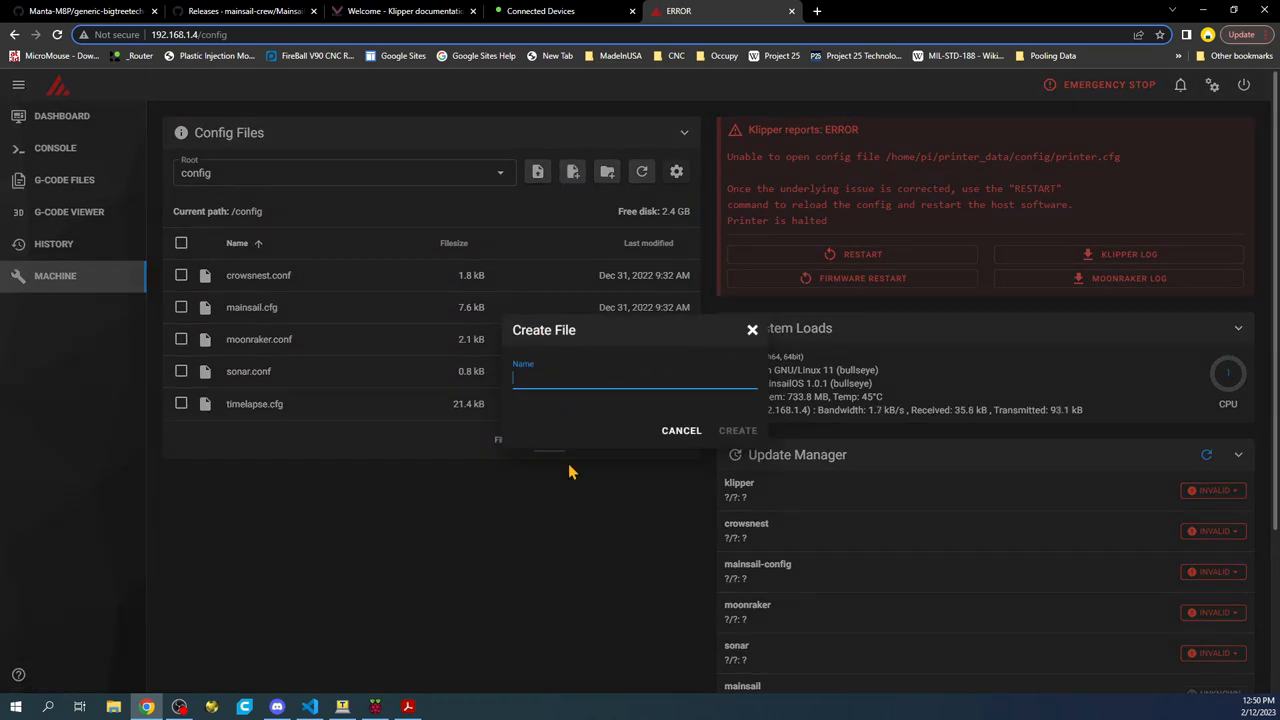
text(printer)
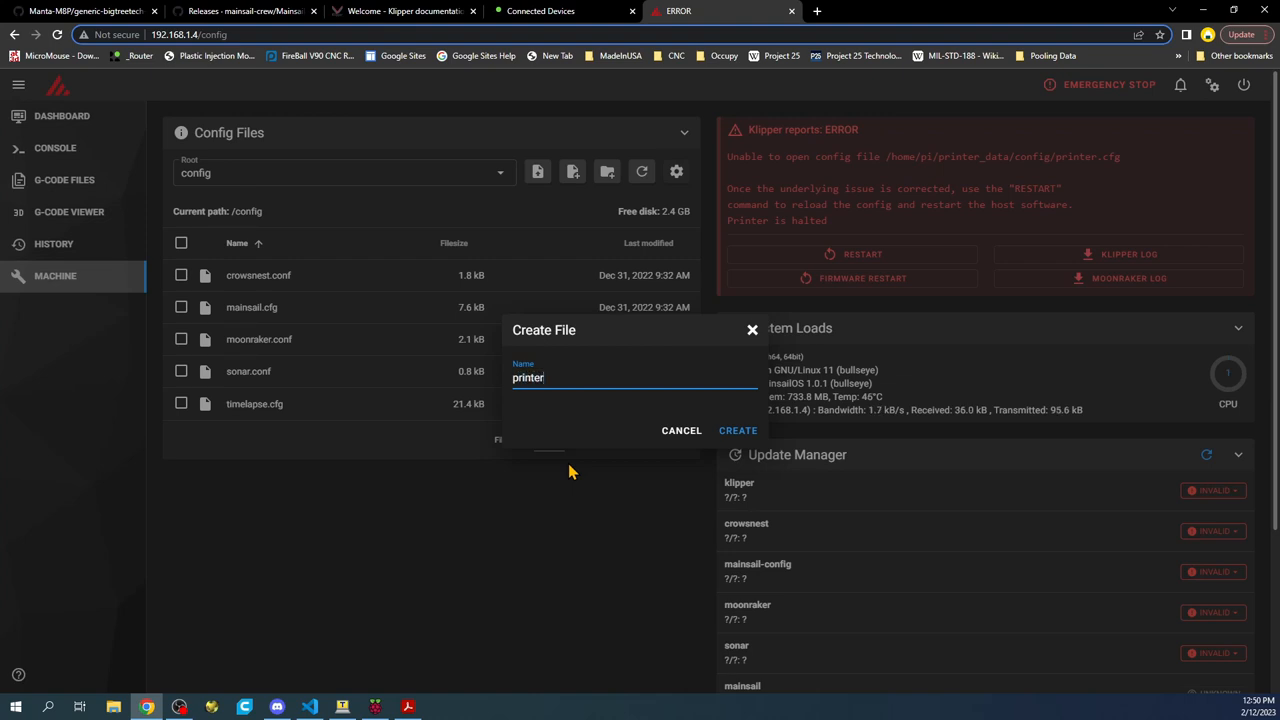
text(.cfg)
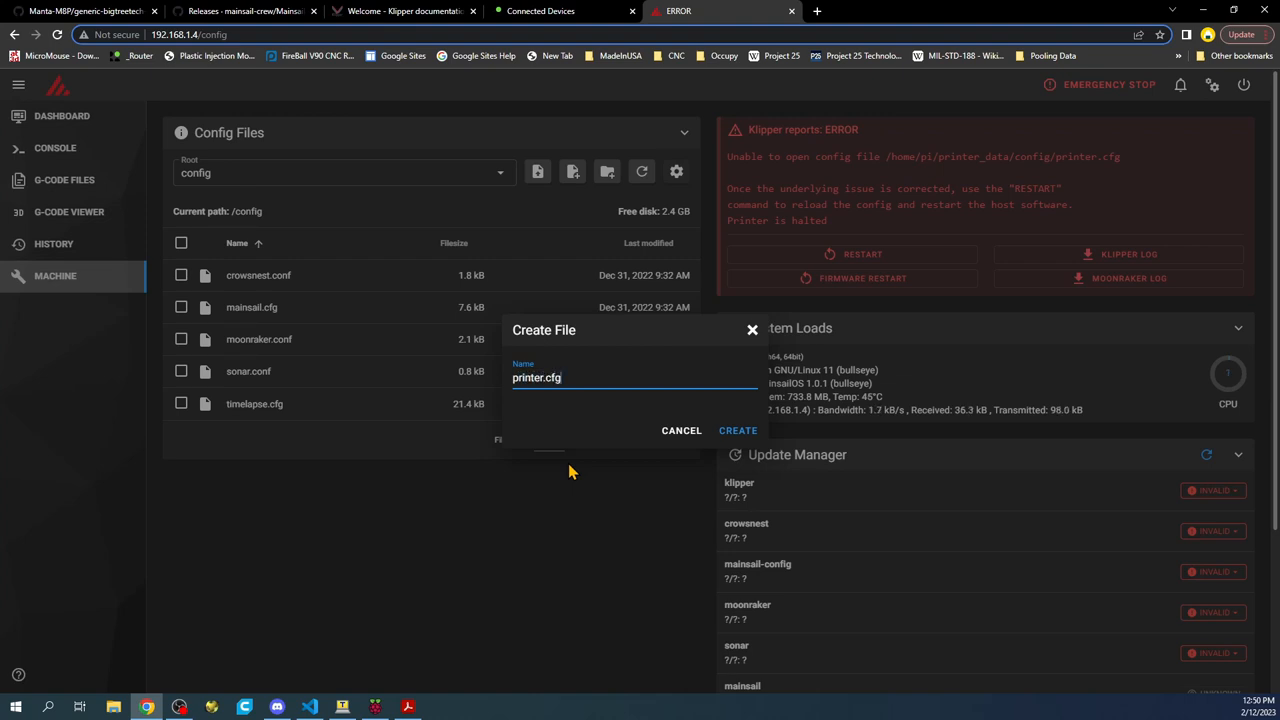
click(738, 430)
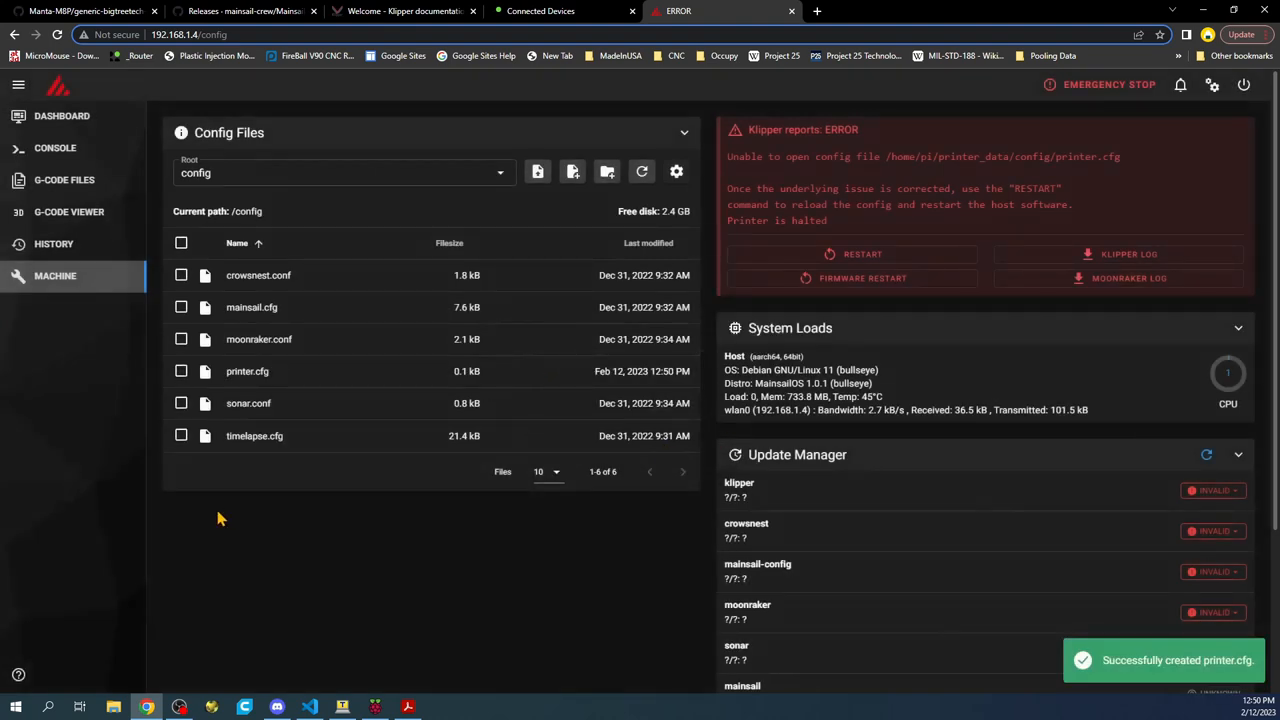
double_click(247, 371)
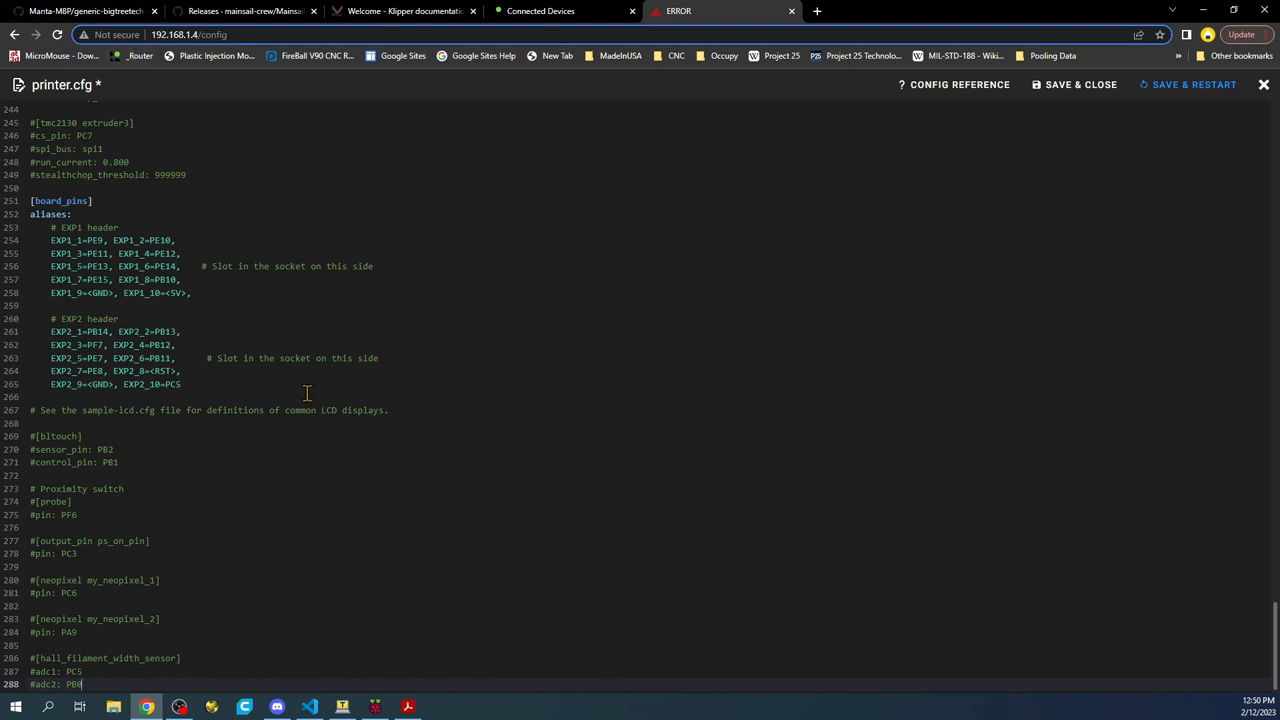
- Add an [mcu] section at the top of printer.cfg, then save, restart and return to the dashboard
scroll(up, 3)
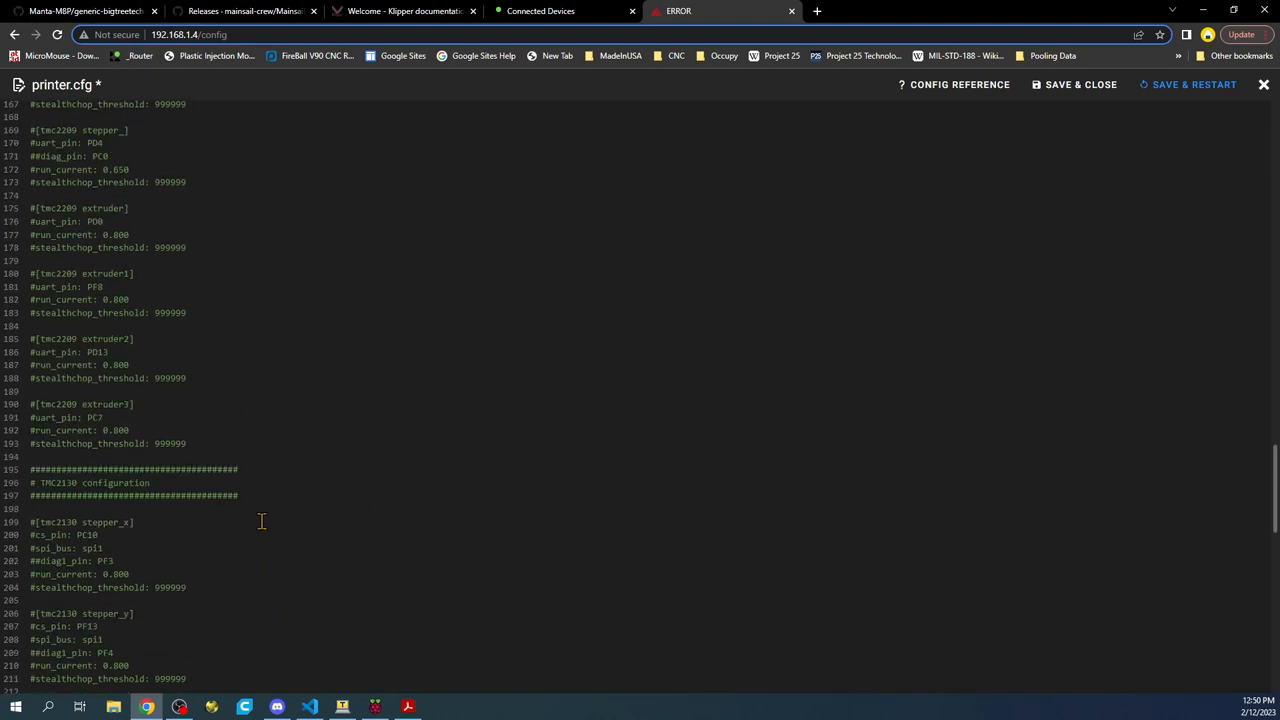
scroll(up, 3)
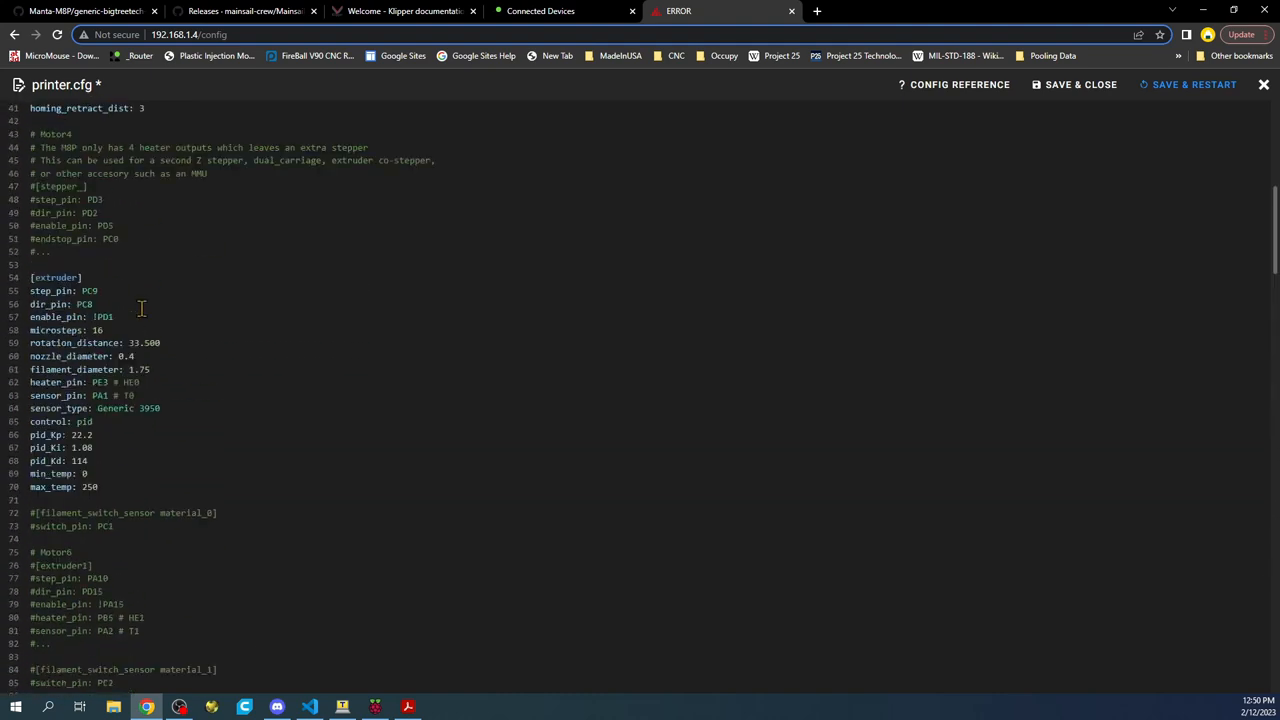
scroll(up, 3)
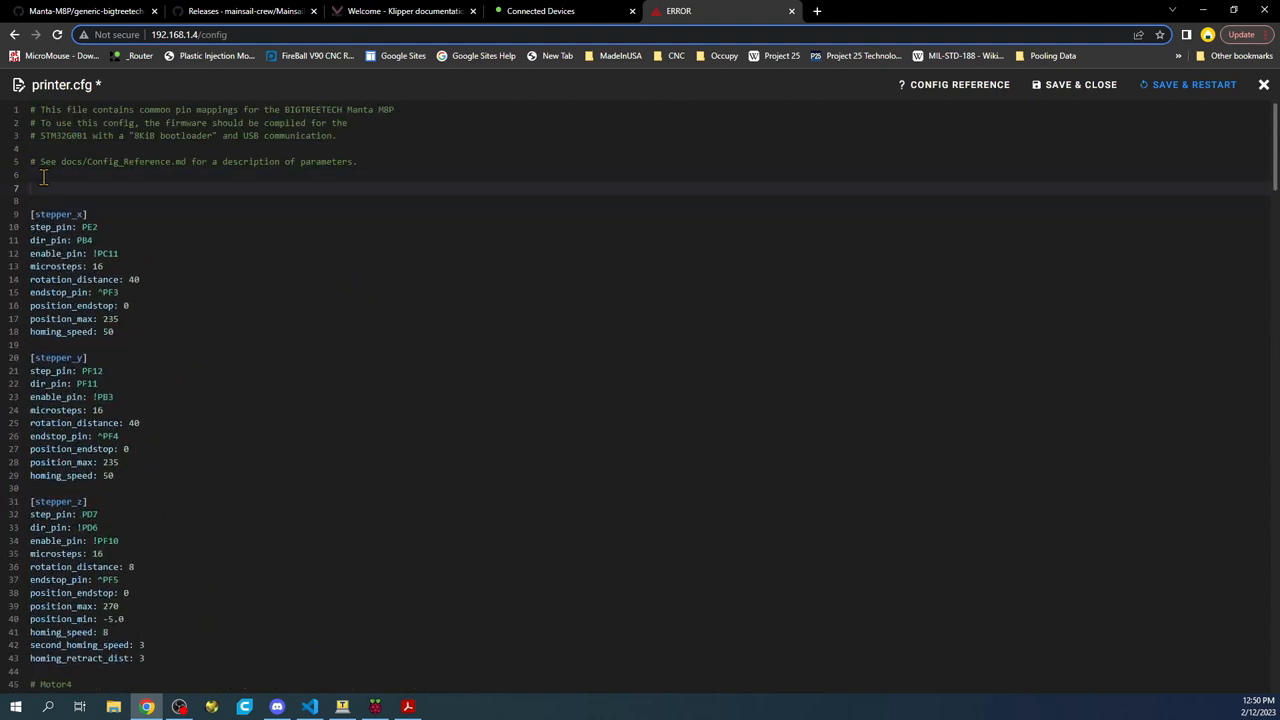
text([mcu])
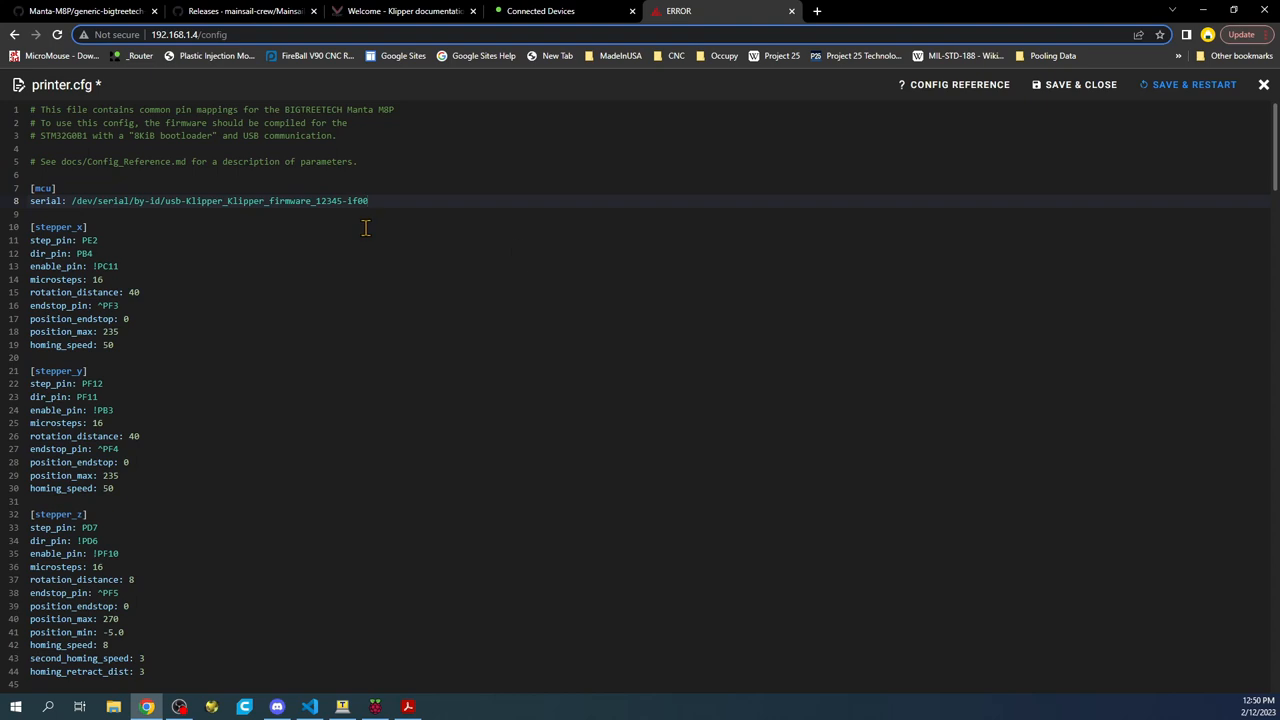
mouse_move(290, 240)
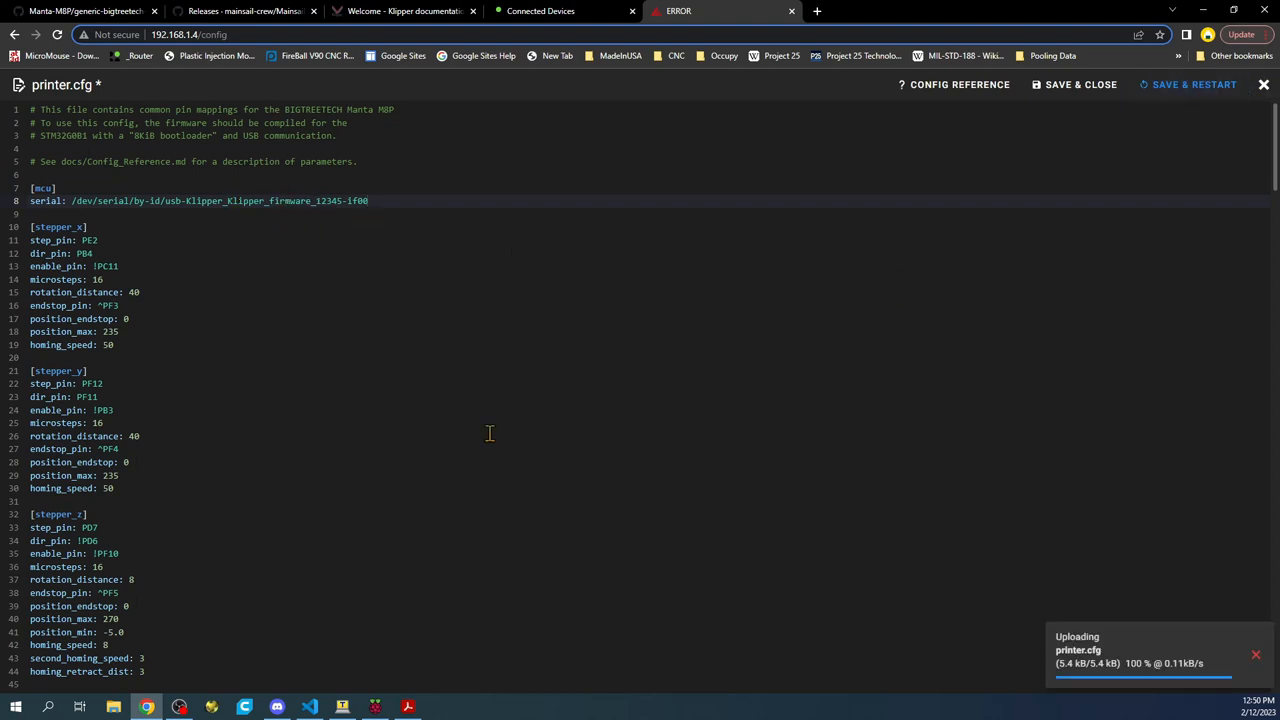
click(1193, 84)
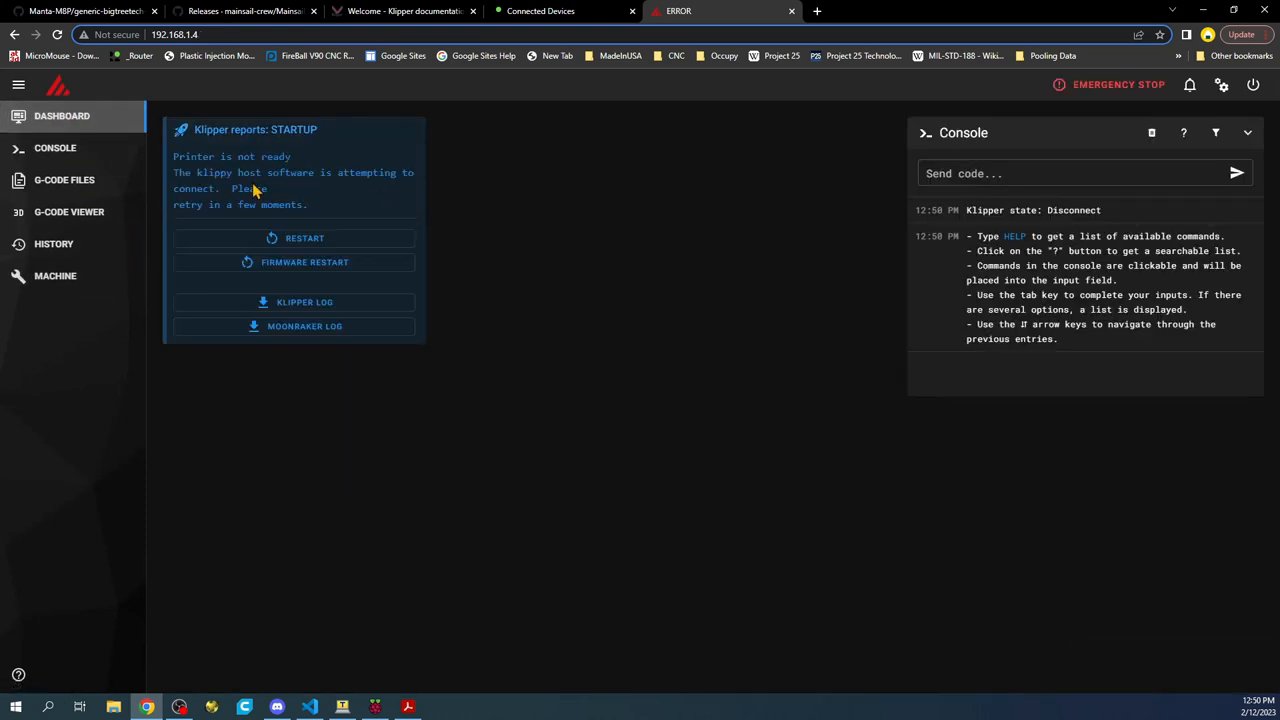
drag(197, 172, 267, 188)
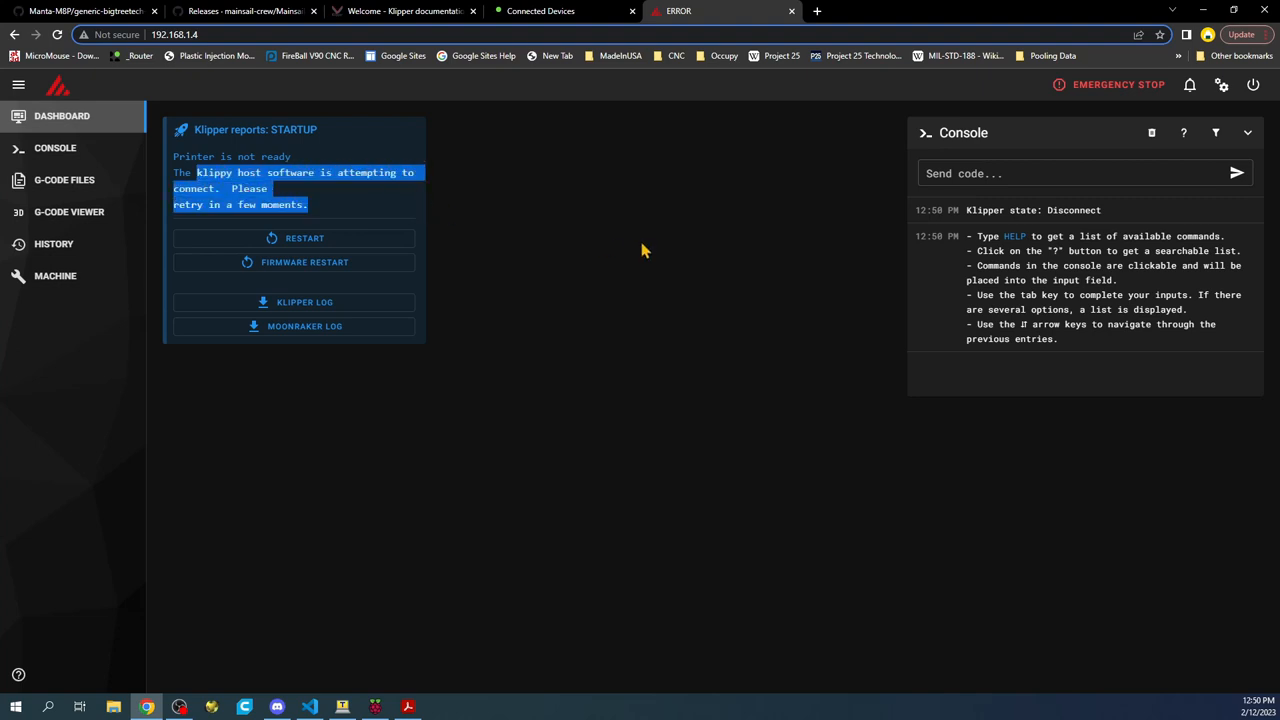
mouse_move(295, 63)
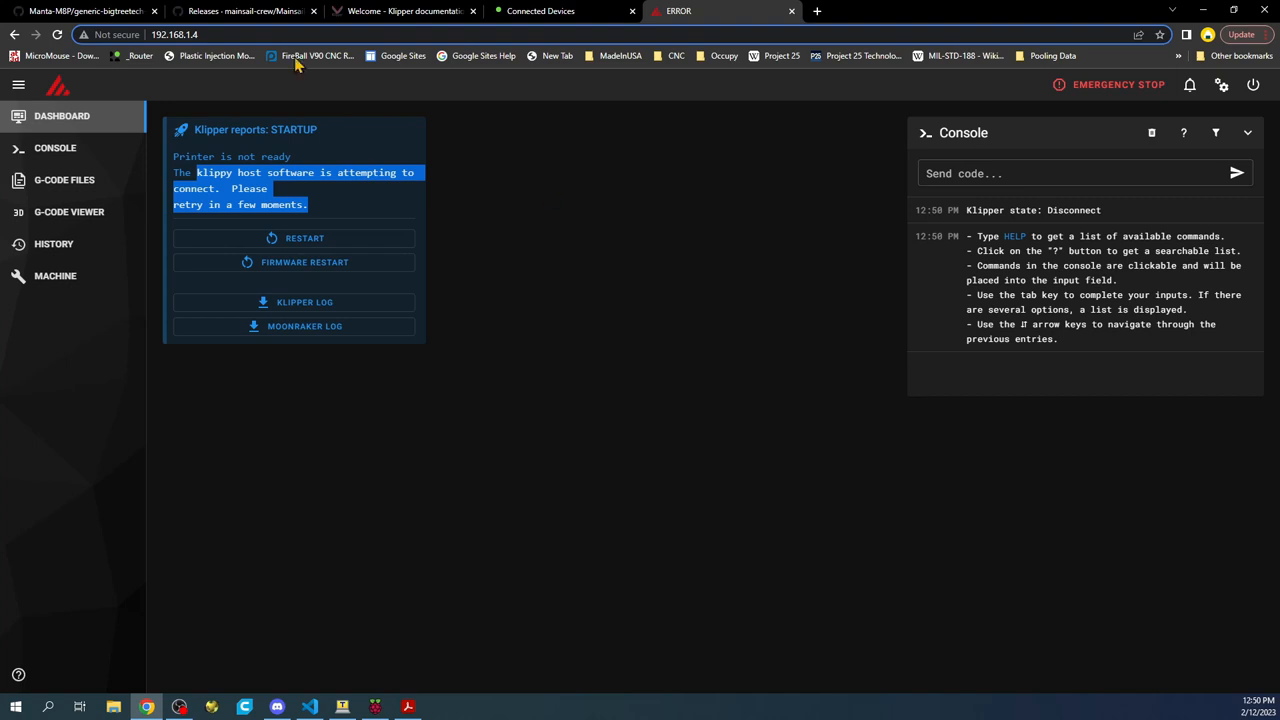
mouse_move(175, 40)
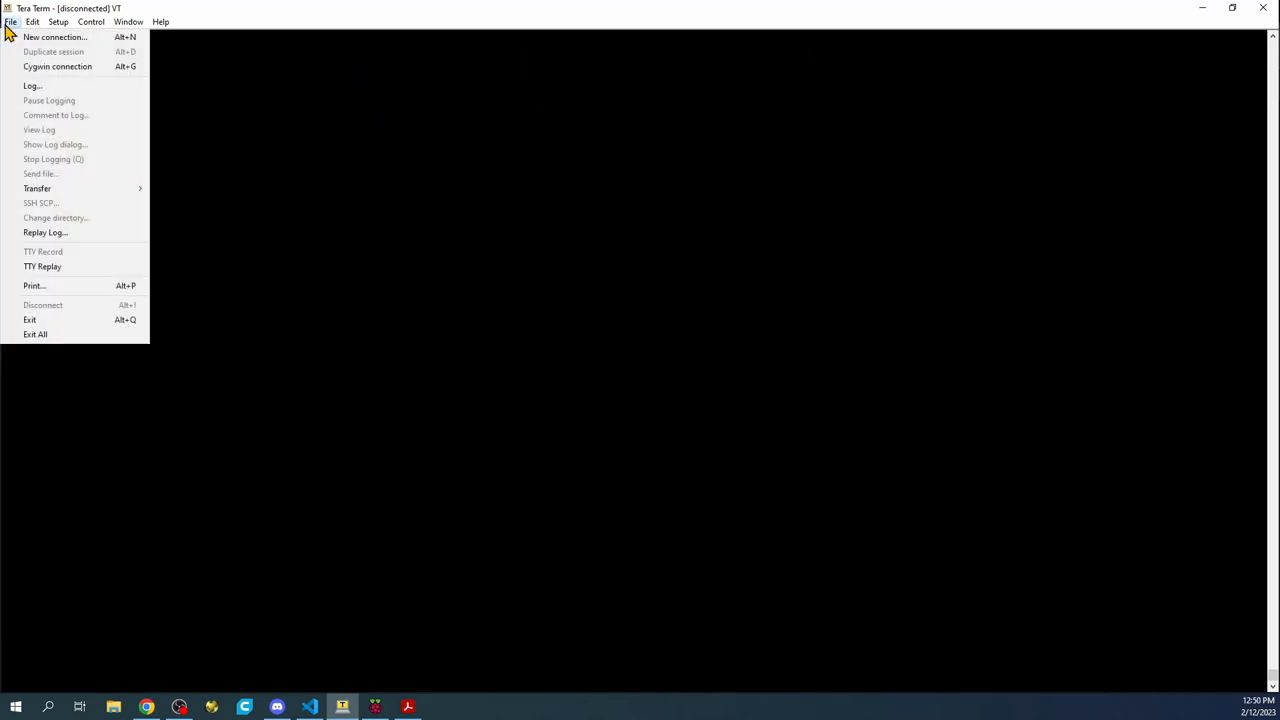
- Connect over SSH to 192.168.1.4, accept the host key, and log in as pi
click(54, 37)
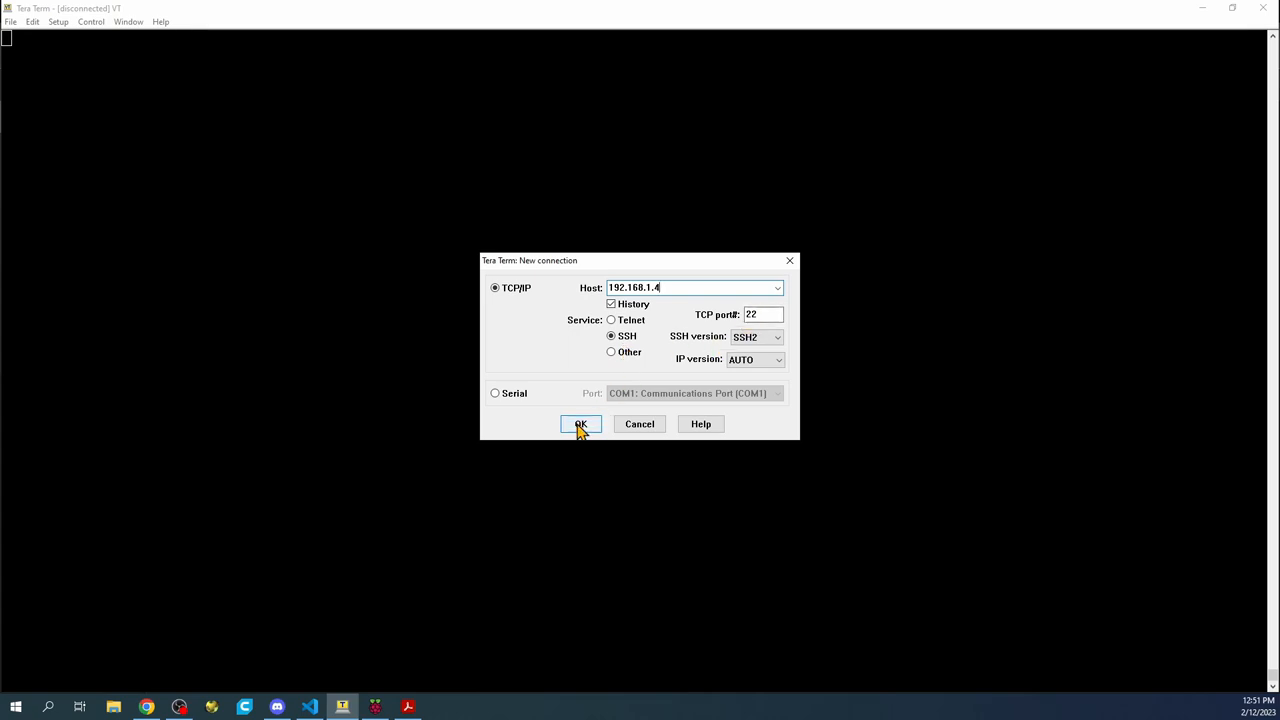
click(581, 424)
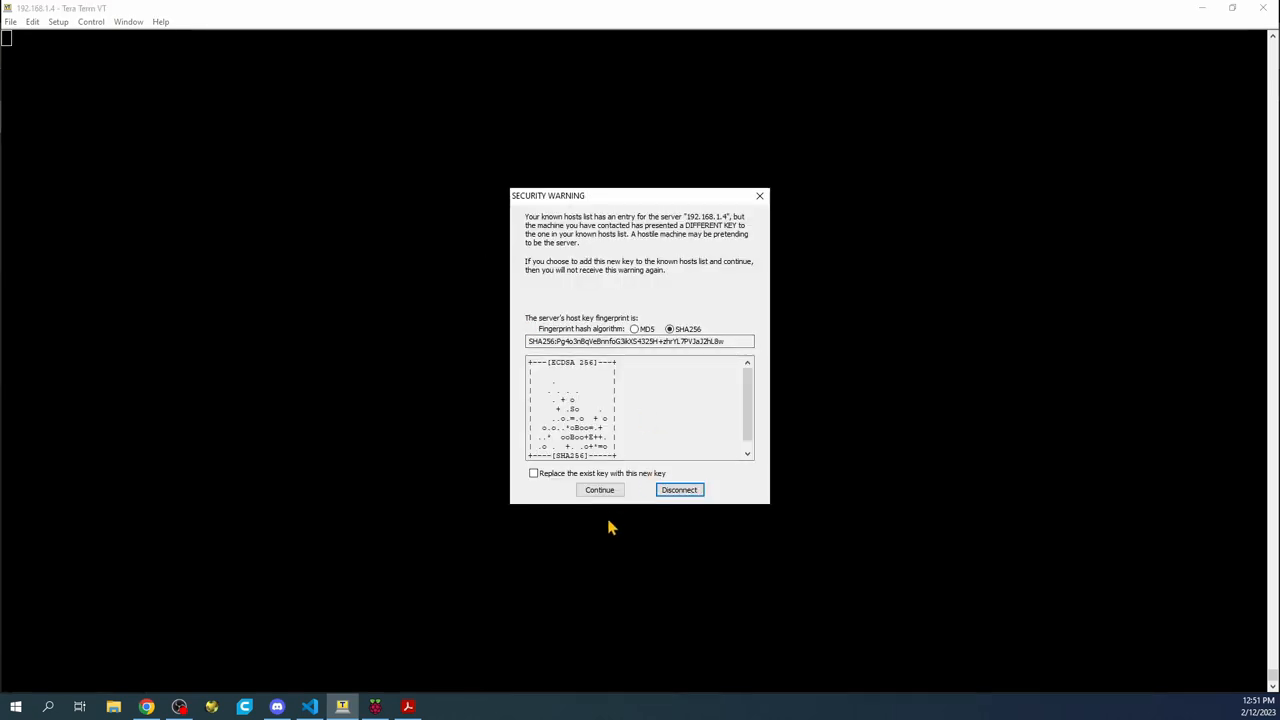
click(599, 490)
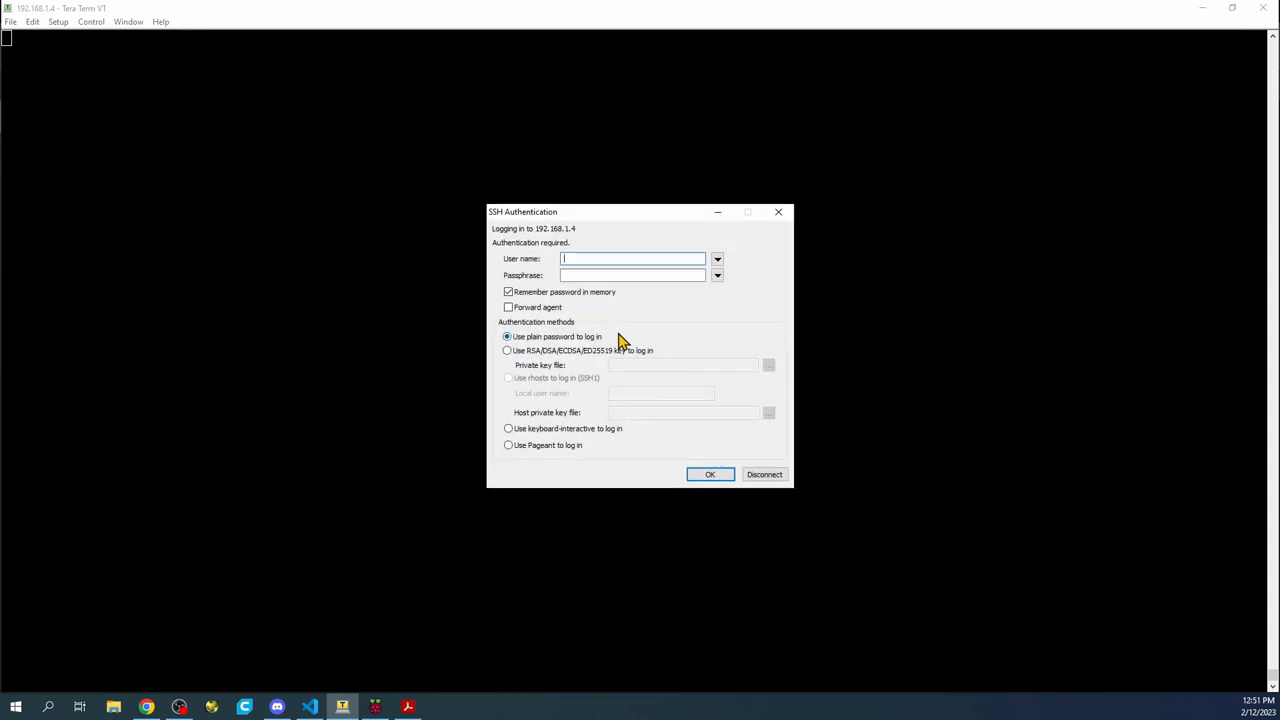
text(pi)
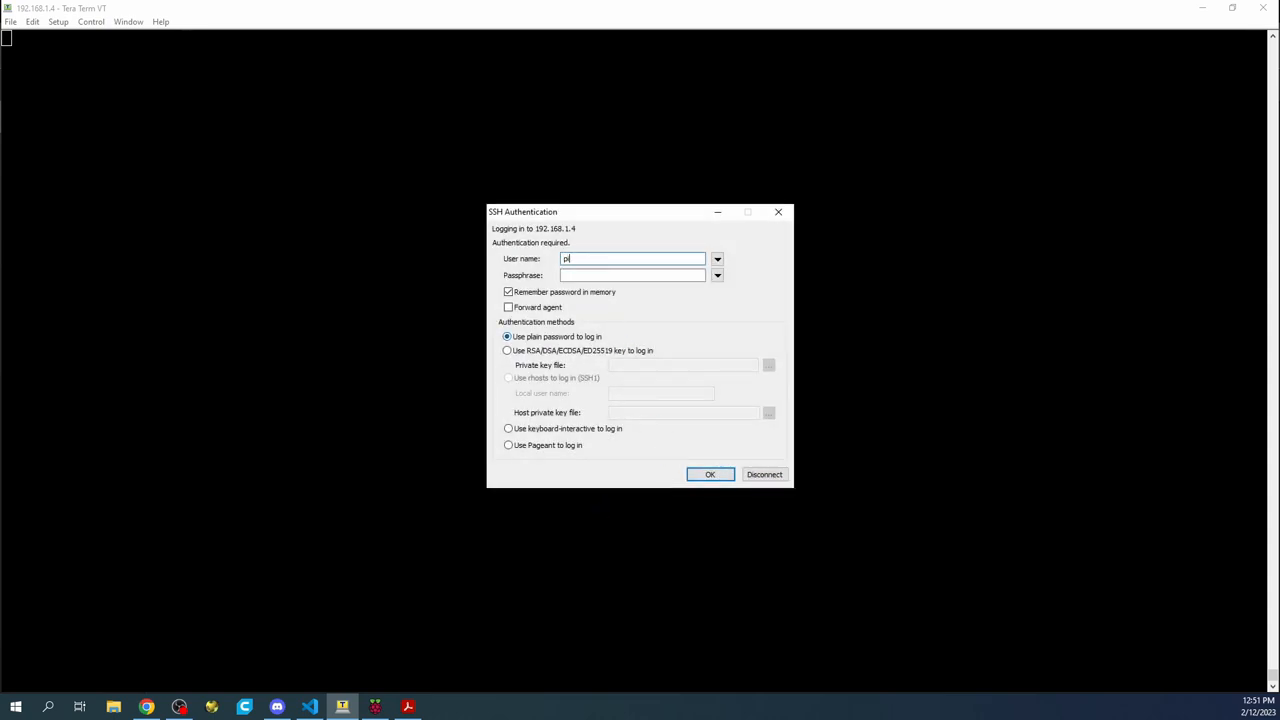
click(633, 275)
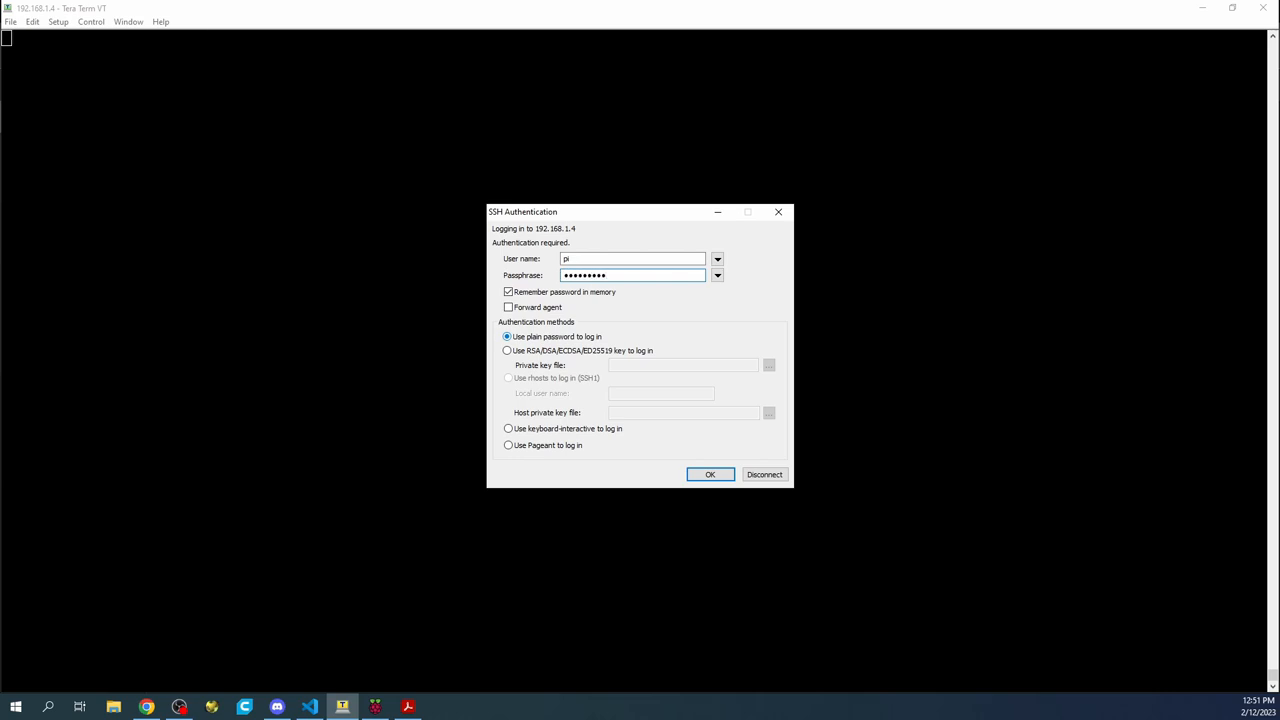
click(710, 474)
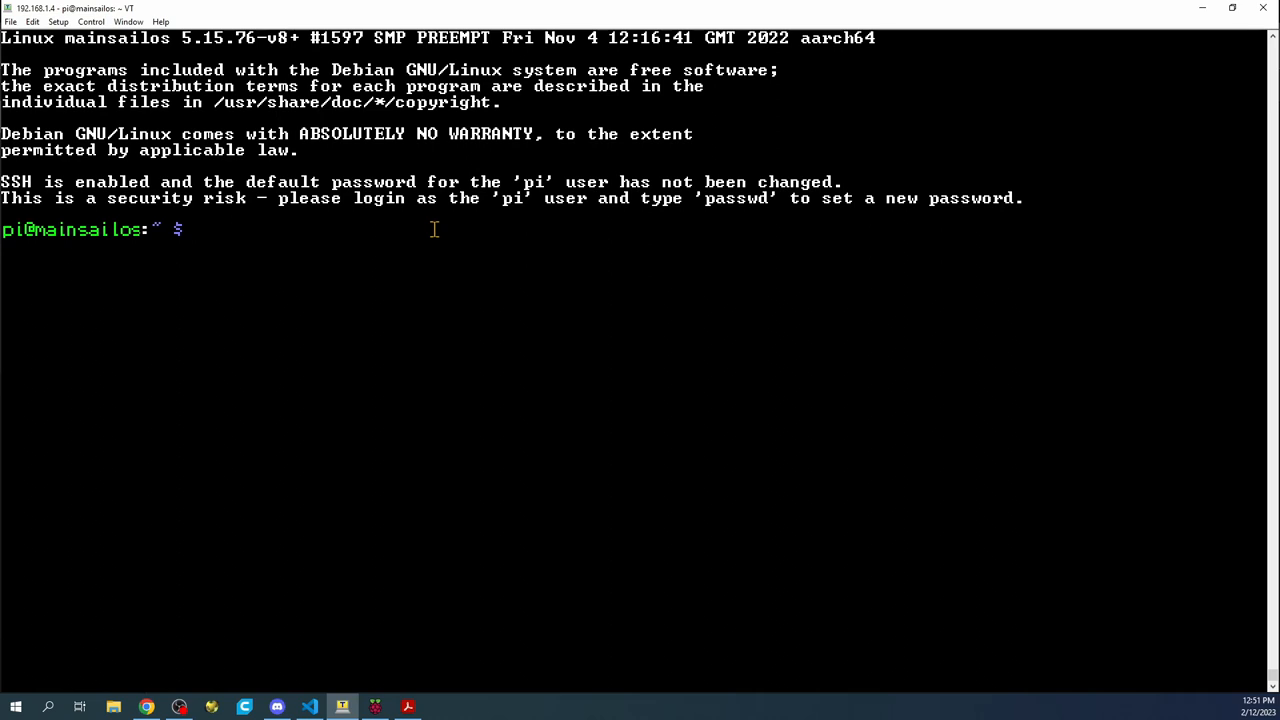
mouse_move(322, 229)
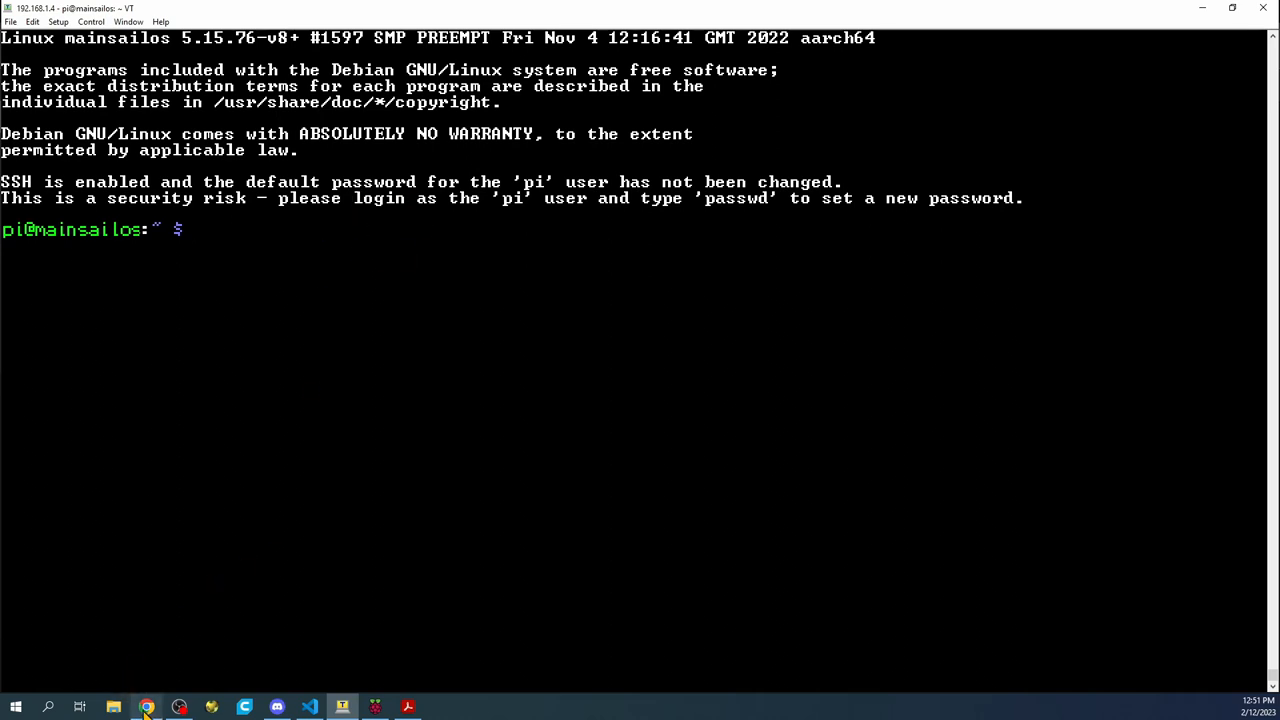
- Copy the ls /dev/serial/by-id/* command from Klipper's Installation guide and return to the terminal
click(146, 707)
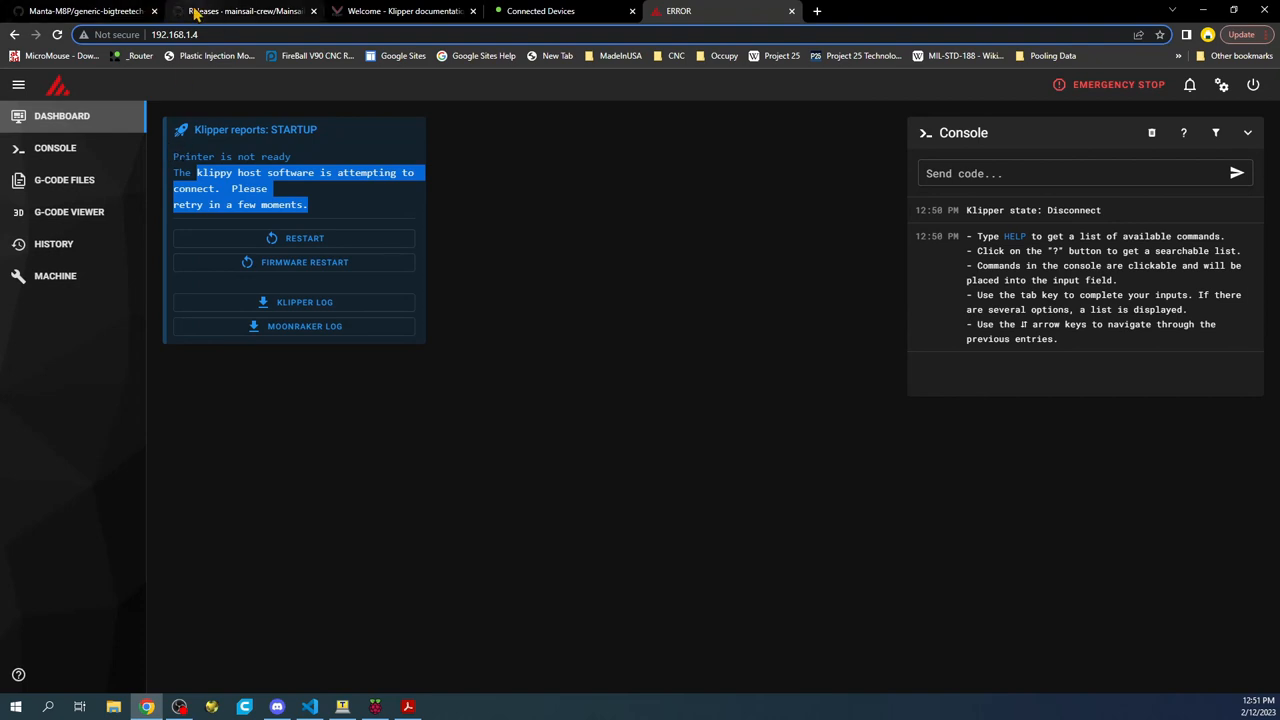
click(400, 11)
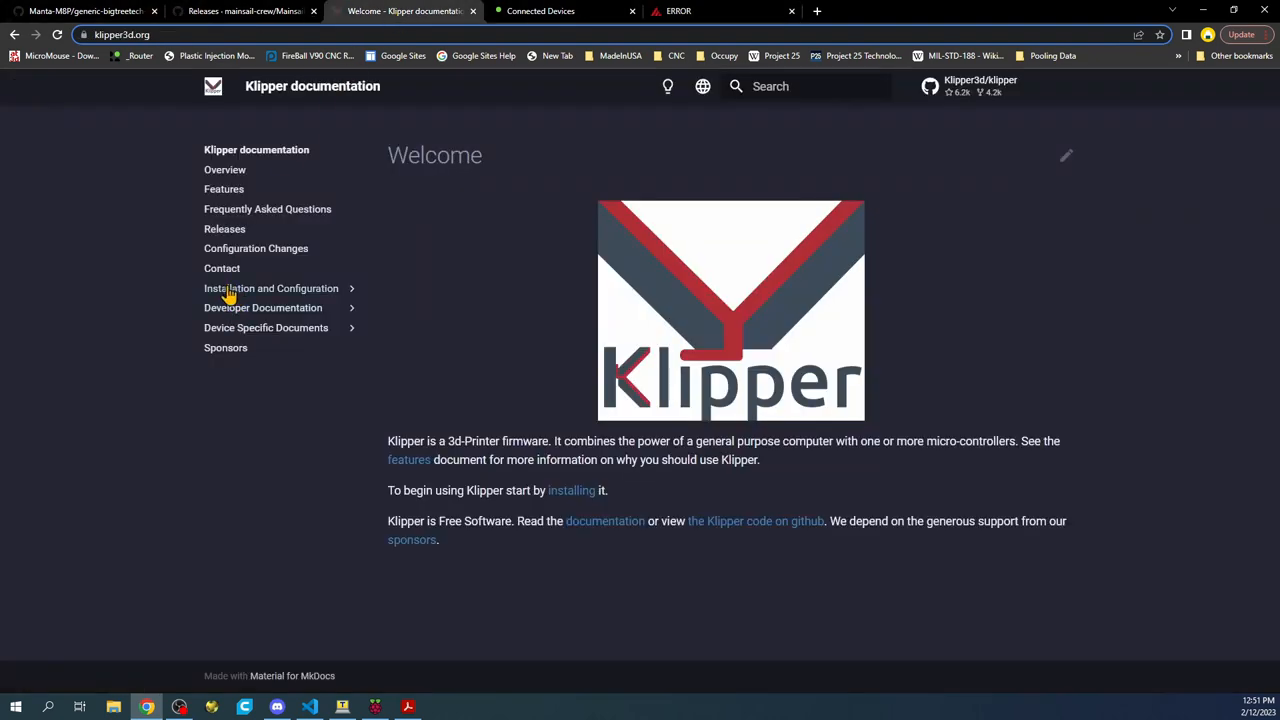
click(271, 288)
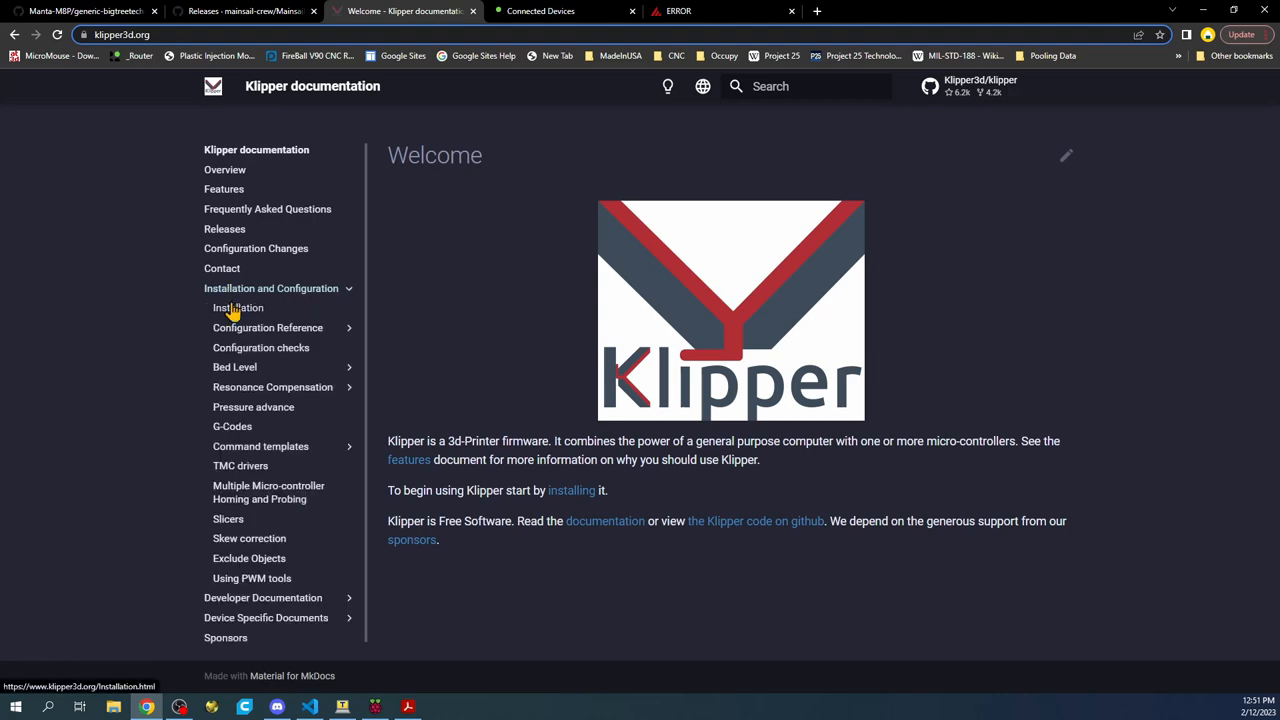
click(238, 307)
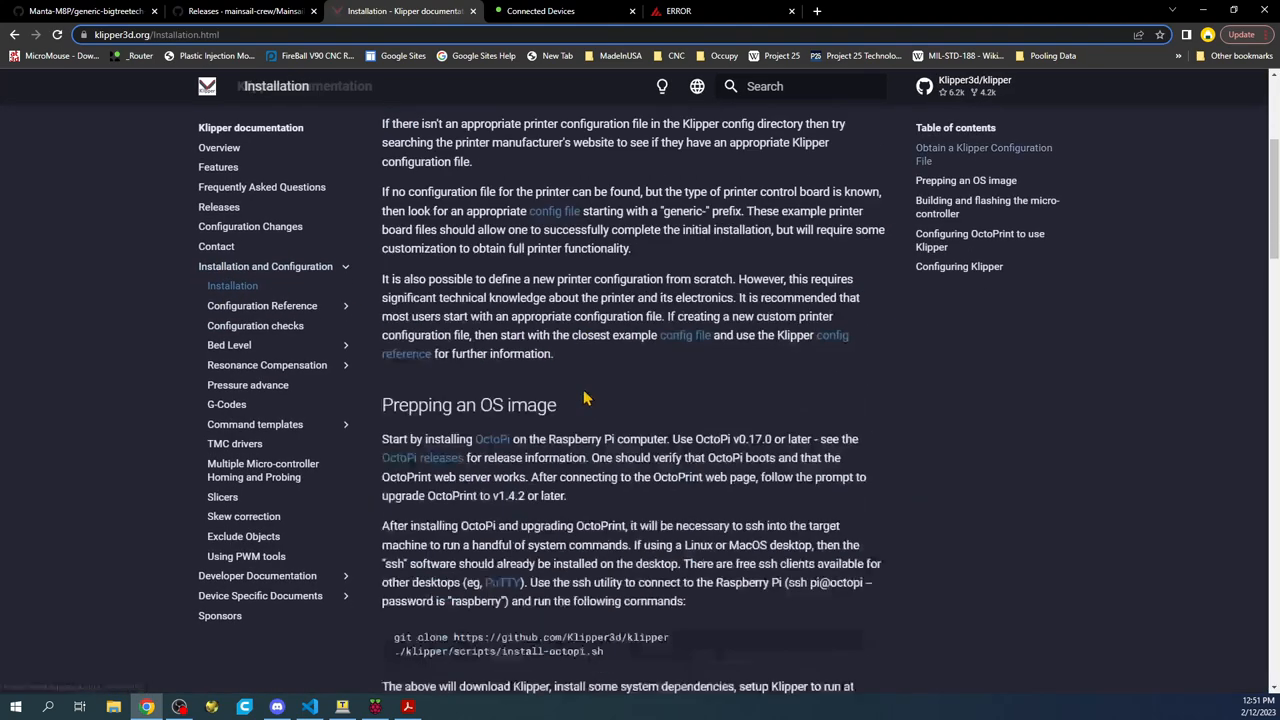
scroll(down, 3)
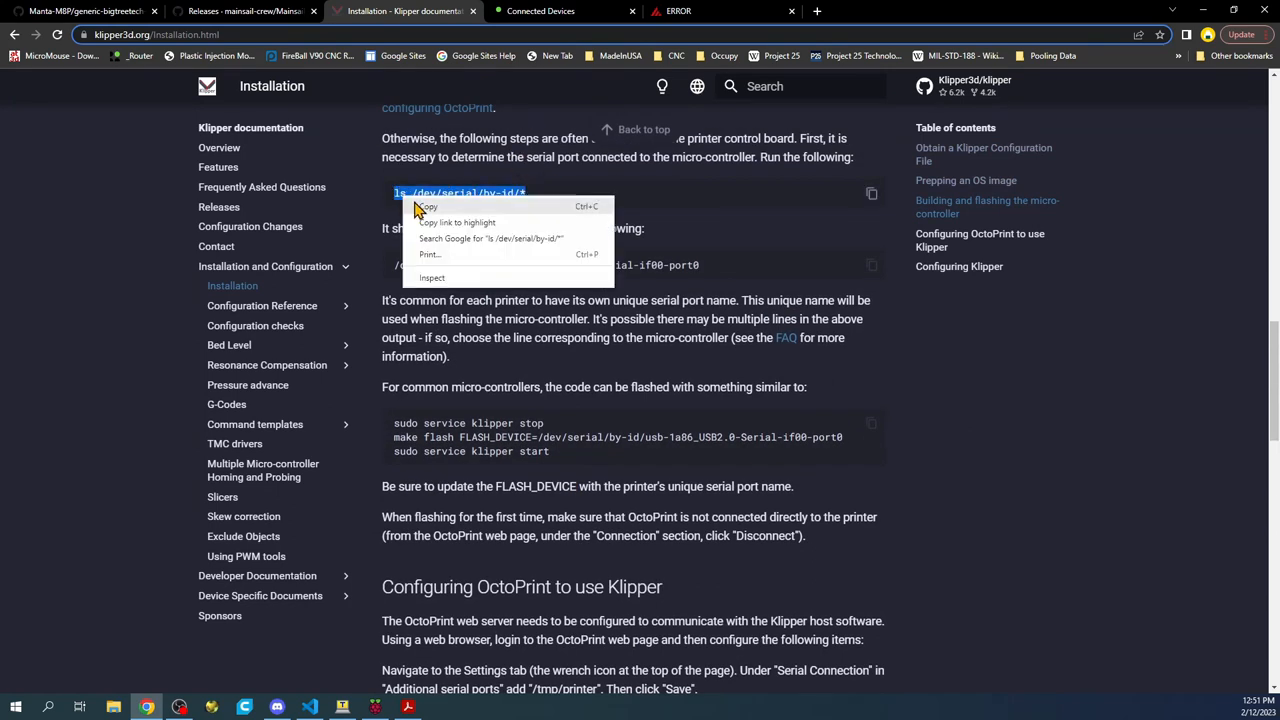
click(478, 211)
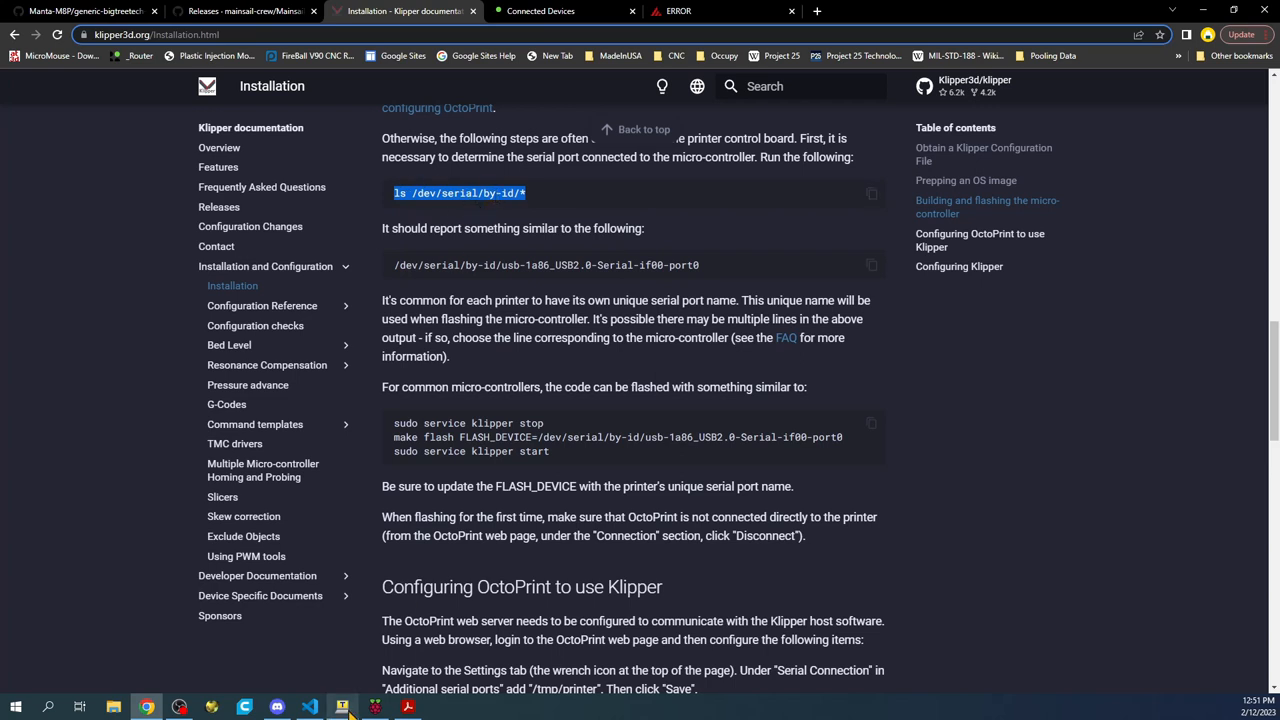
click(342, 707)
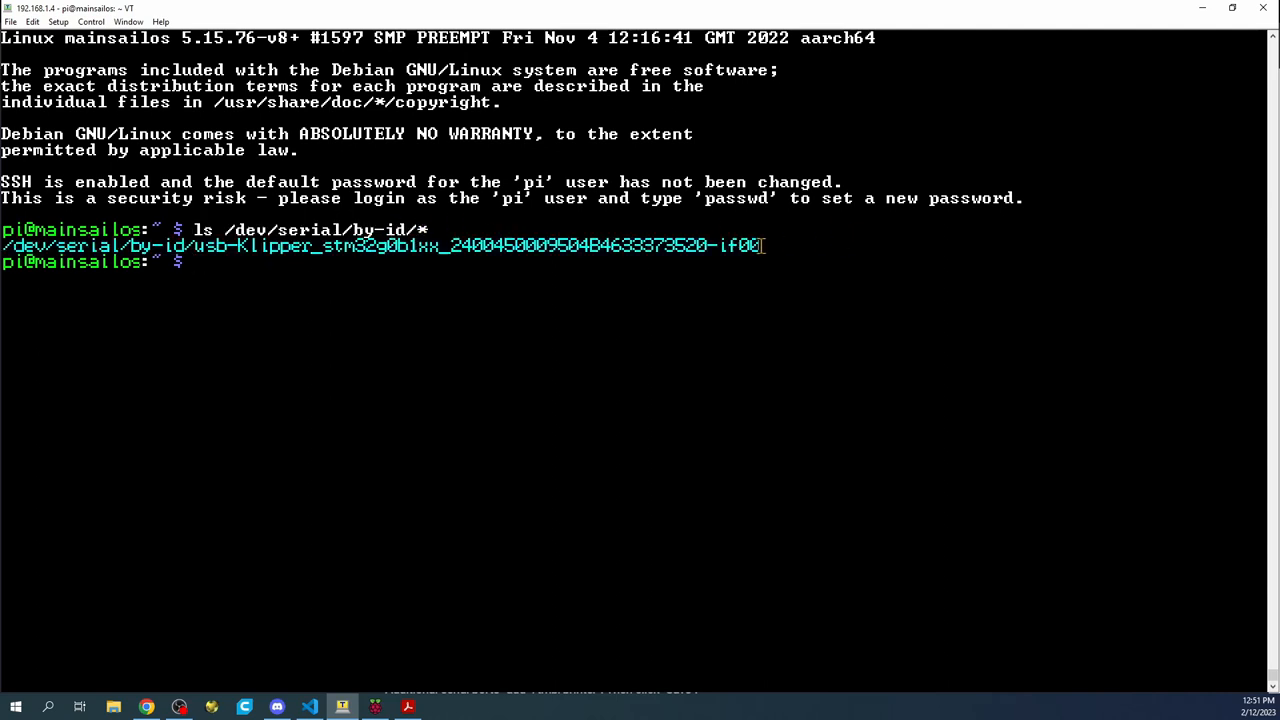
- Select the usb-Klipper_stm32g0b1xx device path from the ls output
drag(2, 246, 758, 246)
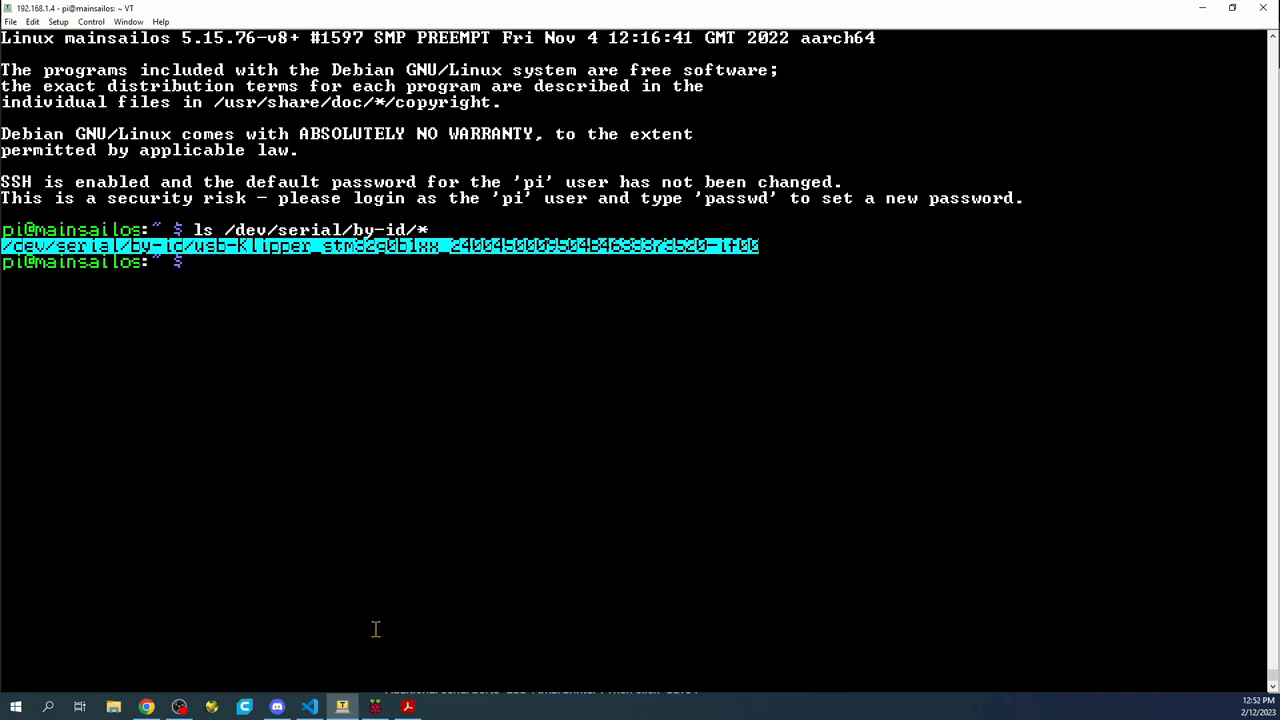
mouse_move(172, 638)
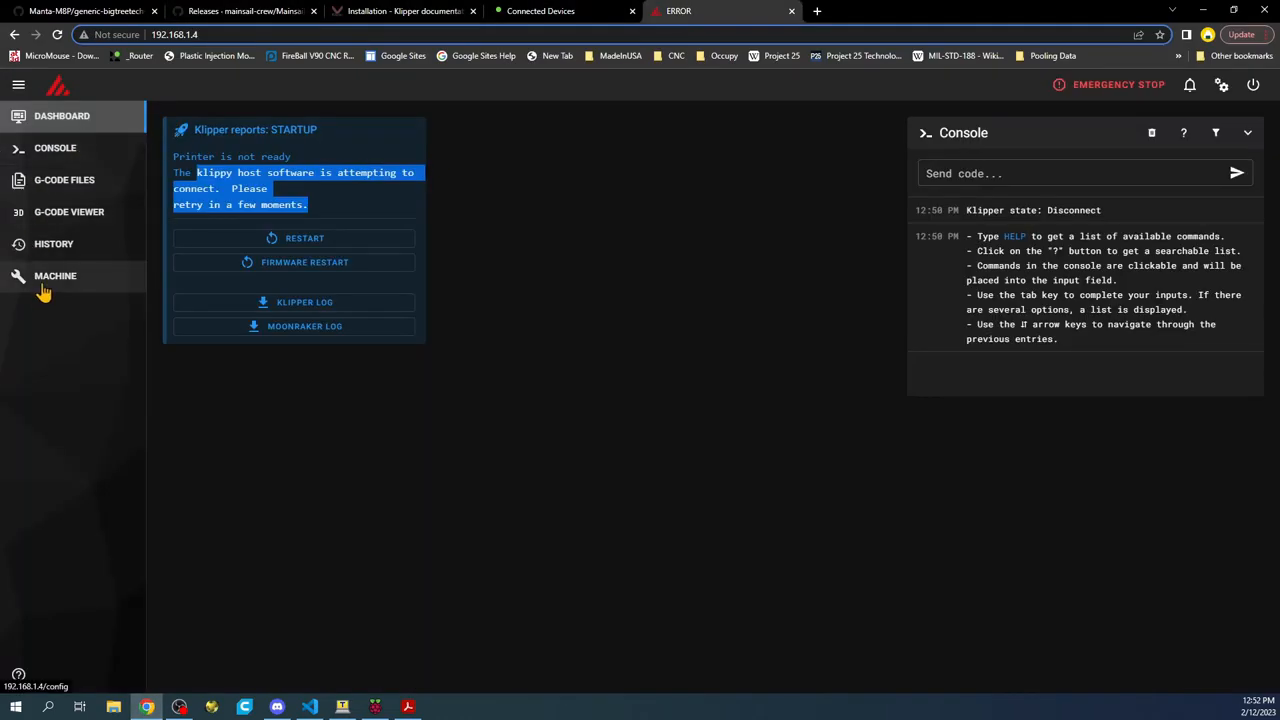
click(55, 275)
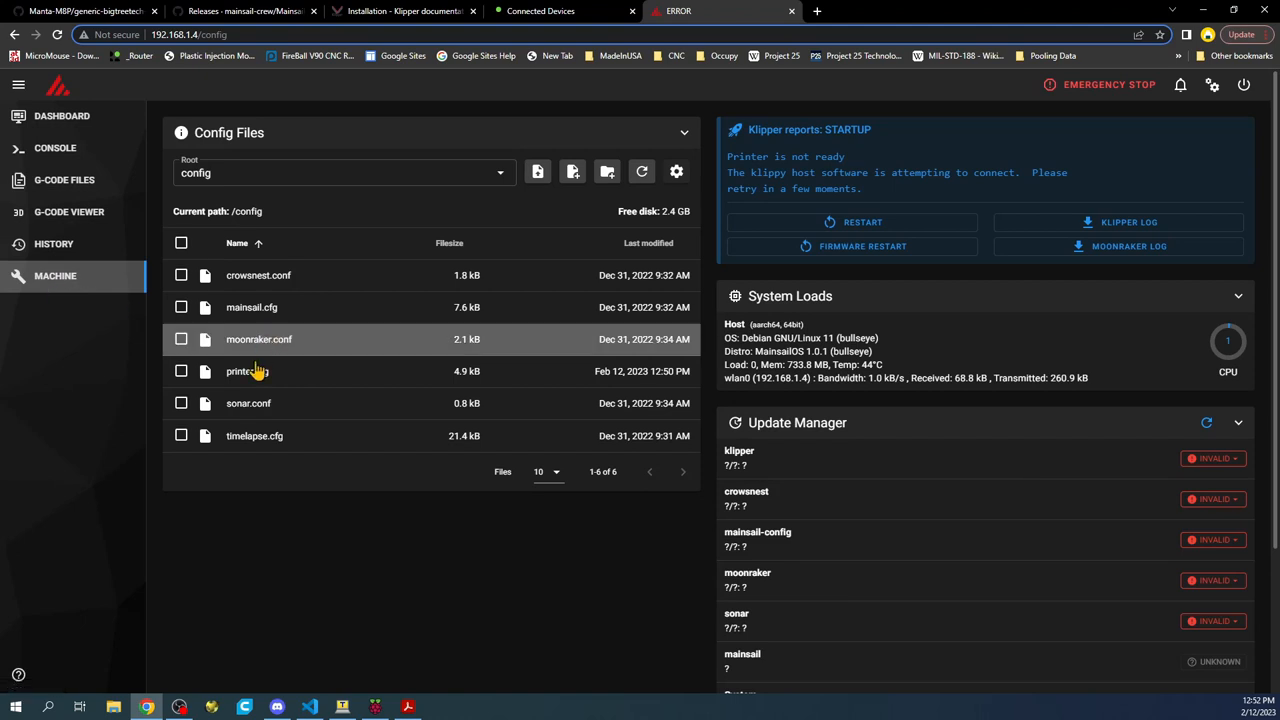
double_click(247, 371)
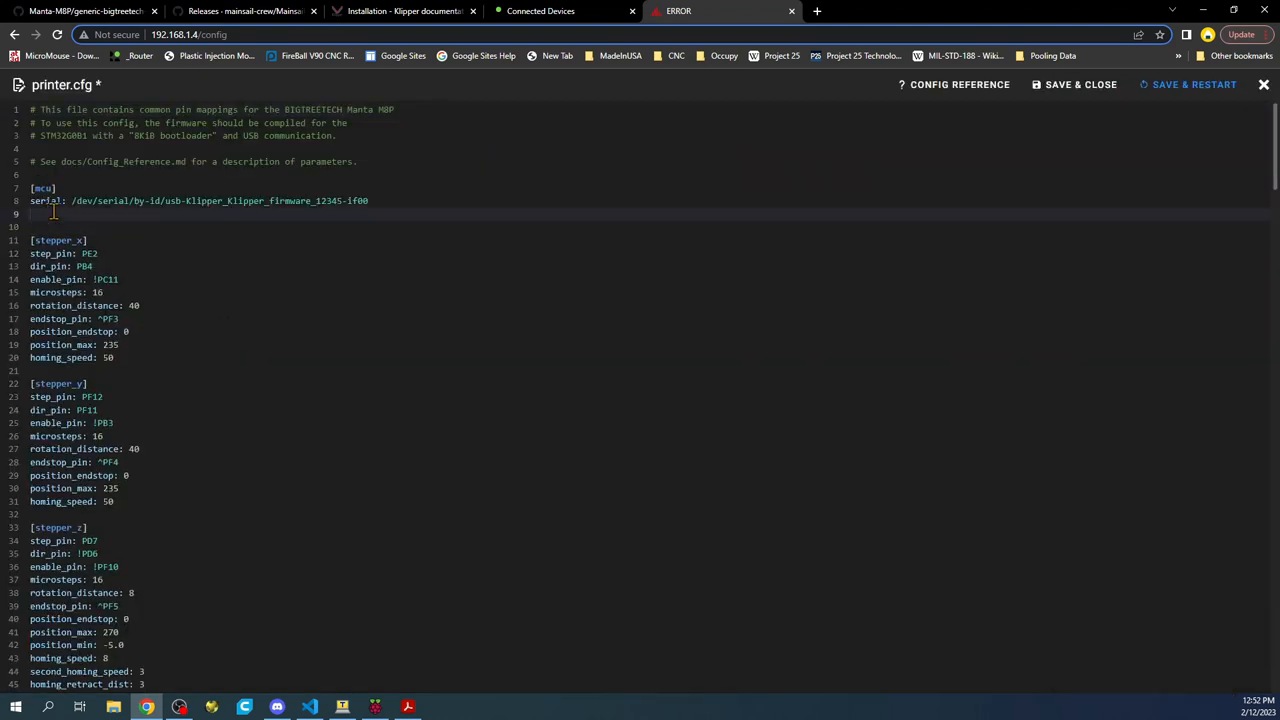
text(seri)
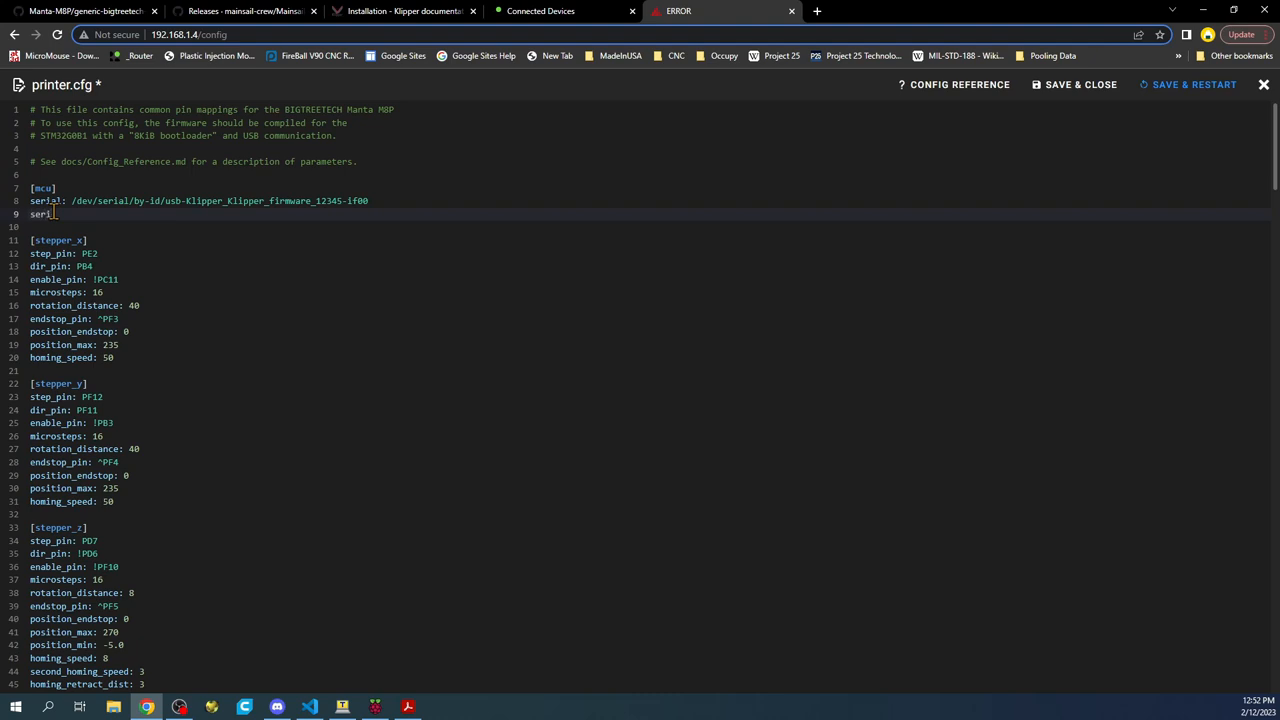
text(:)
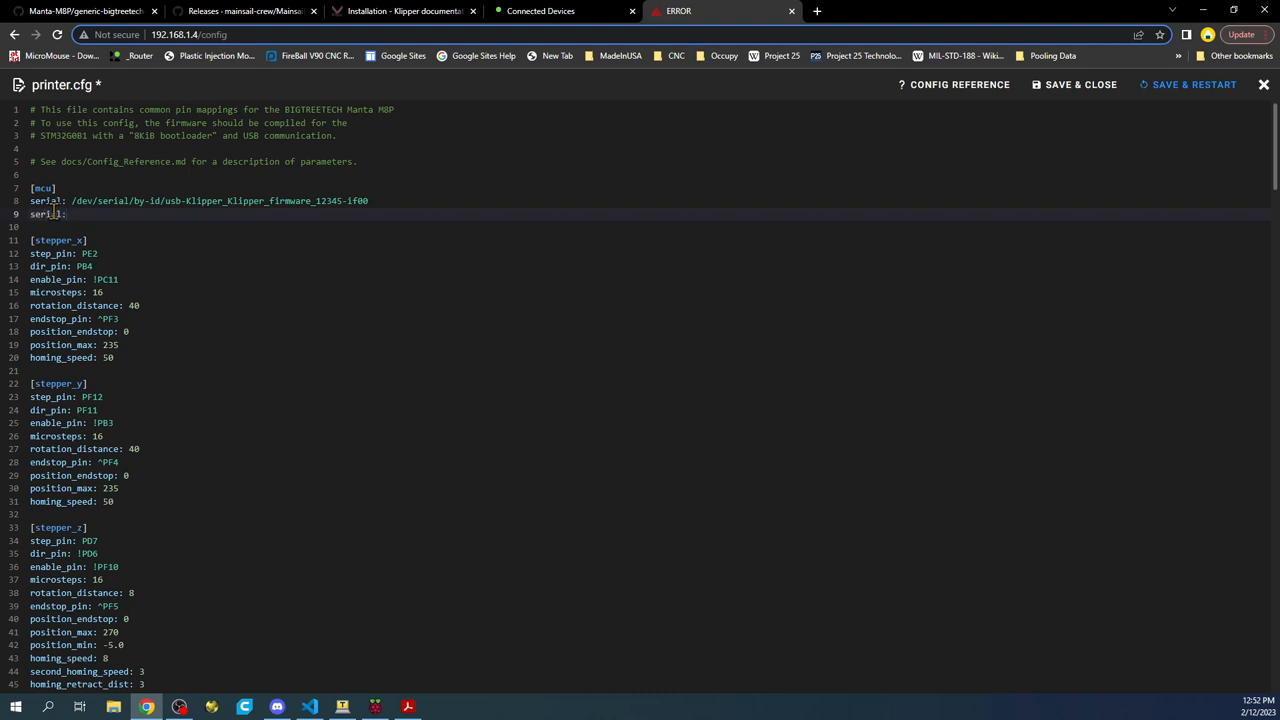
text(/dev/serial/by-id/usb-Klipper_stm32g0b1xx_2400450009504B4633373520-if00)
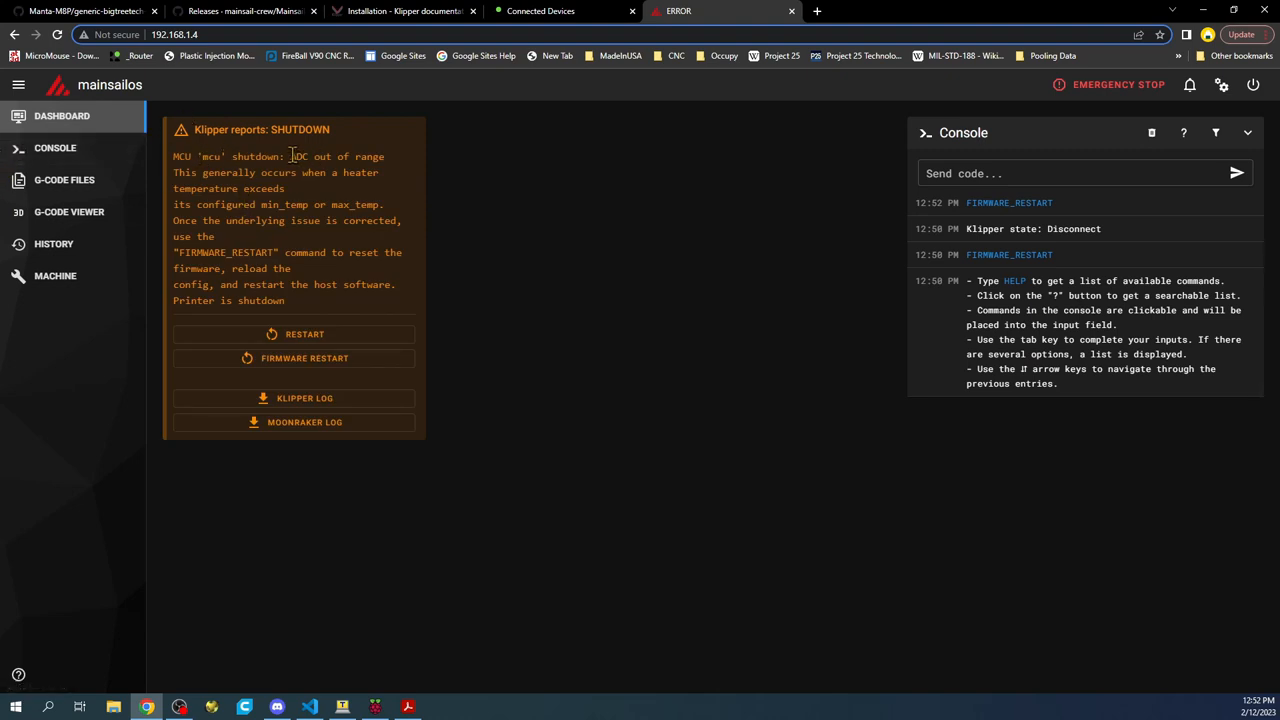
- Highlight the ADC out of range shutdown explanation, then switch to the Manta-M8P GitHub tab
drag(110, 84, 280, 188)
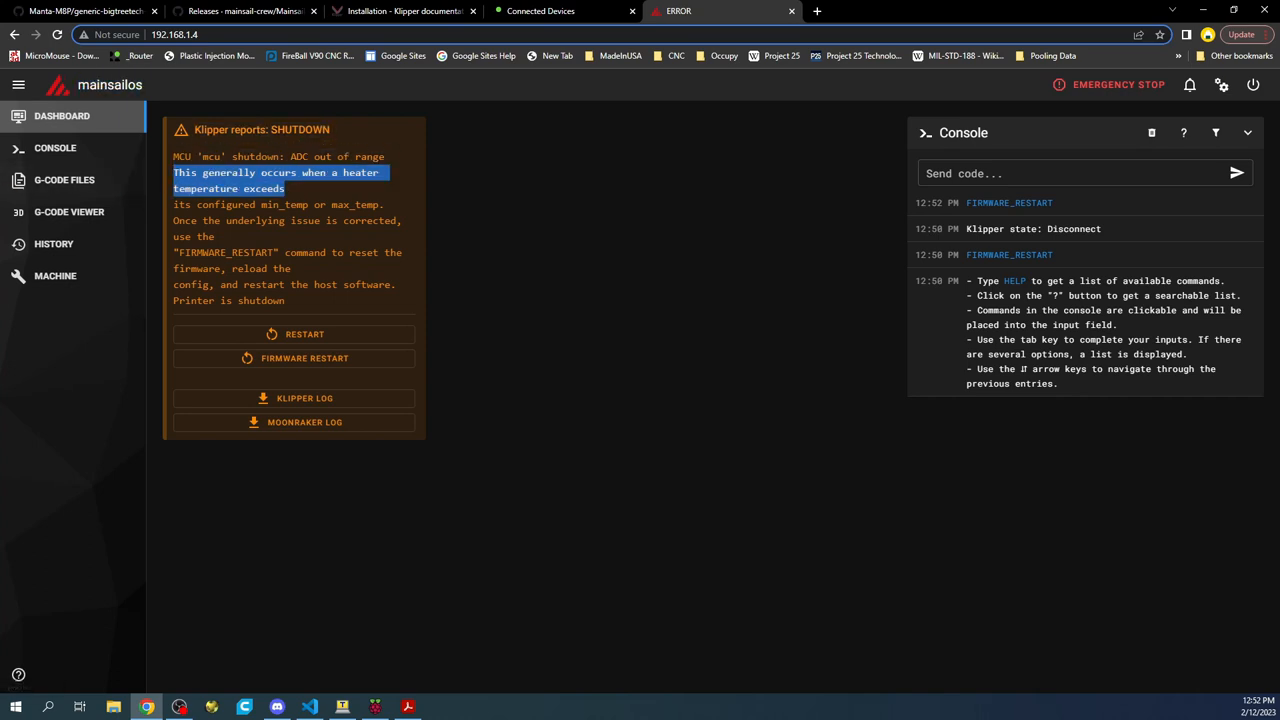
click(85, 11)
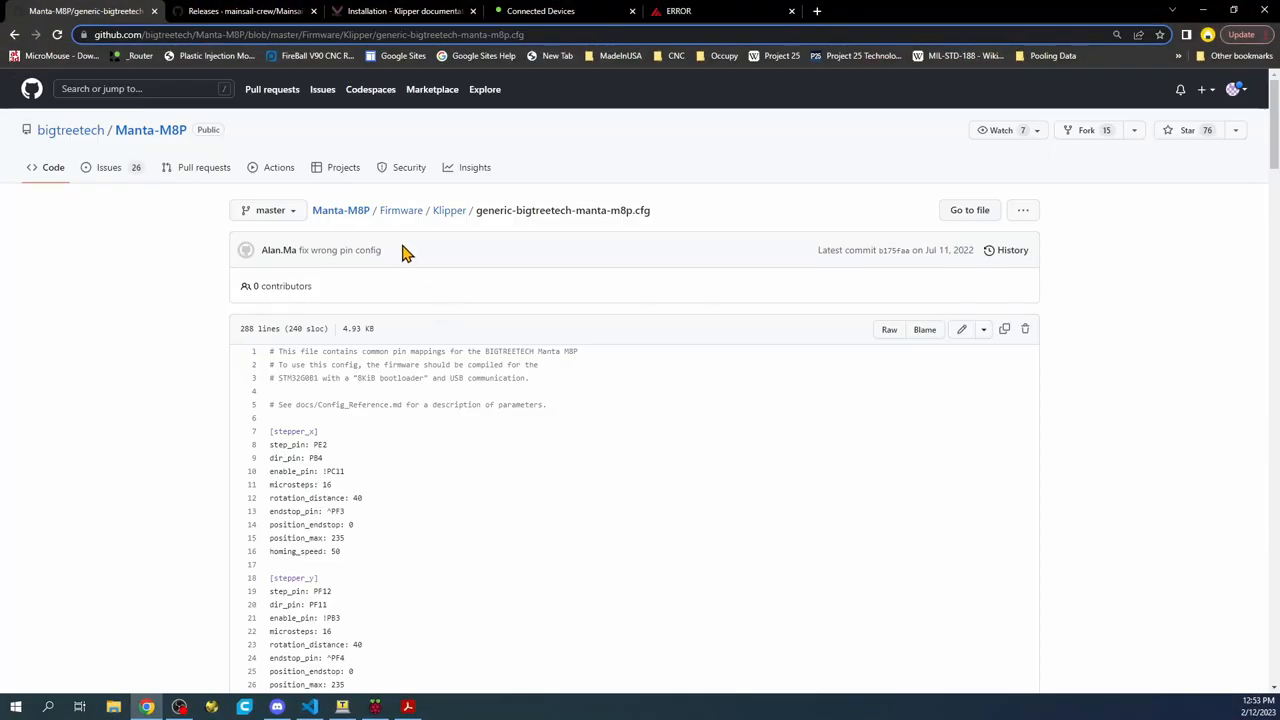
- Go to the Manta-M8P repository's Hardware folder and zoom into the pinout's thermistor area
click(401, 210)
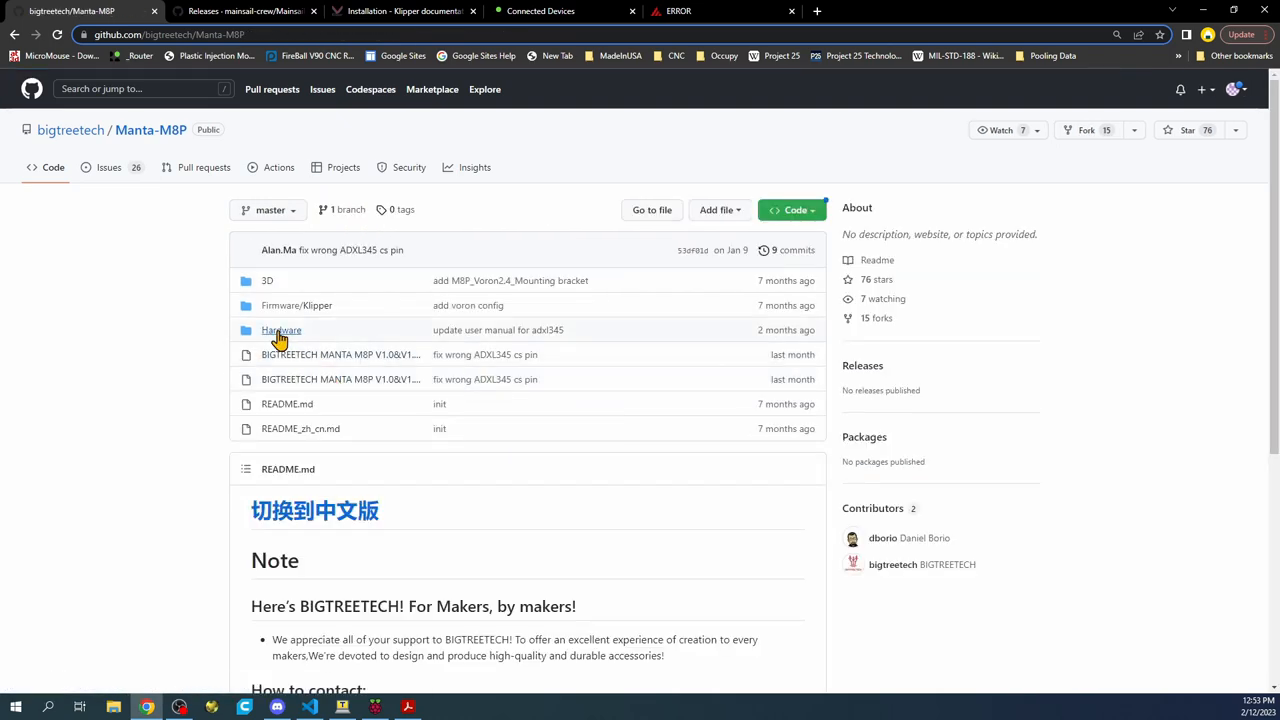
click(281, 330)
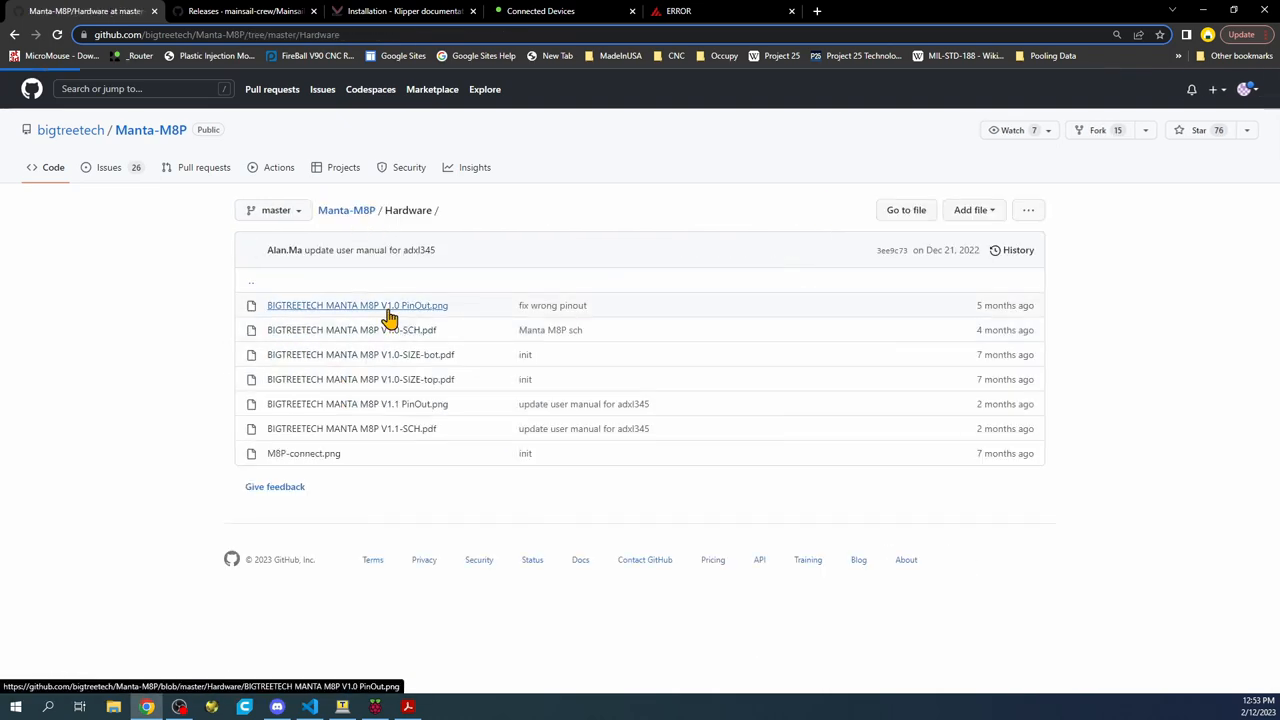
click(357, 305)
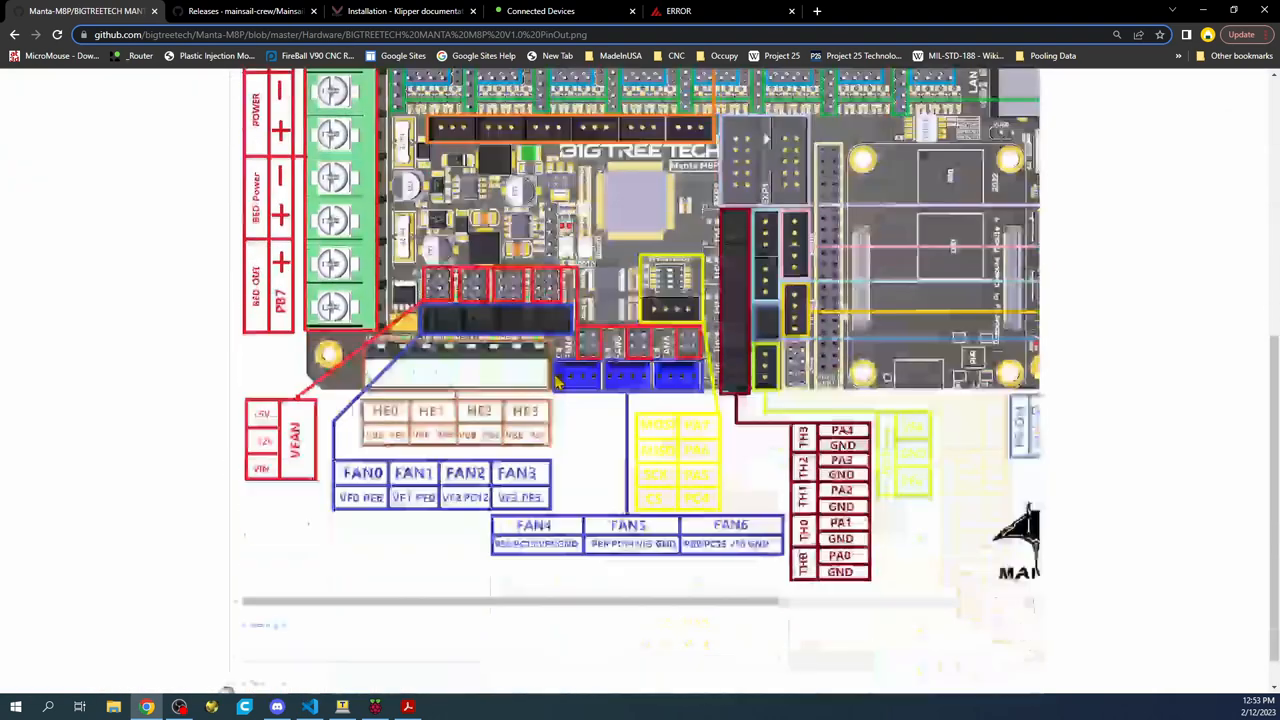
scroll(down, 3)
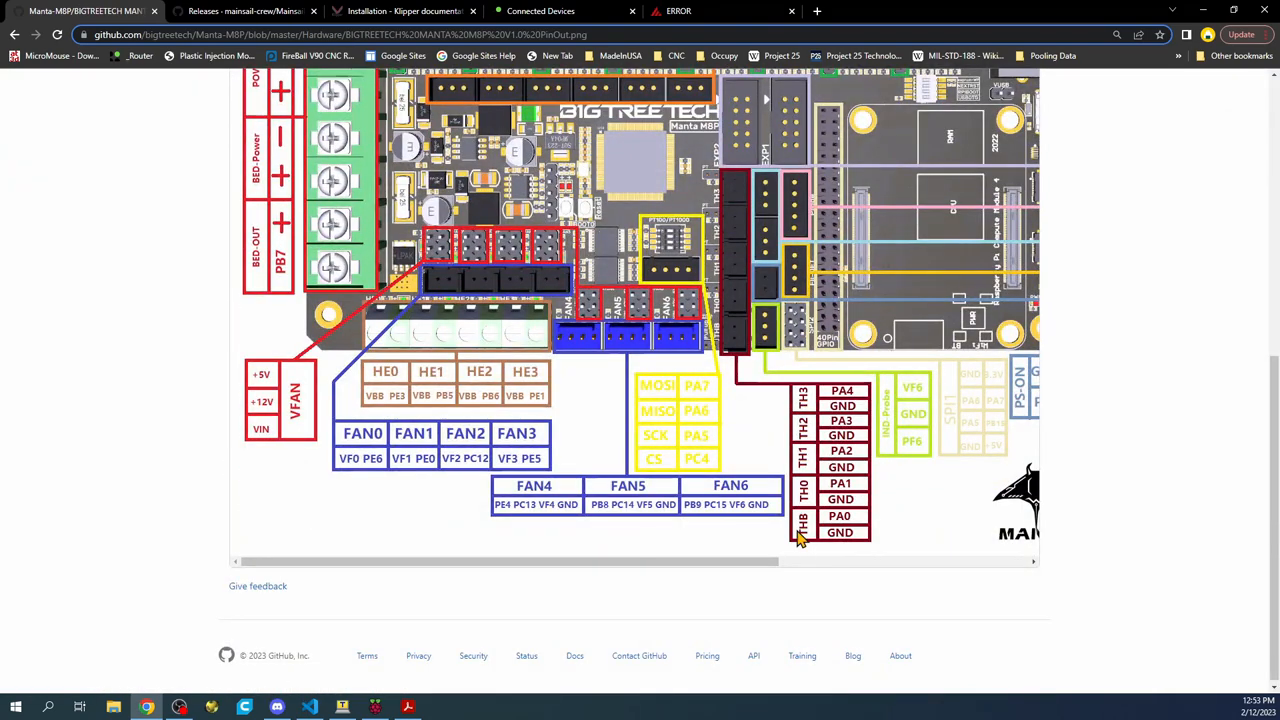
mouse_move(810, 505)
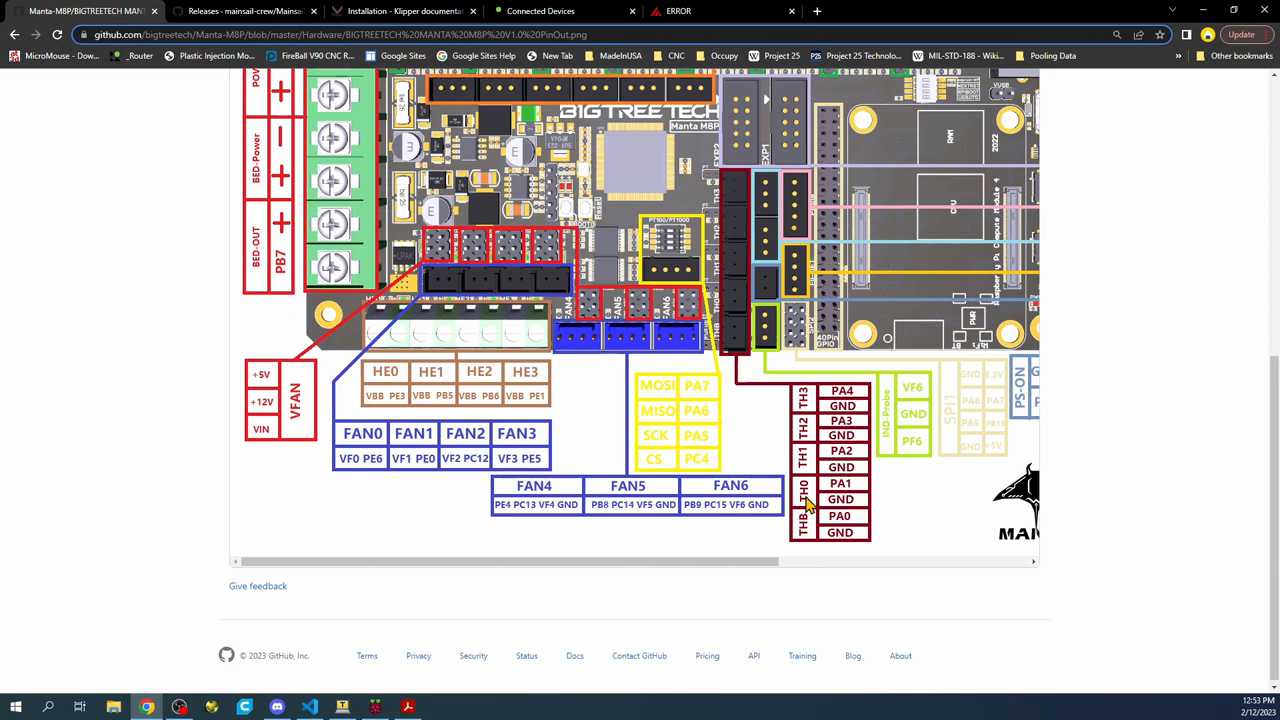
mouse_move(738, 310)
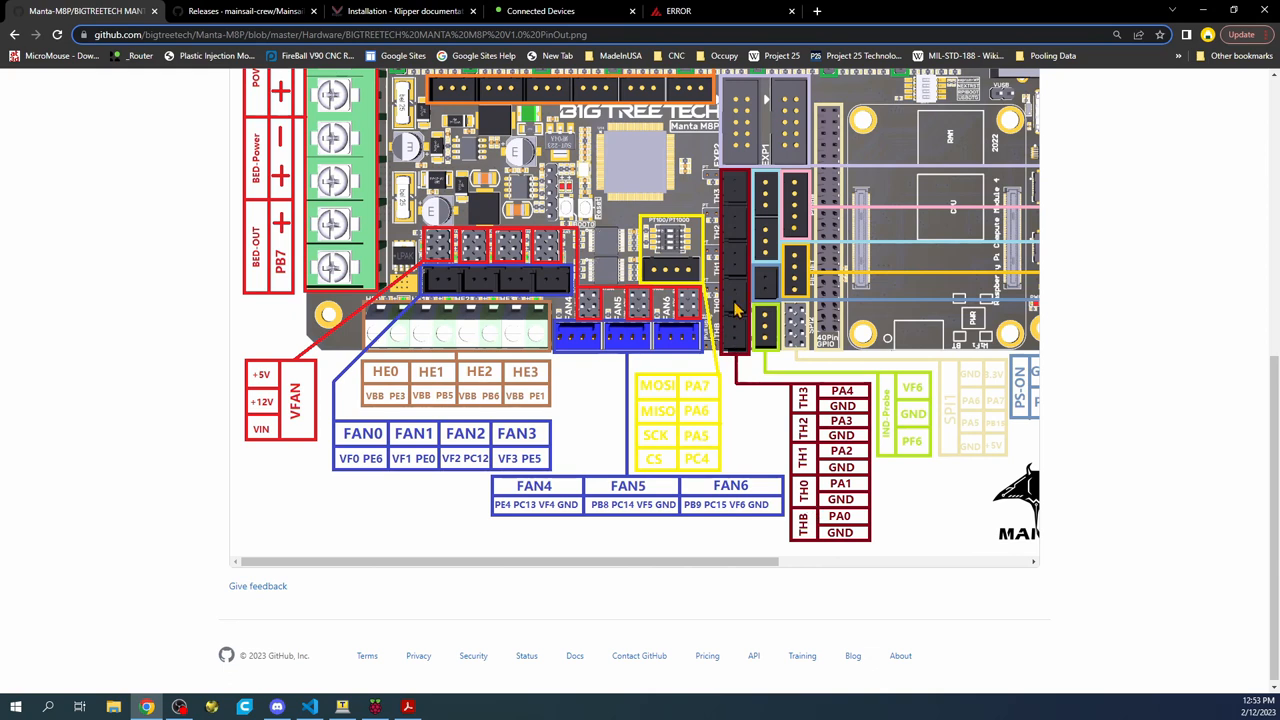
mouse_move(737, 308)
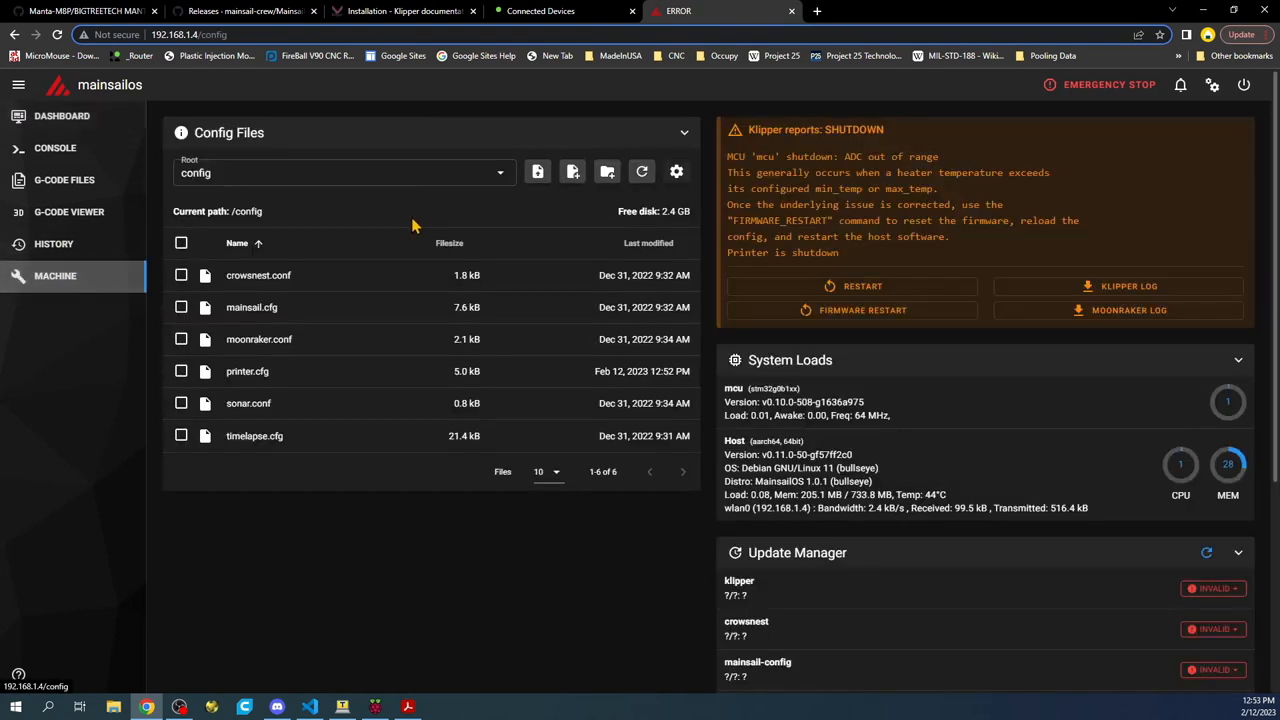
mouse_move(247, 371)
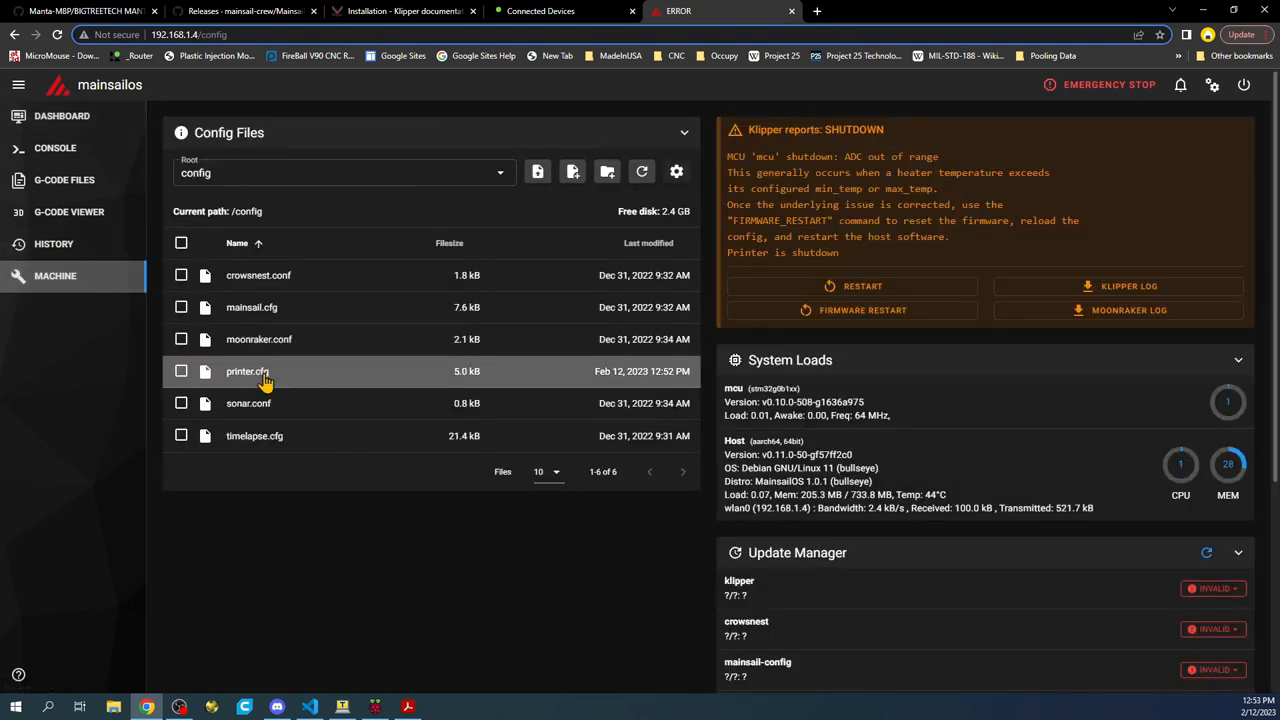
- Re-save printer.cfg with Save & Restart to clear the ADC shutdown, then return to config files
double_click(247, 371)
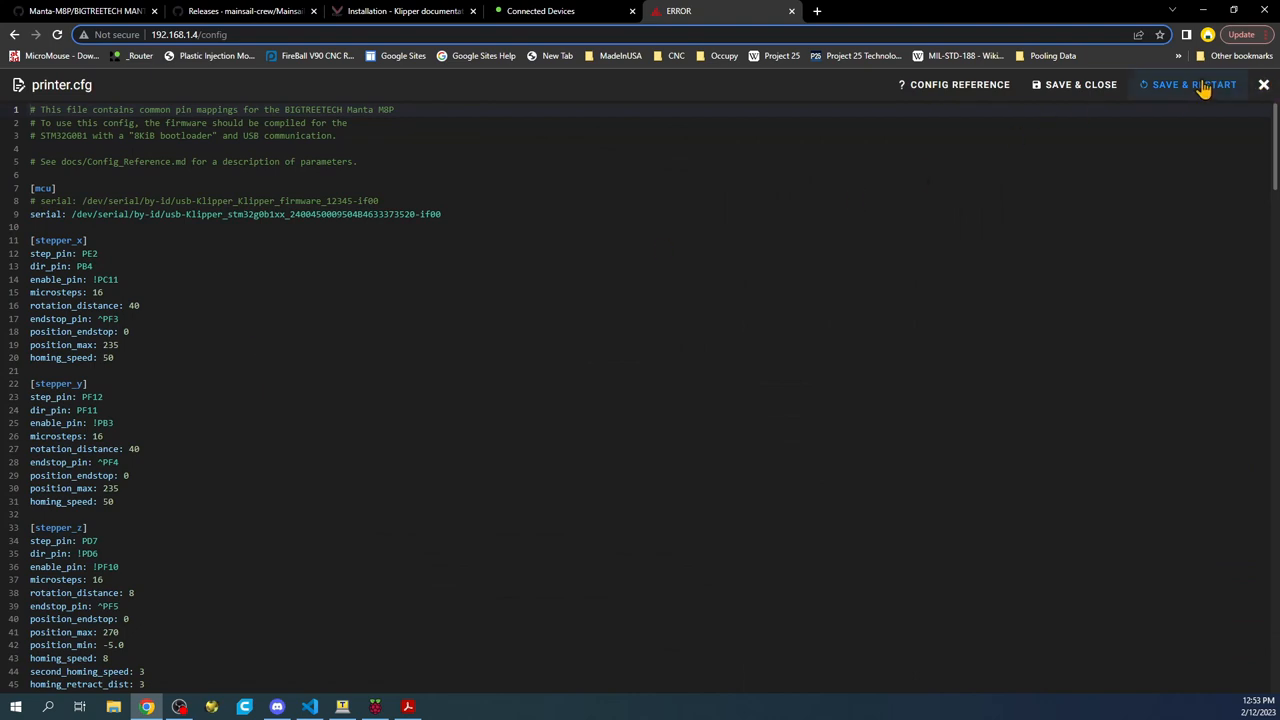
click(1192, 84)
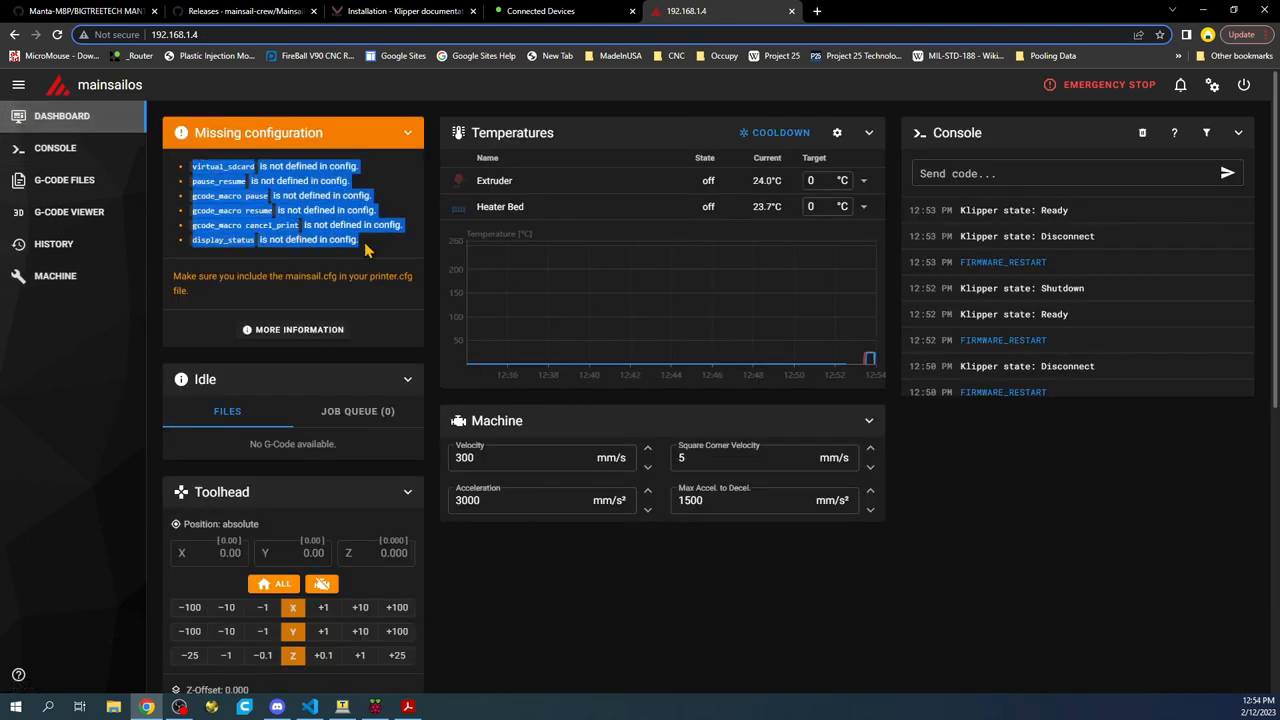
click(55, 275)
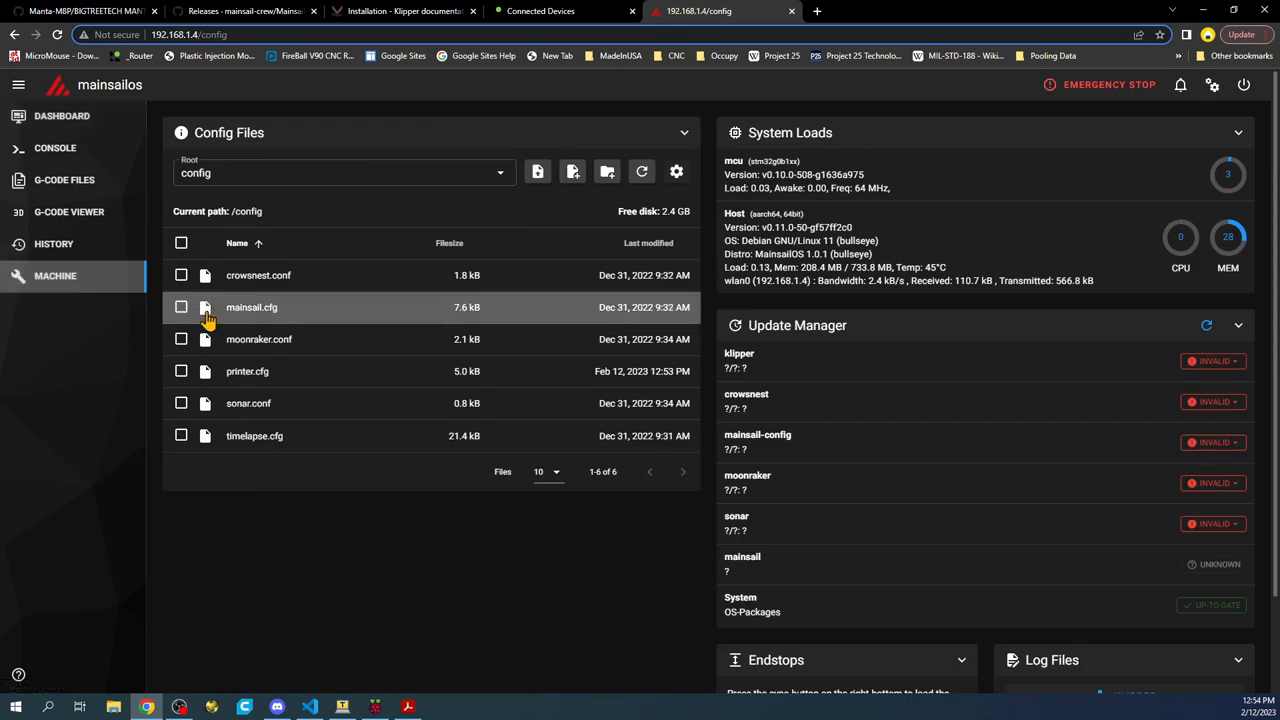
- Read through the macro definitions in mainsail.cfg, then close the viewer
click(251, 307)
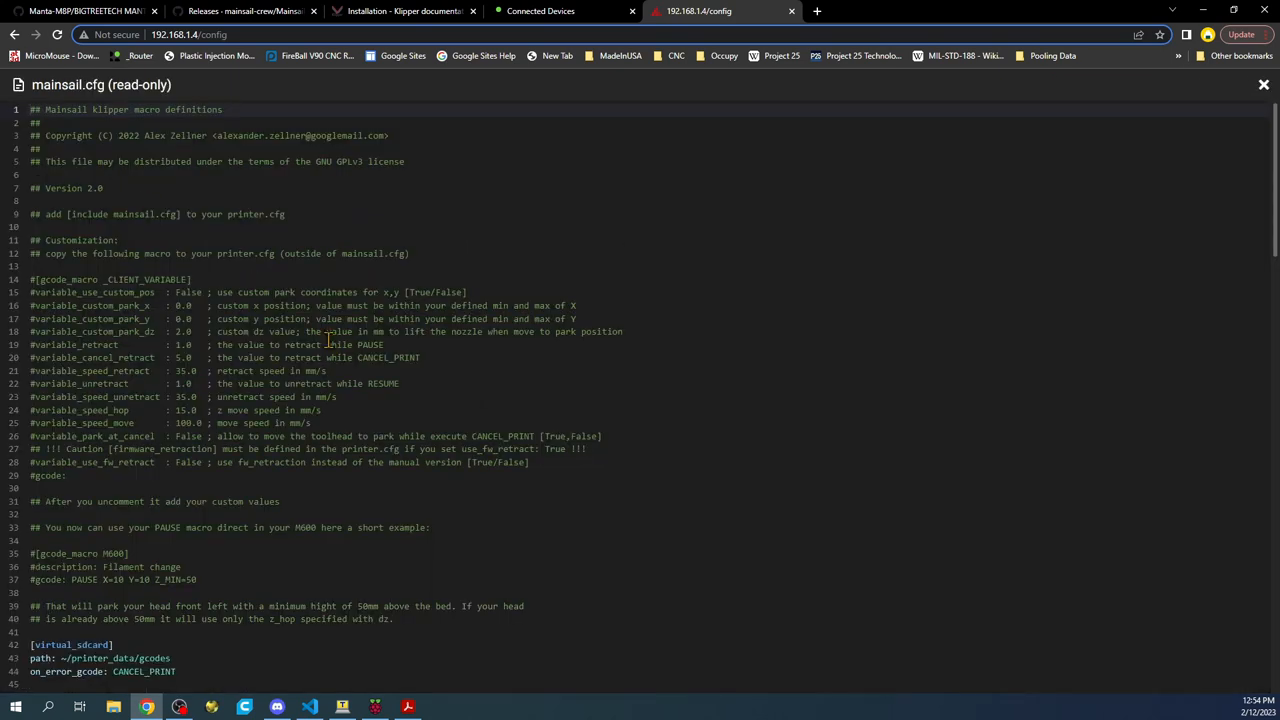
scroll(down, 3)
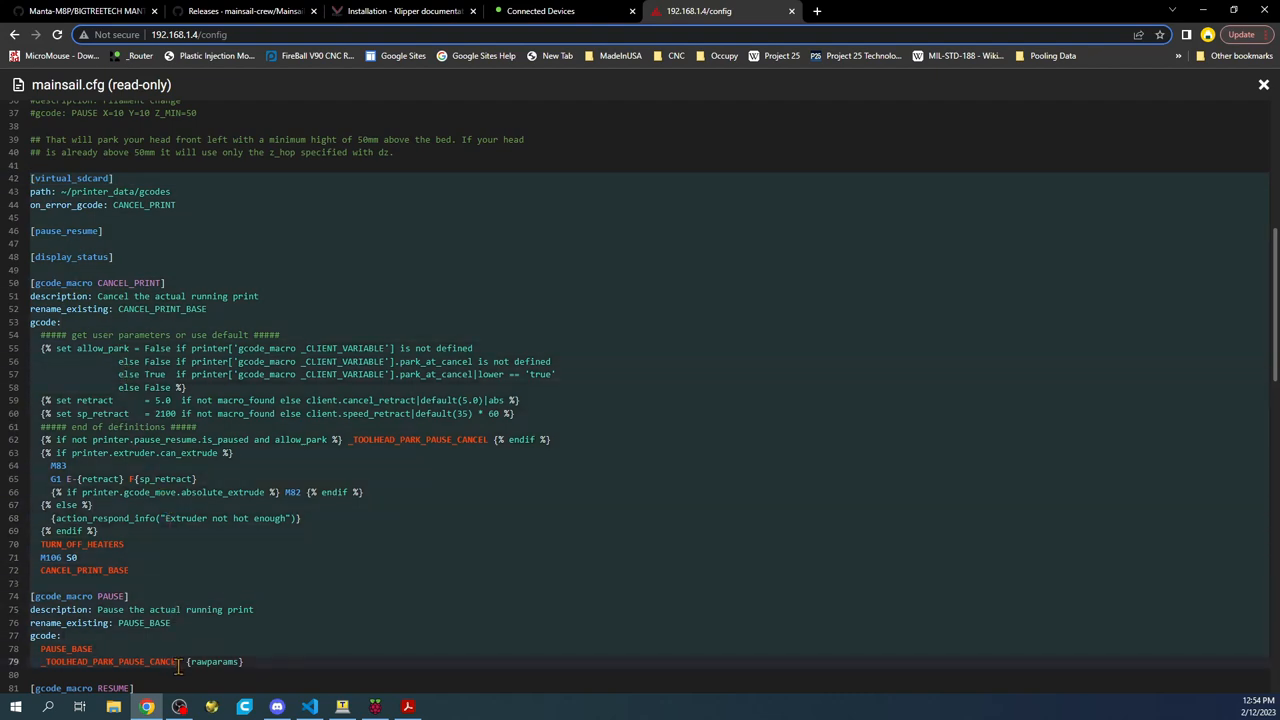
scroll(down, 3)
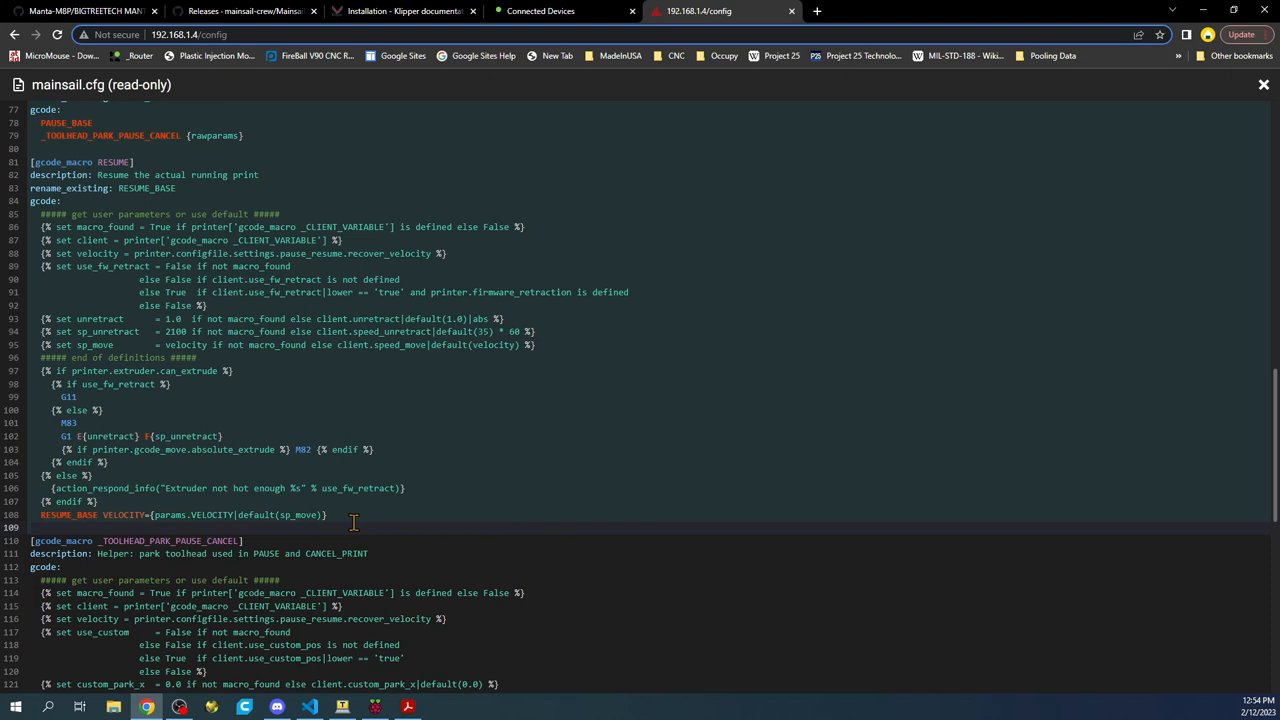
mouse_move(1266, 86)
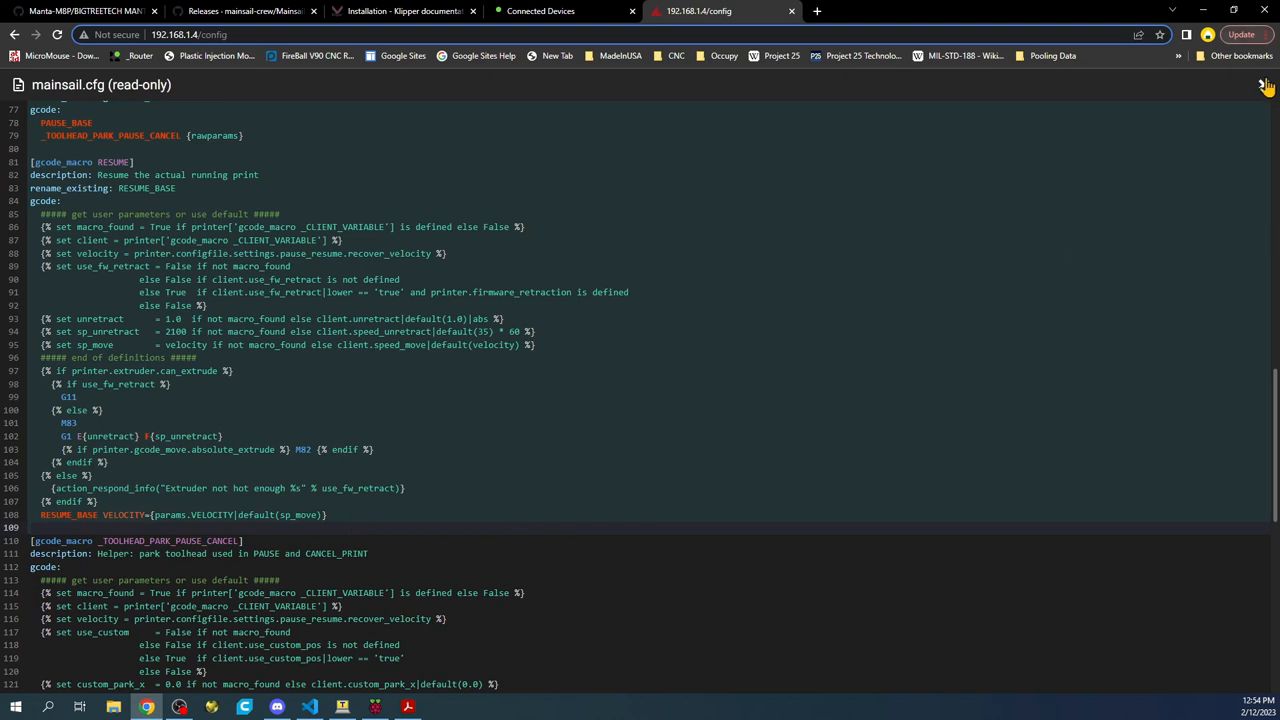
click(1266, 85)
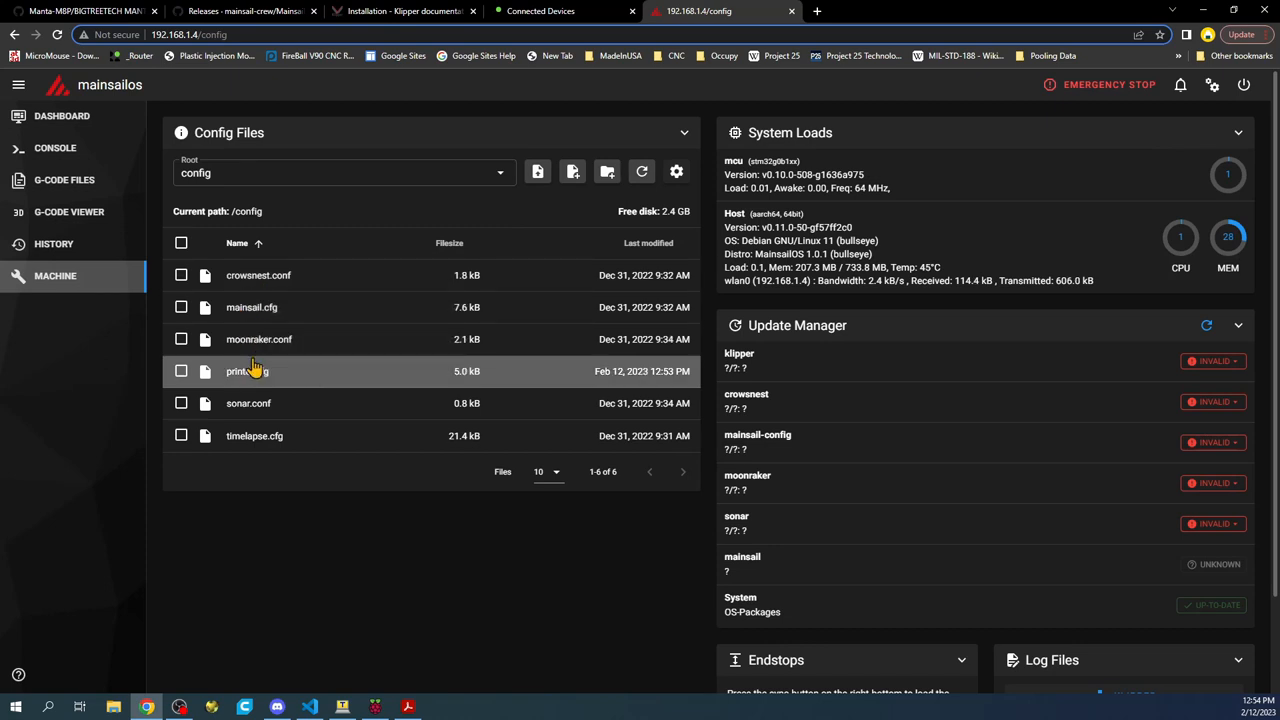
- Open printer.cfg and insert a blank line below the MCU serial setting
double_click(247, 371)
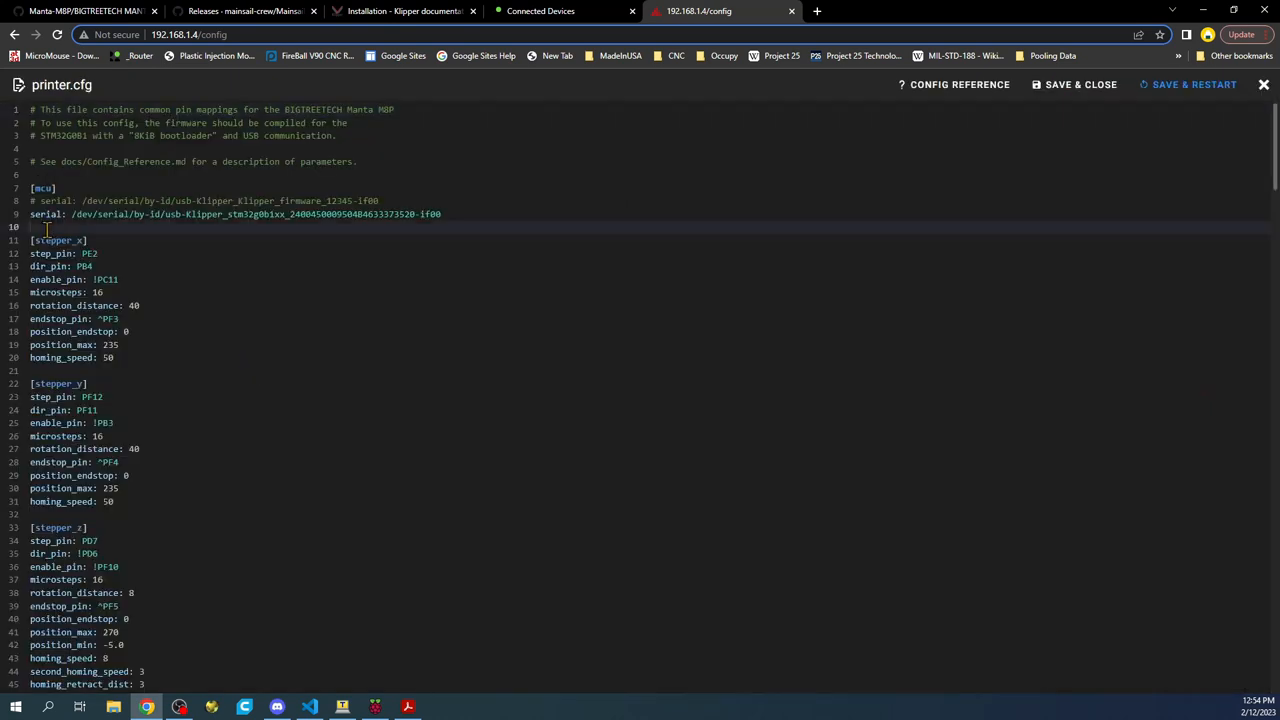
key(enter)
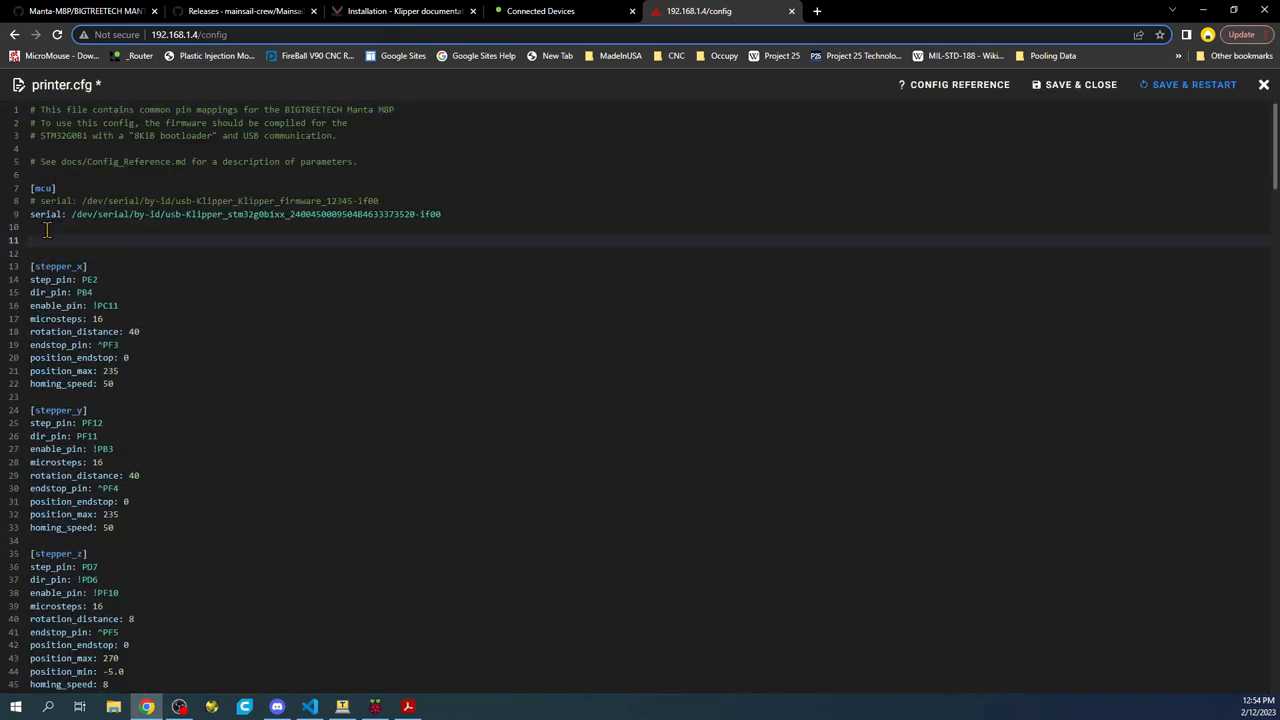
scroll(down, 3)
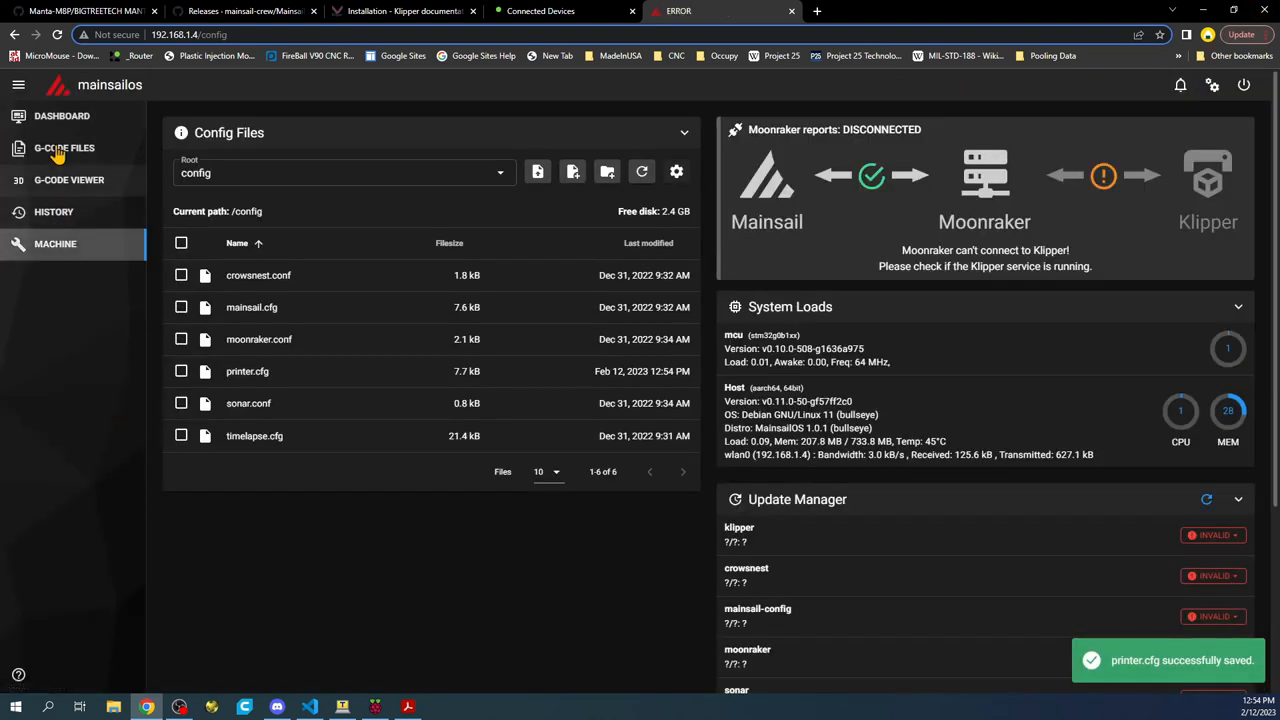
- Show the dashboard with Klipper Ready and extruder and bed temperatures reading
click(62, 115)
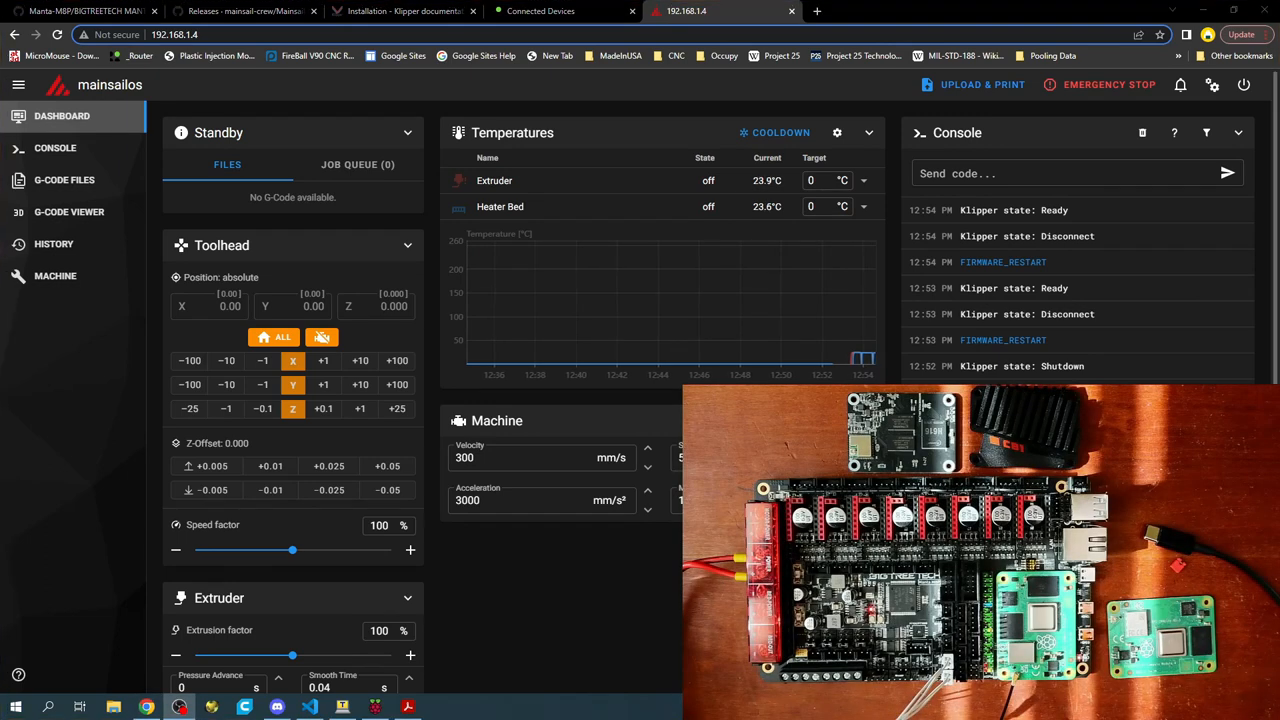
mouse_move(862, 360)
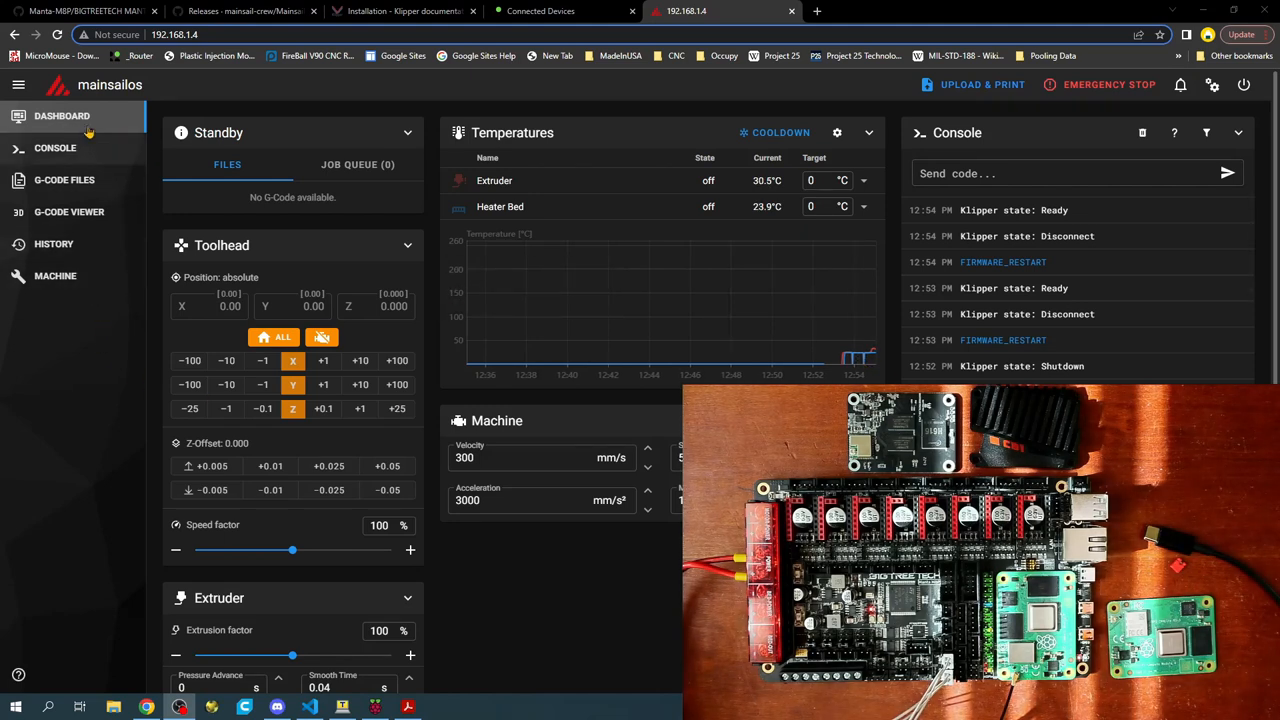
mouse_move(64, 180)
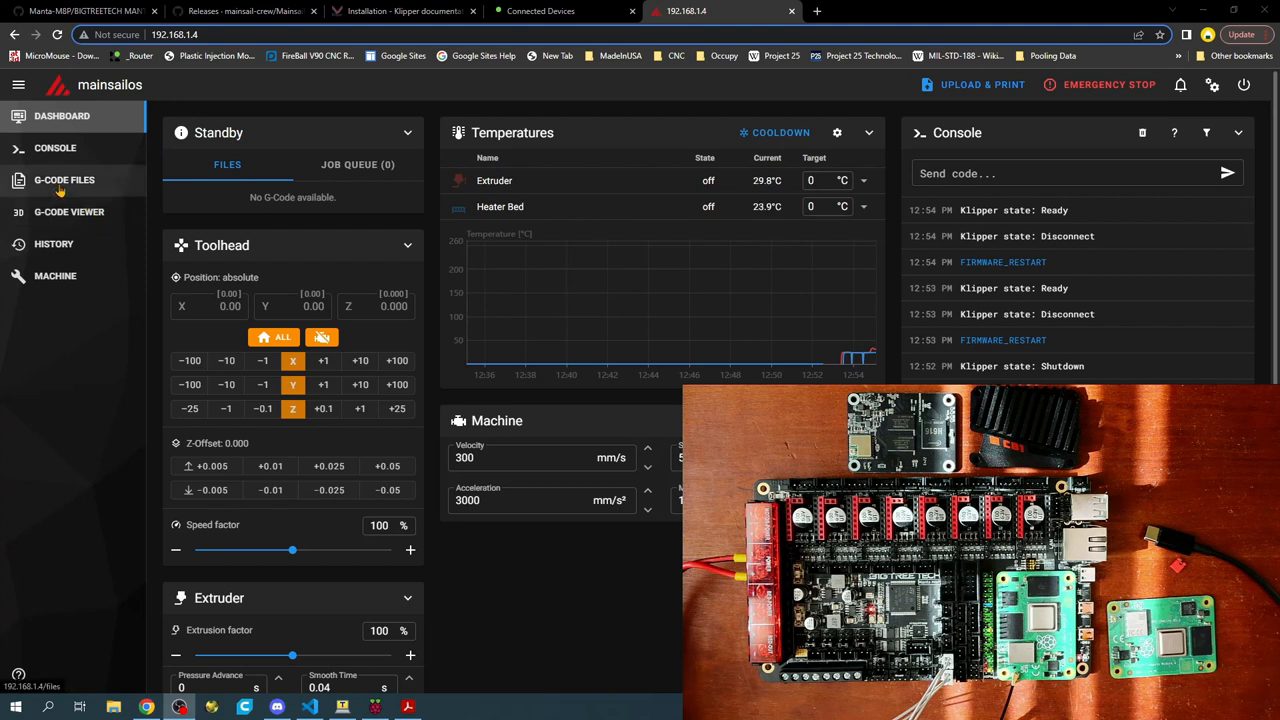
- Visit the console command field, then view the Klipper v0.11.0-105 update on the machine page
click(55, 147)
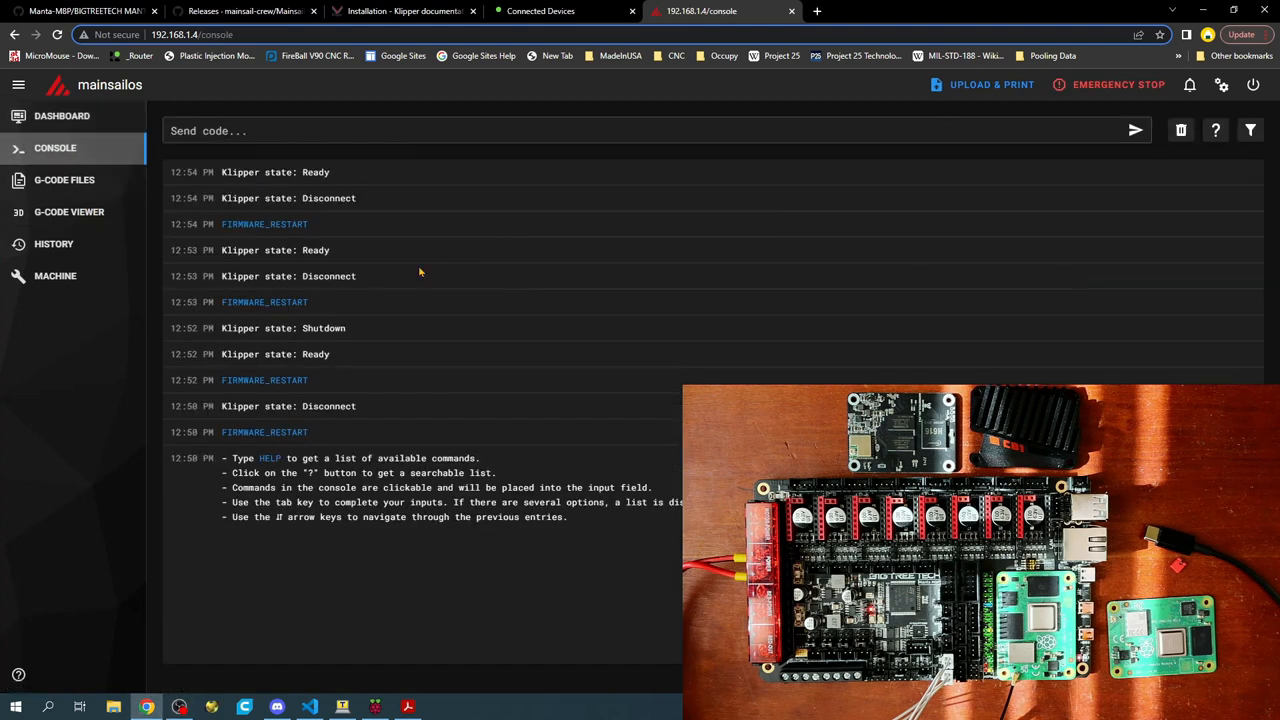
click(650, 130)
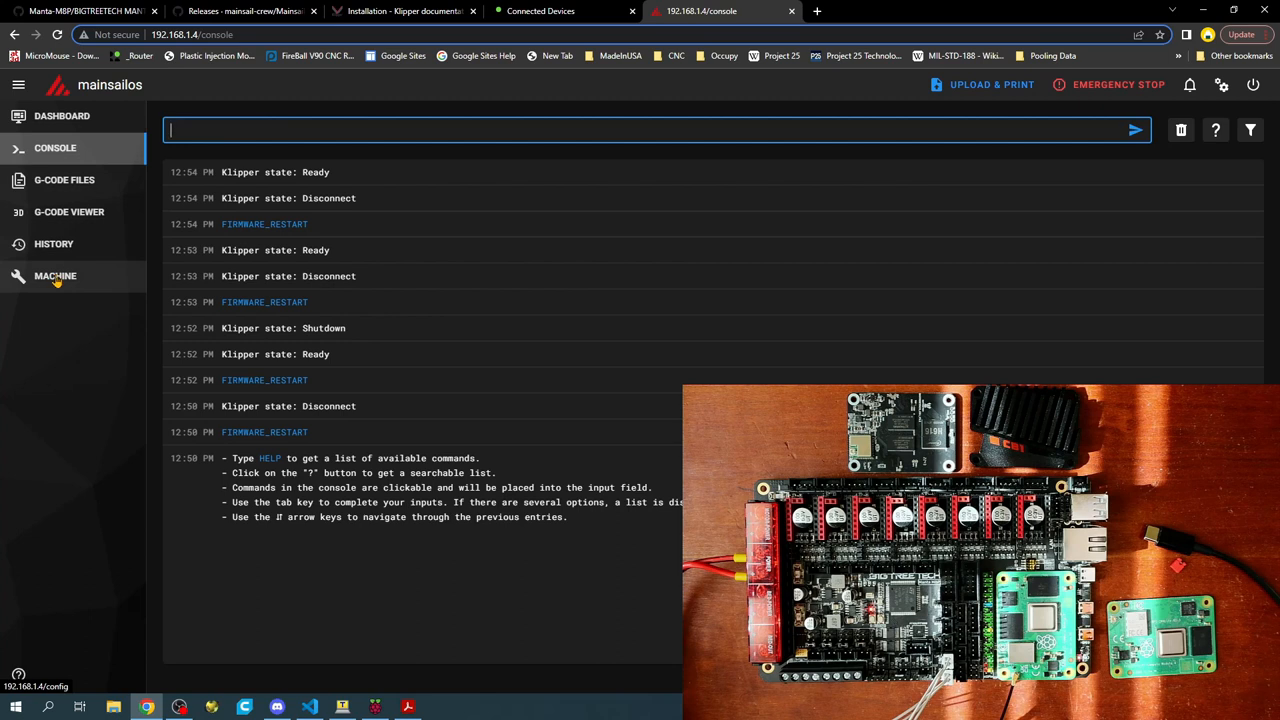
click(55, 275)
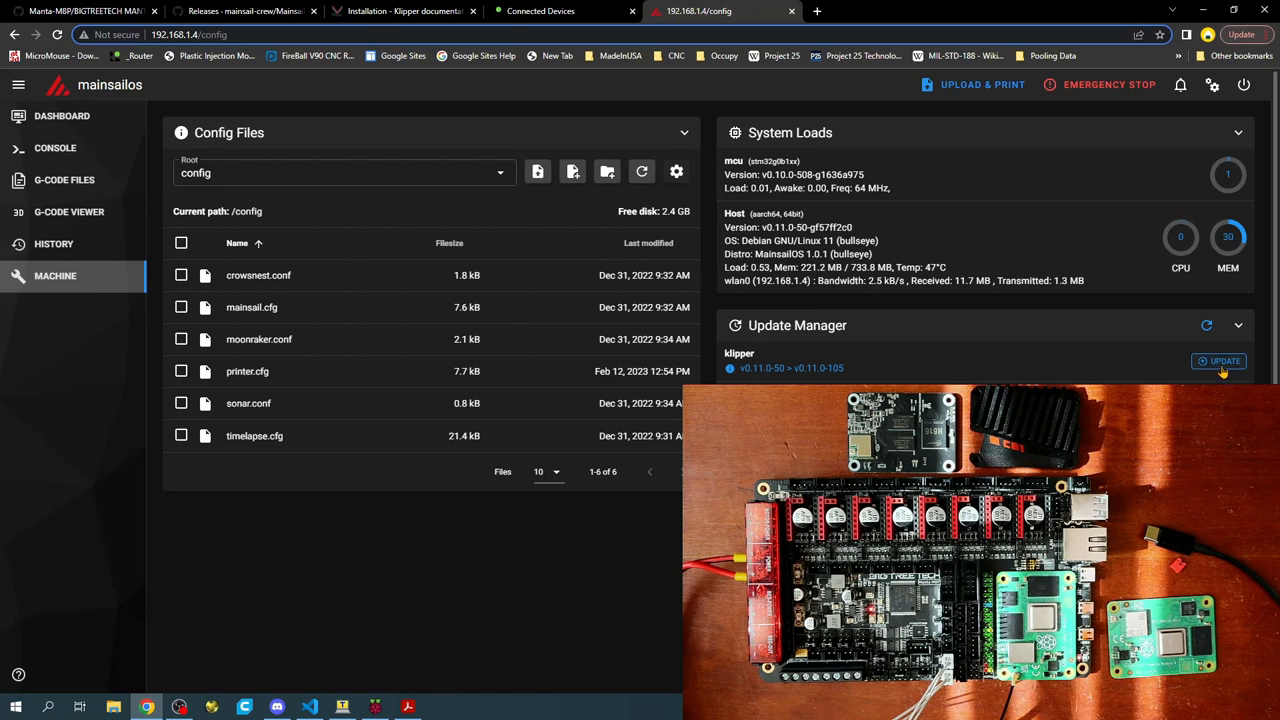
- Run the Klipper update, dismiss the finished crowsnest log, and open Discord's #klipper channel
click(1219, 361)
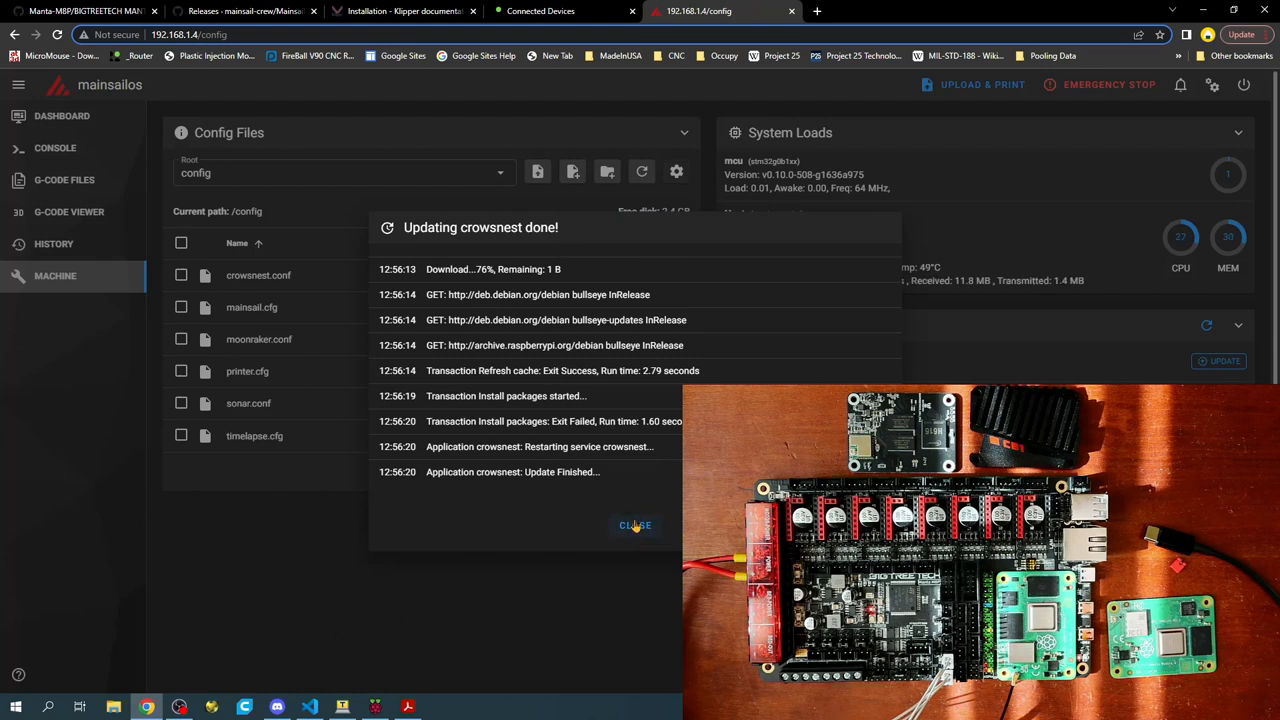
click(635, 525)
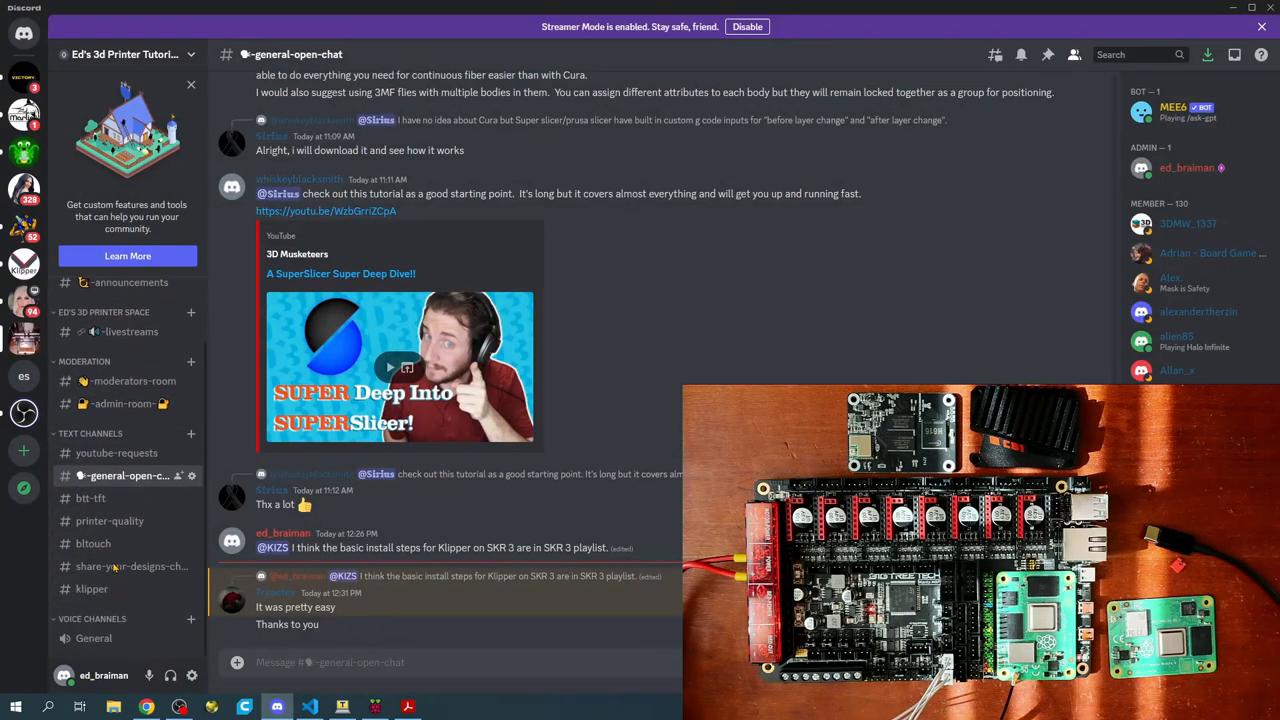
click(91, 588)
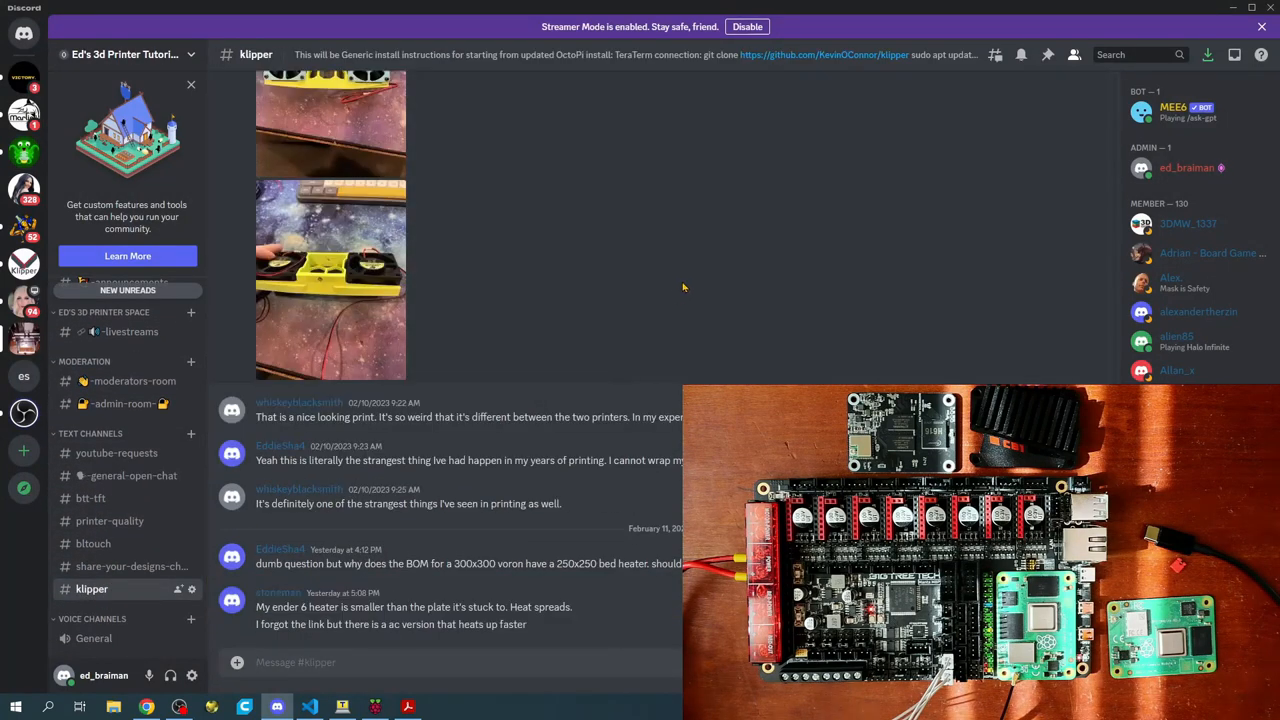